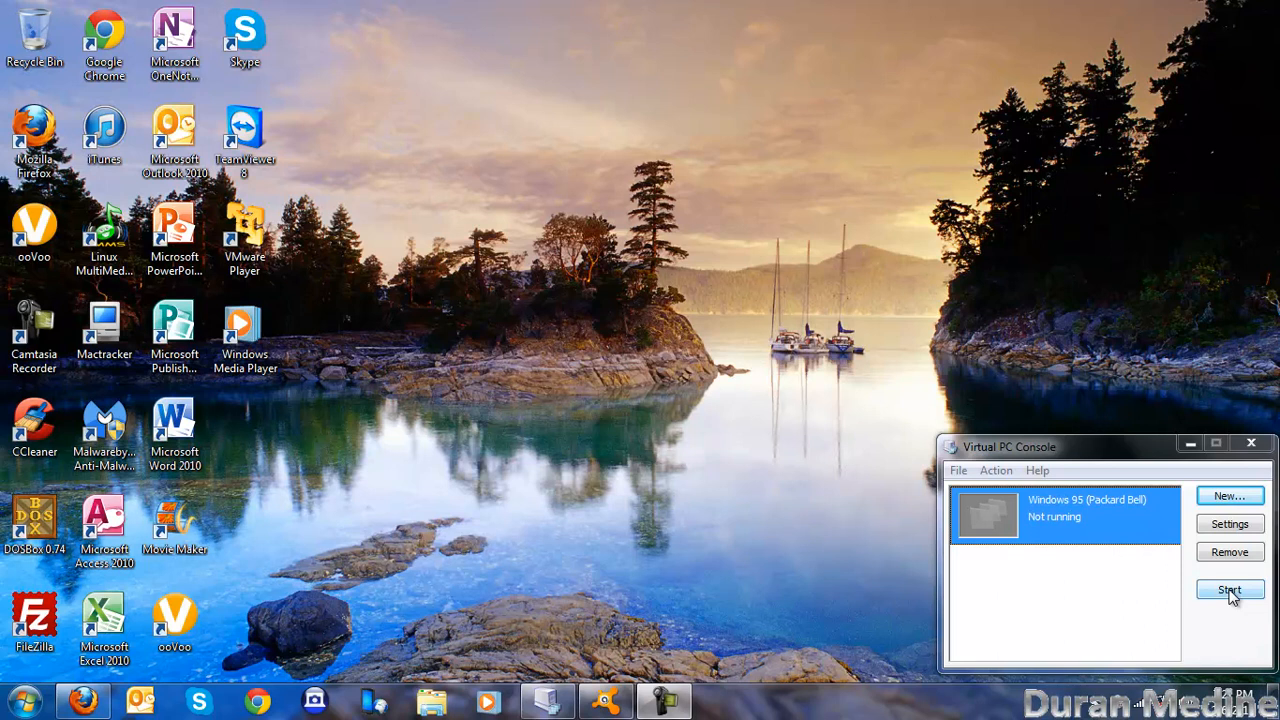
{"action": "mouse_move", "coordinate": [1124, 442]}
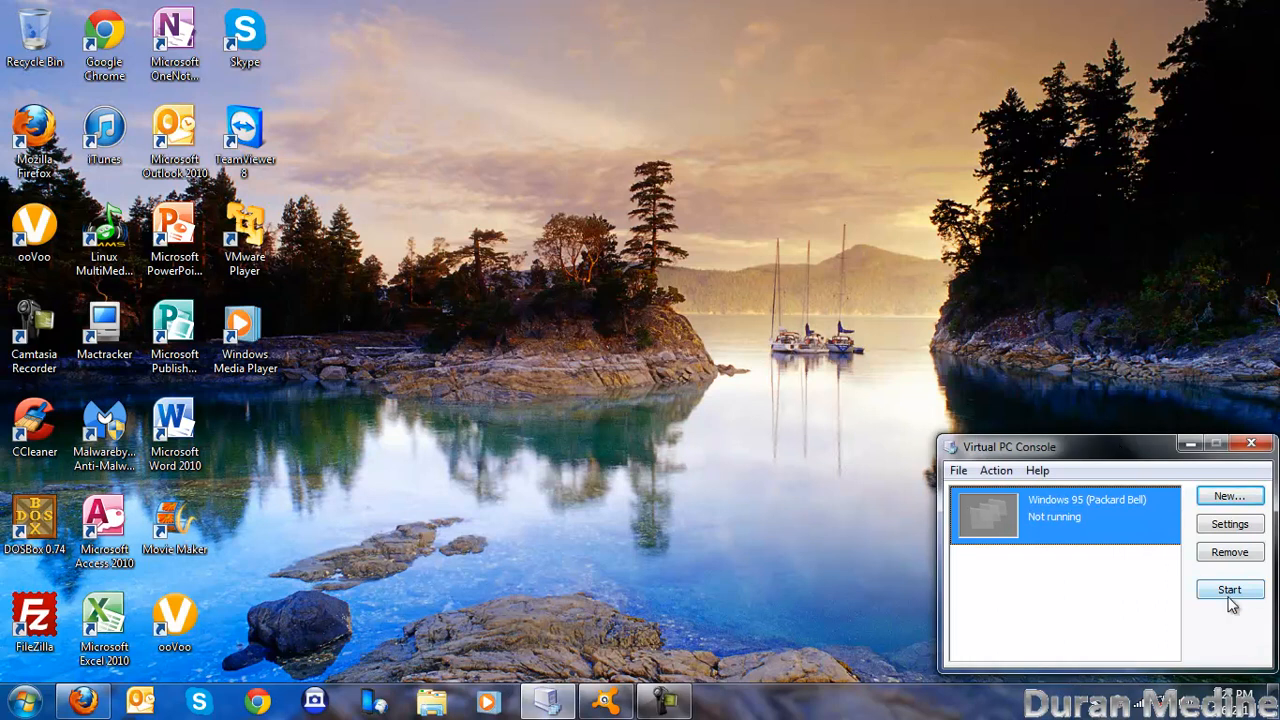
Step: Start the Windows 95 (Packard Bell) virtual machine from the Virtual PC Console
{"action": "left_click", "coordinate": [1228, 588]}
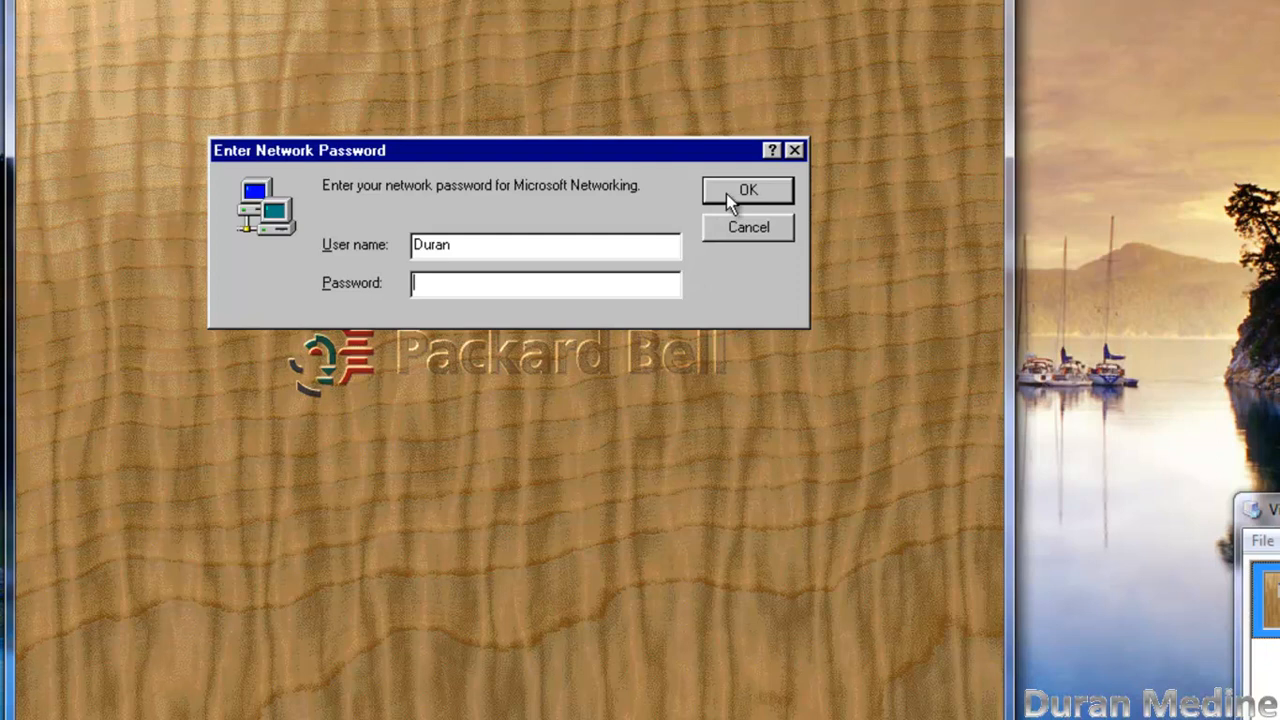
Step: Confirm the network login and bring up My Computer's System Properties
{"action": "left_click", "coordinate": [748, 190]}
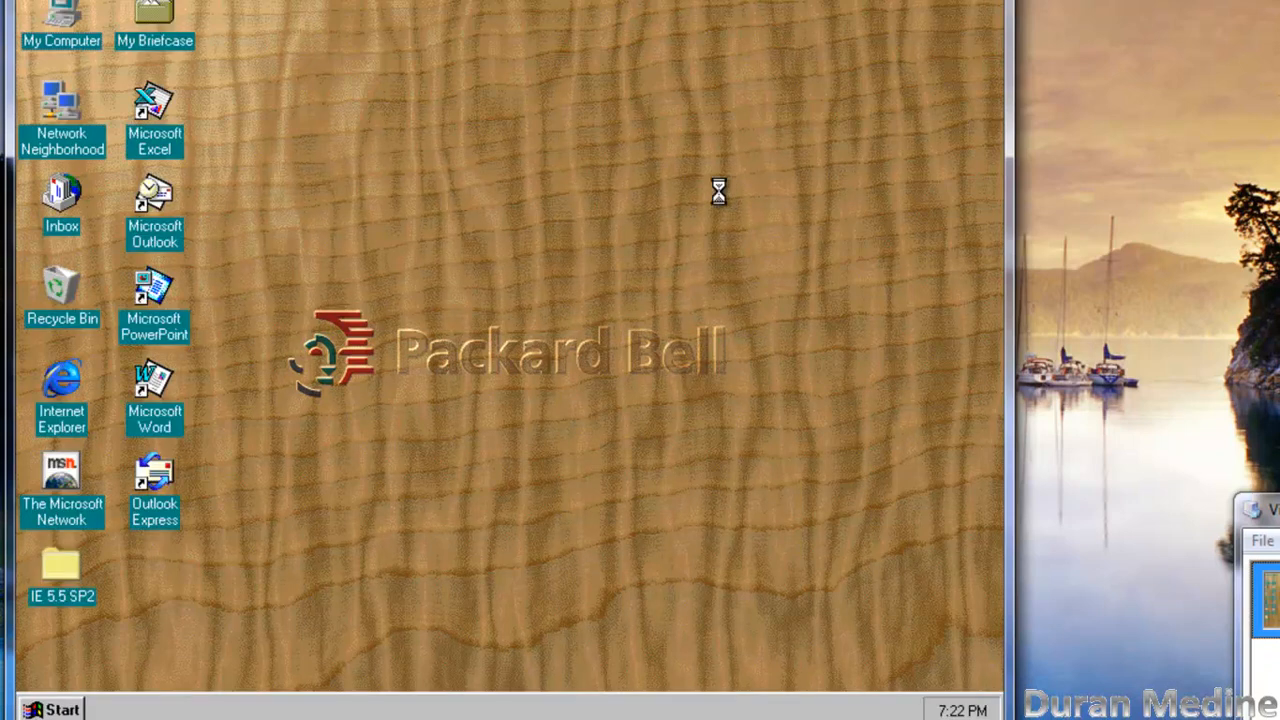
{"action": "mouse_move", "coordinate": [696, 196]}
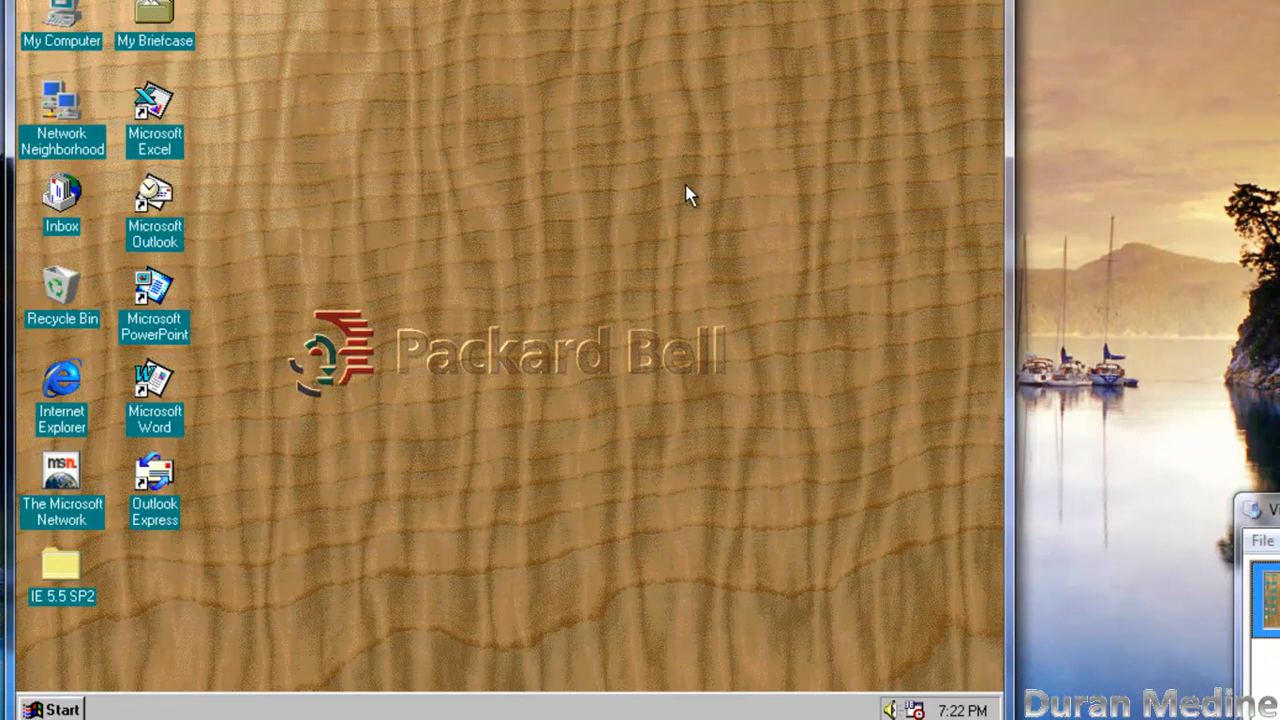
{"action": "mouse_move", "coordinate": [498, 118]}
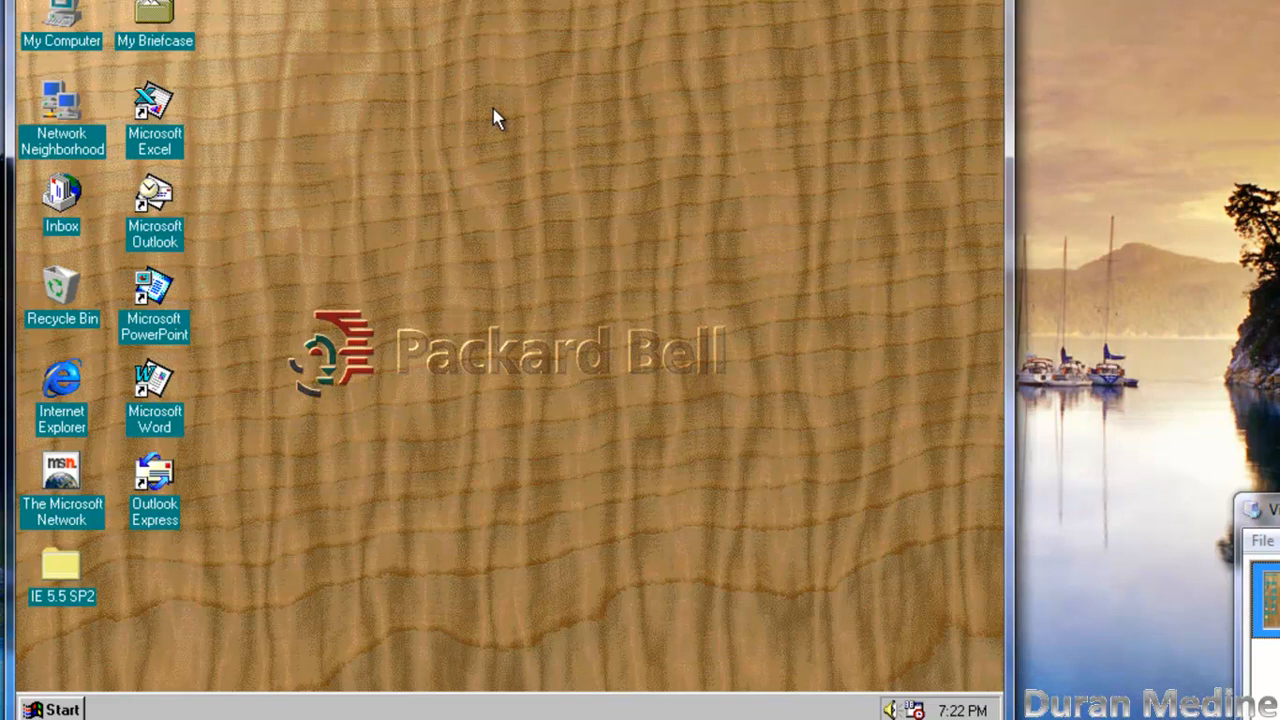
{"action": "mouse_move", "coordinate": [112, 12]}
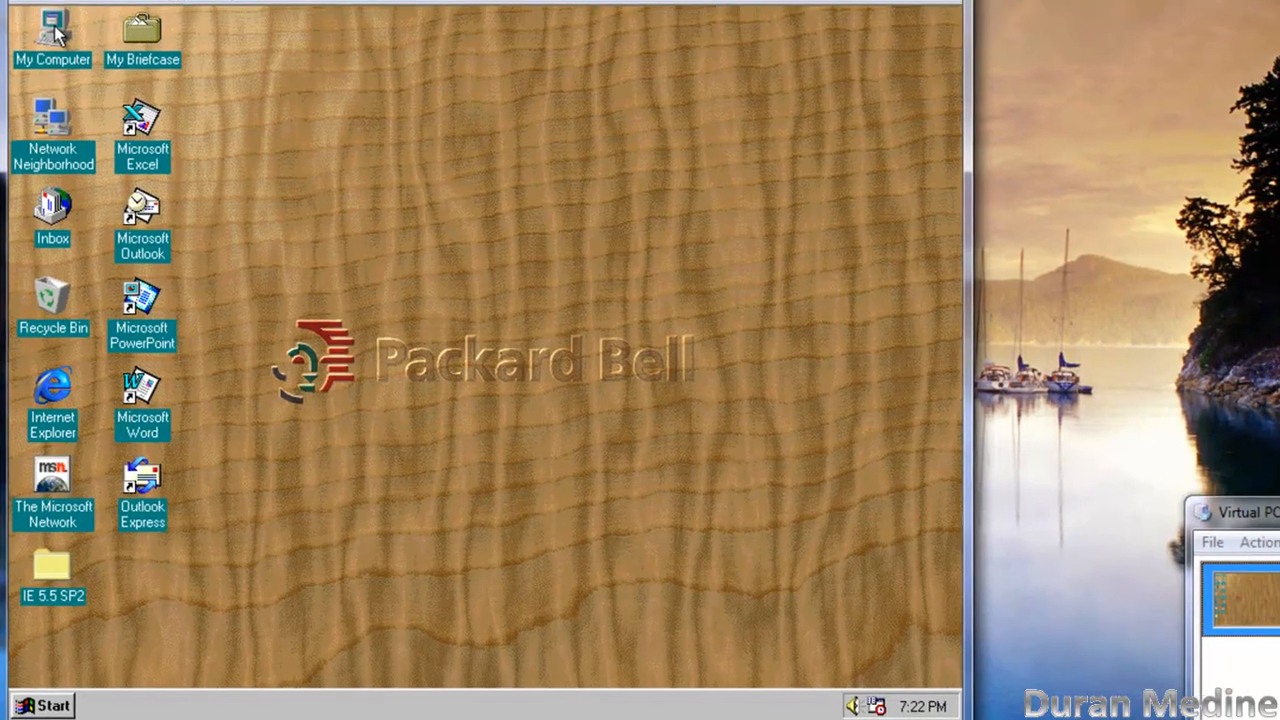
{"action": "right_click", "coordinate": [52, 30]}
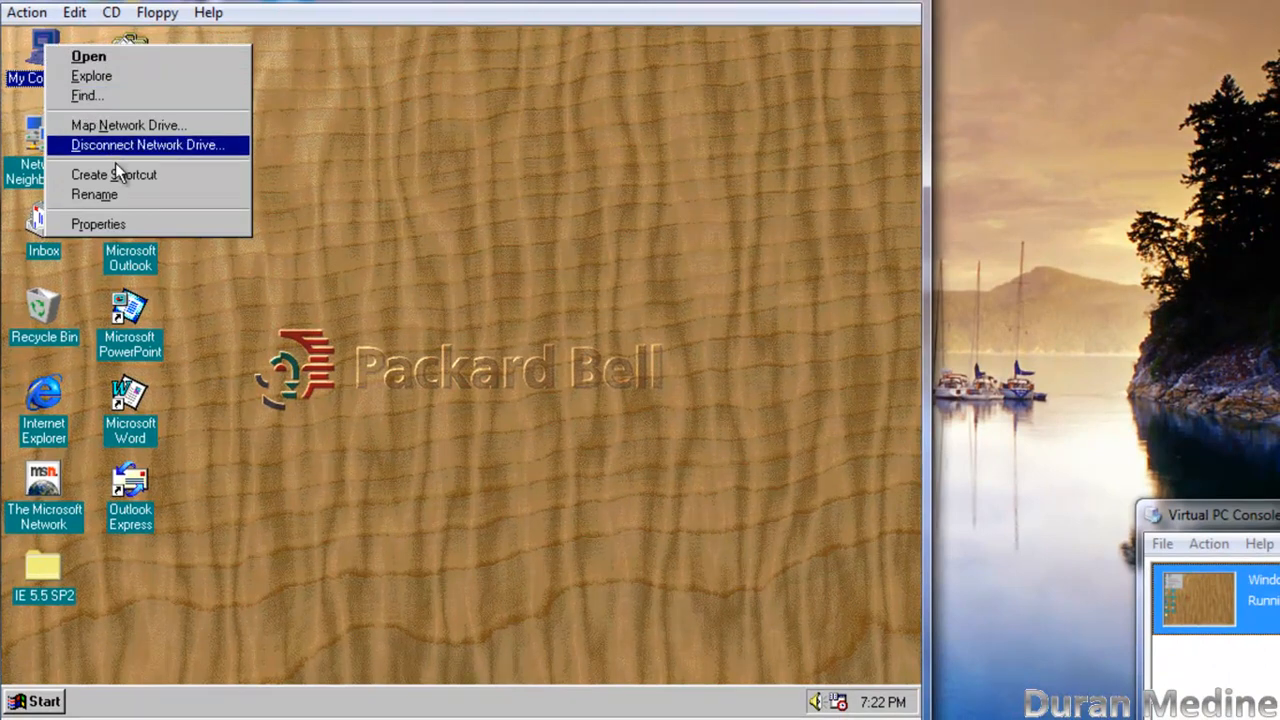
{"action": "left_click", "coordinate": [98, 224]}
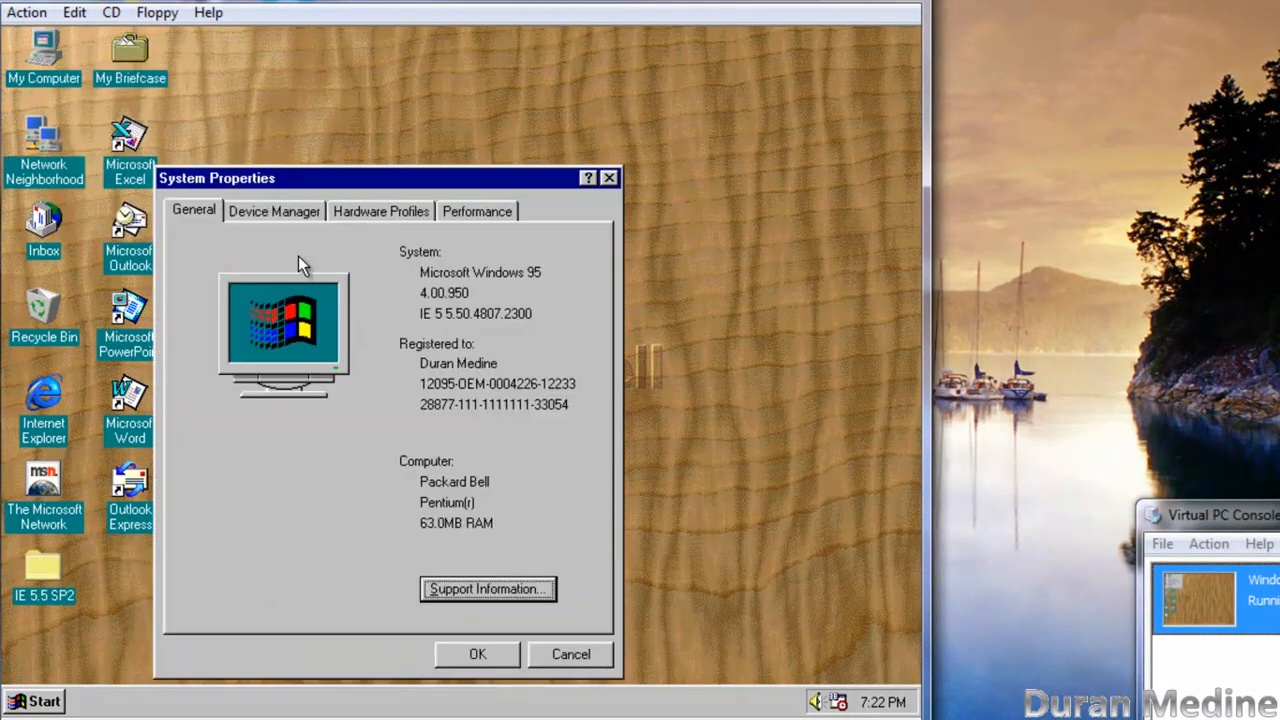
{"action": "left_click_drag", "start_coordinate": [216, 178], "coordinate": [320, 56]}
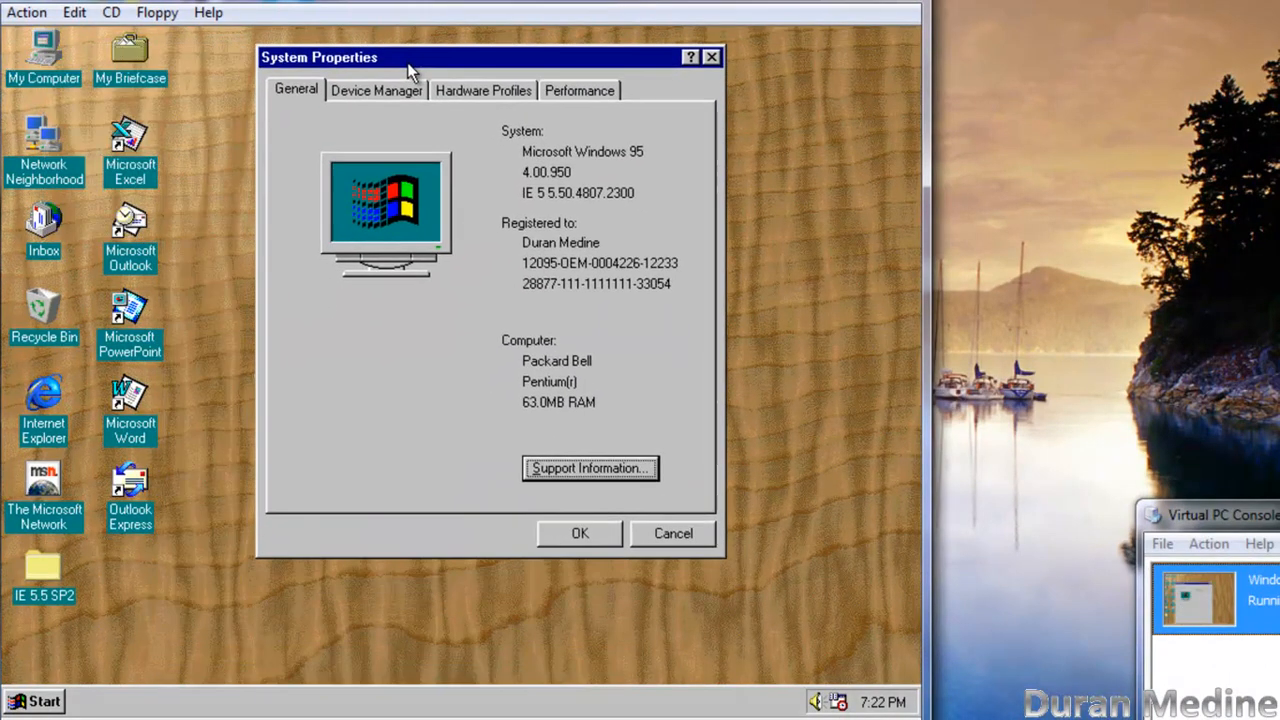
{"action": "mouse_move", "coordinate": [536, 180]}
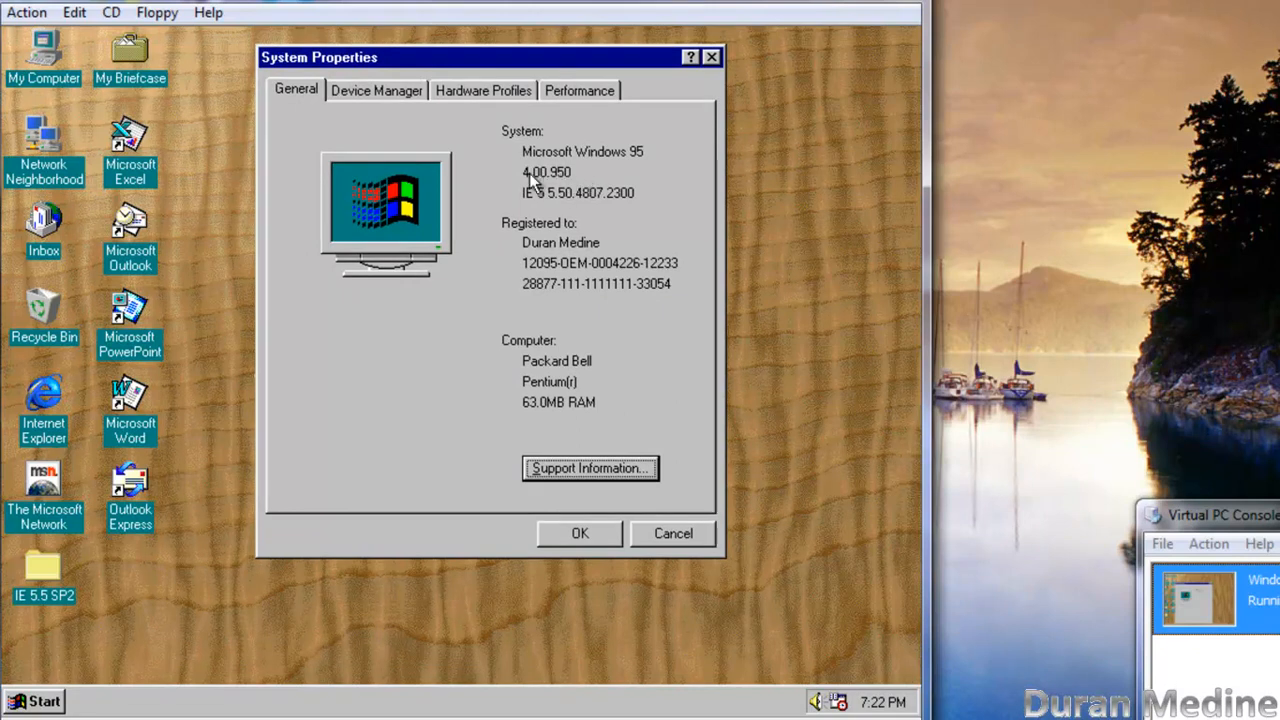
{"action": "mouse_move", "coordinate": [550, 184]}
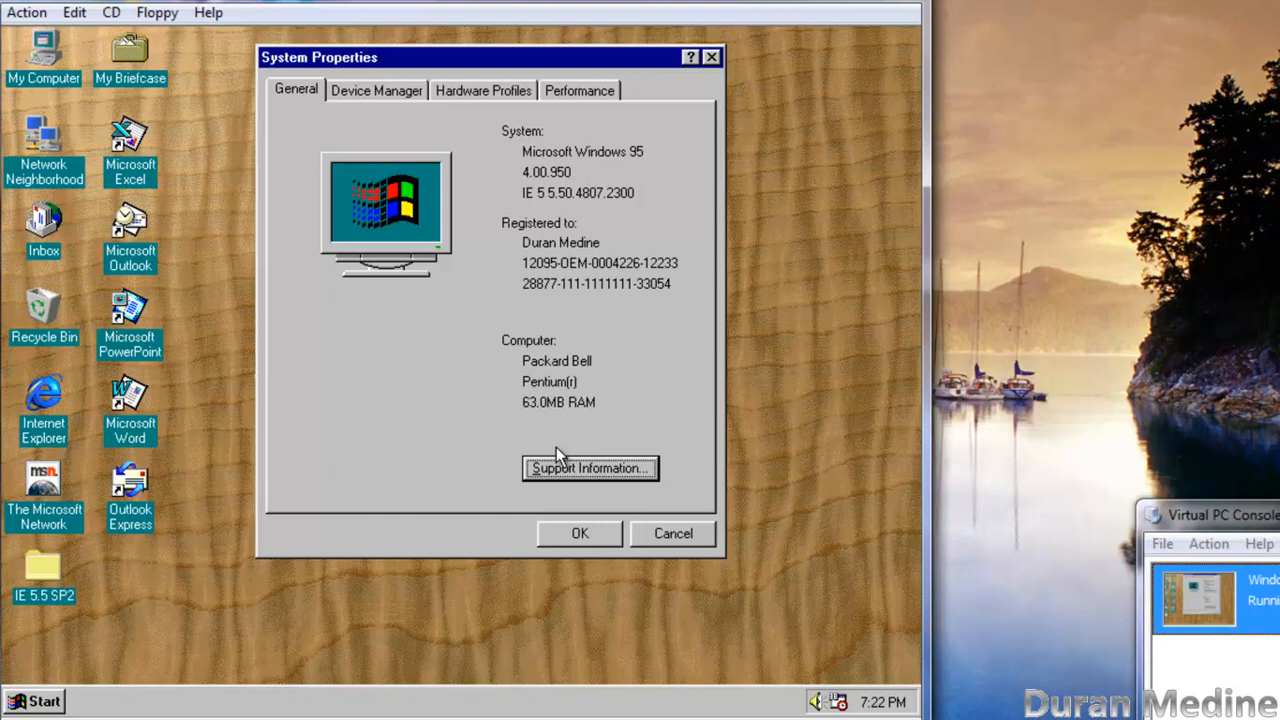
Step: Review the Packard Bell Support Information, then close System Properties back to the desktop
{"action": "left_click", "coordinate": [590, 468]}
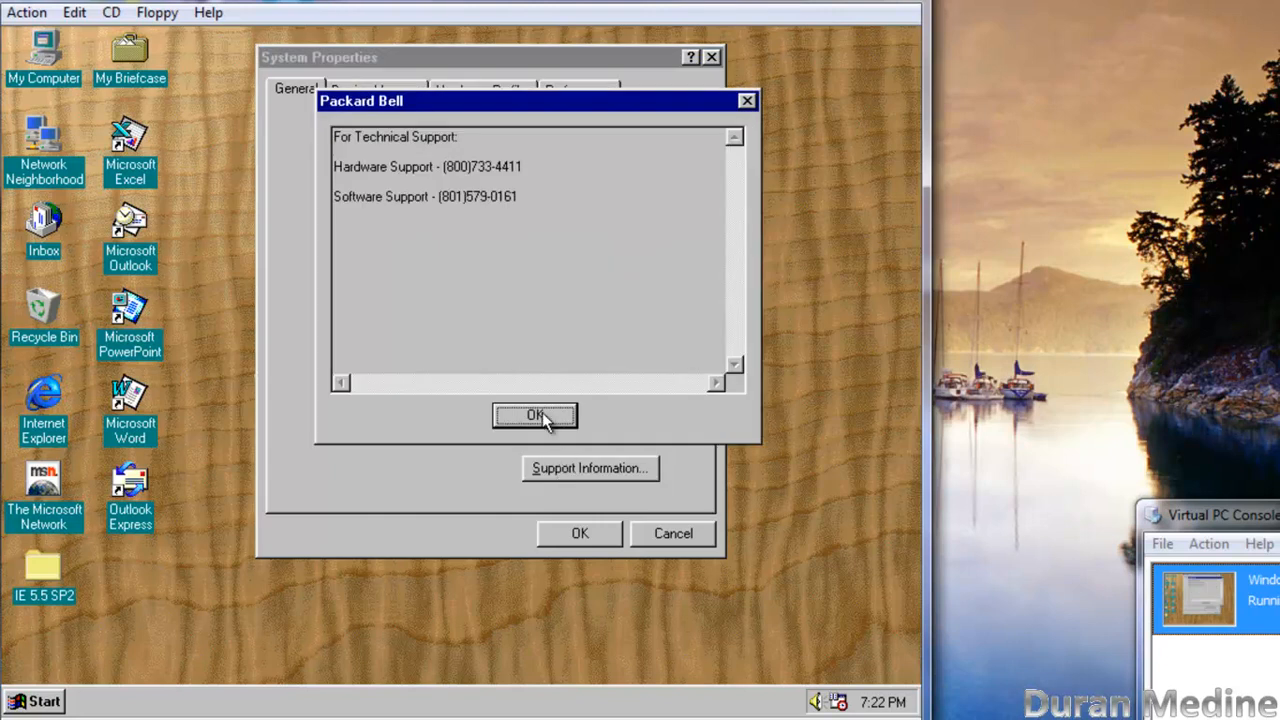
{"action": "left_click", "coordinate": [534, 414]}
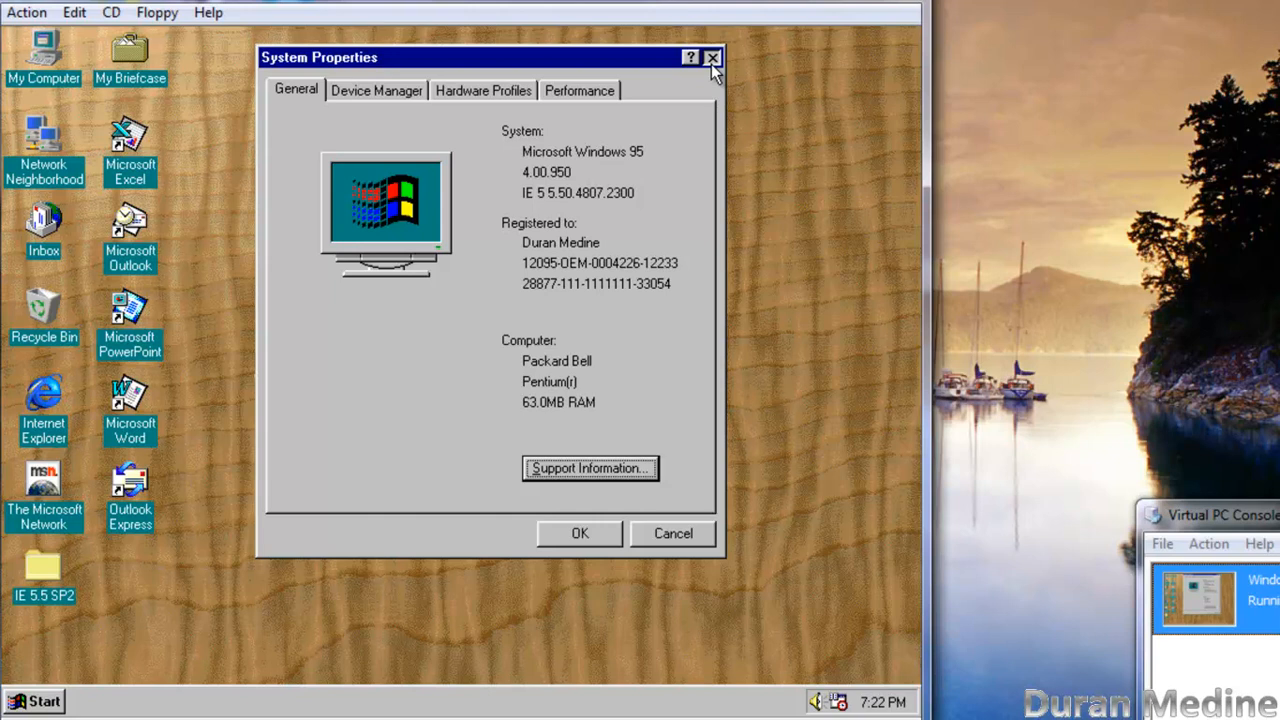
{"action": "left_click", "coordinate": [712, 56]}
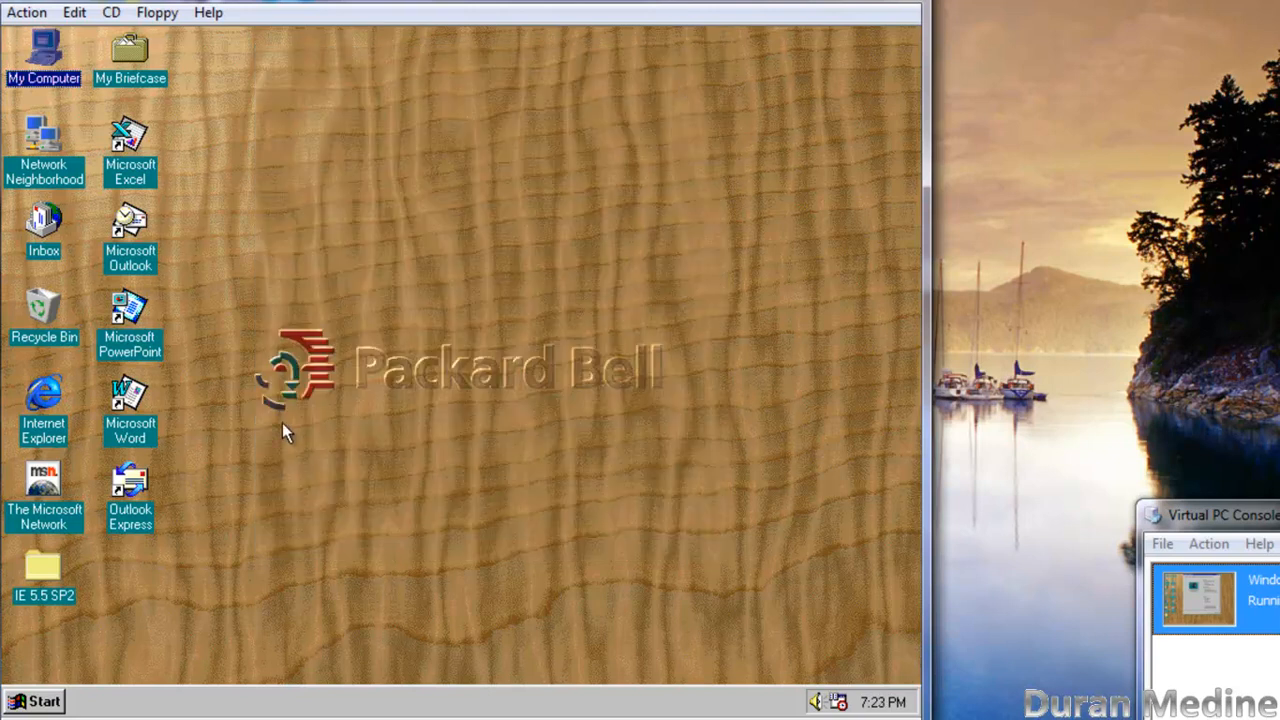
{"action": "mouse_move", "coordinate": [224, 468]}
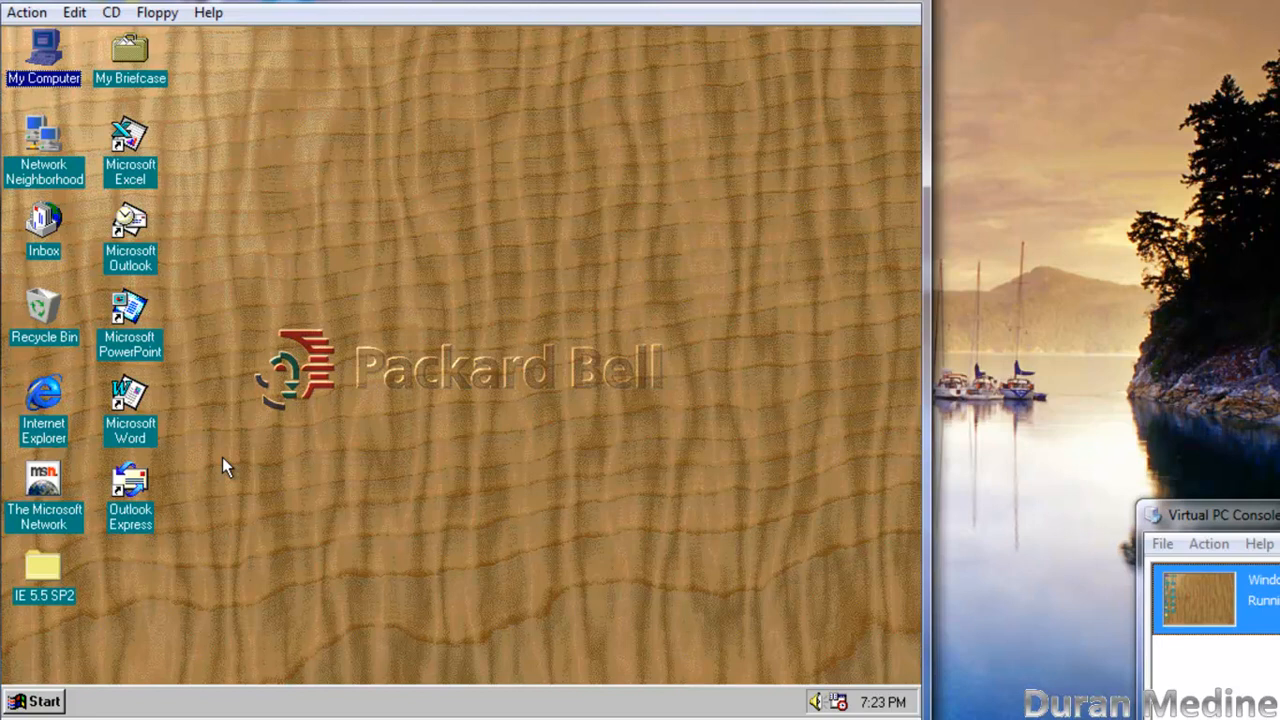
{"action": "mouse_move", "coordinate": [152, 608]}
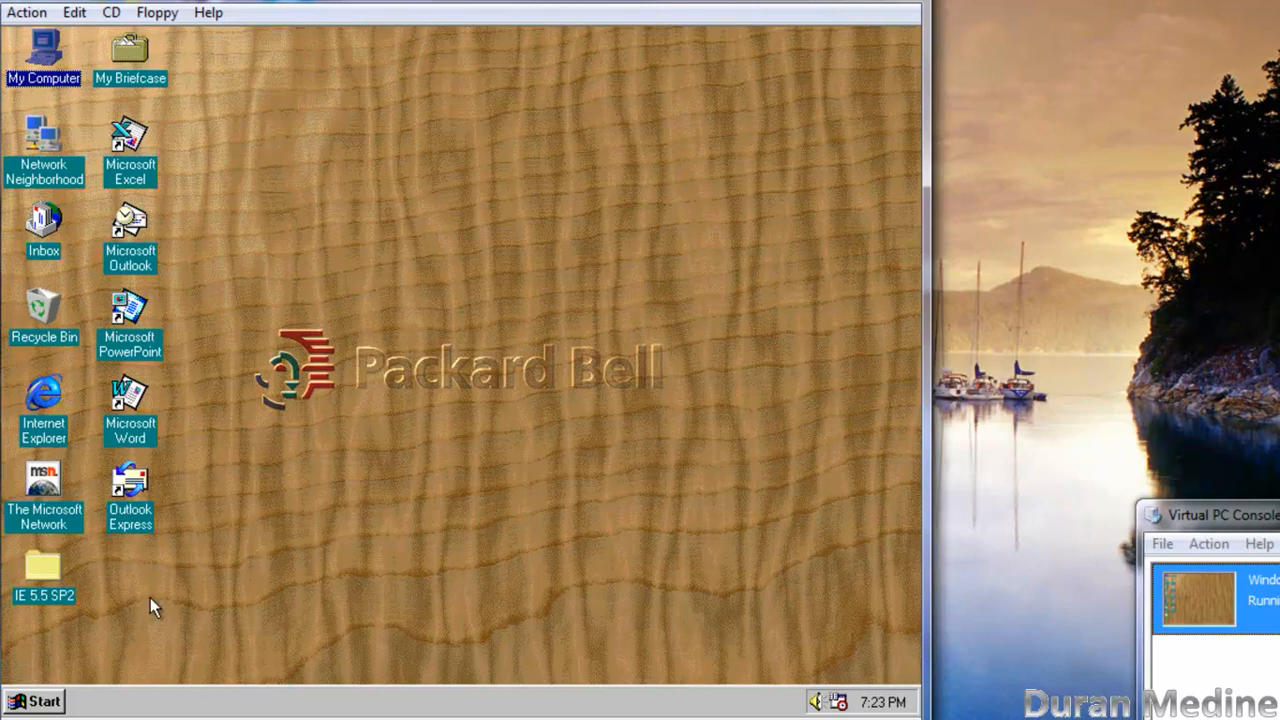
{"action": "mouse_move", "coordinate": [336, 612]}
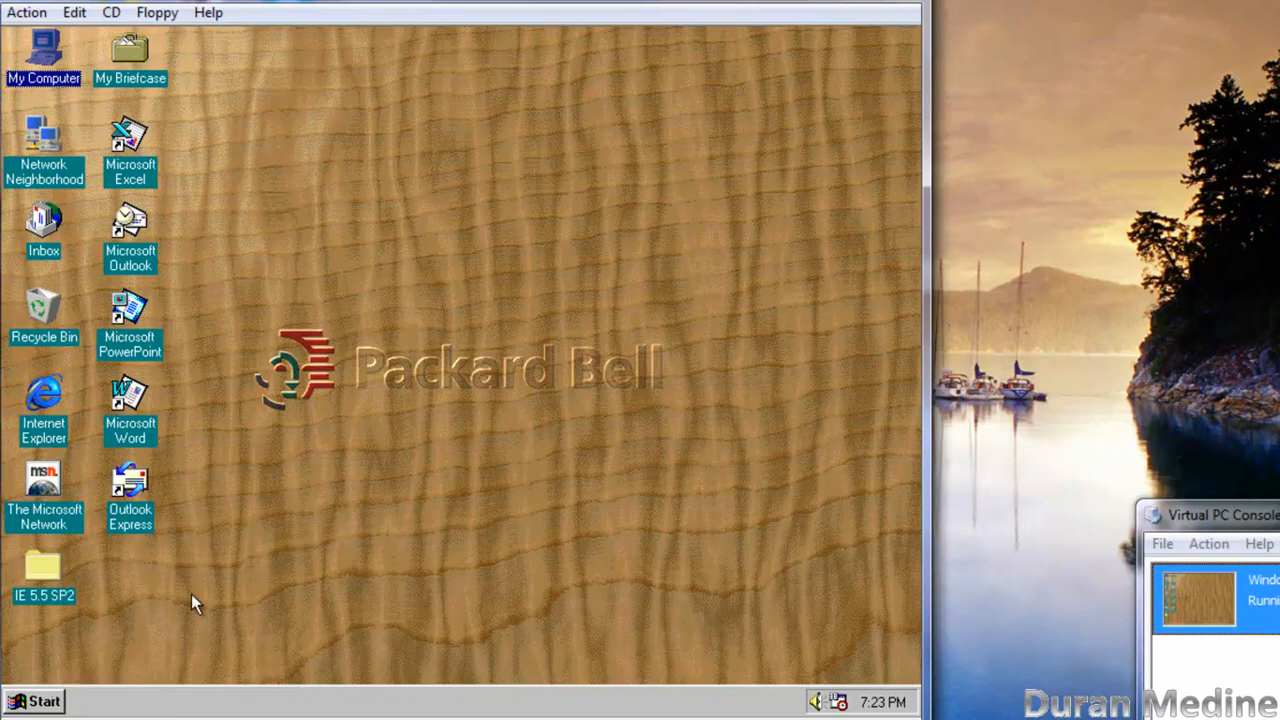
{"action": "mouse_move", "coordinate": [108, 650]}
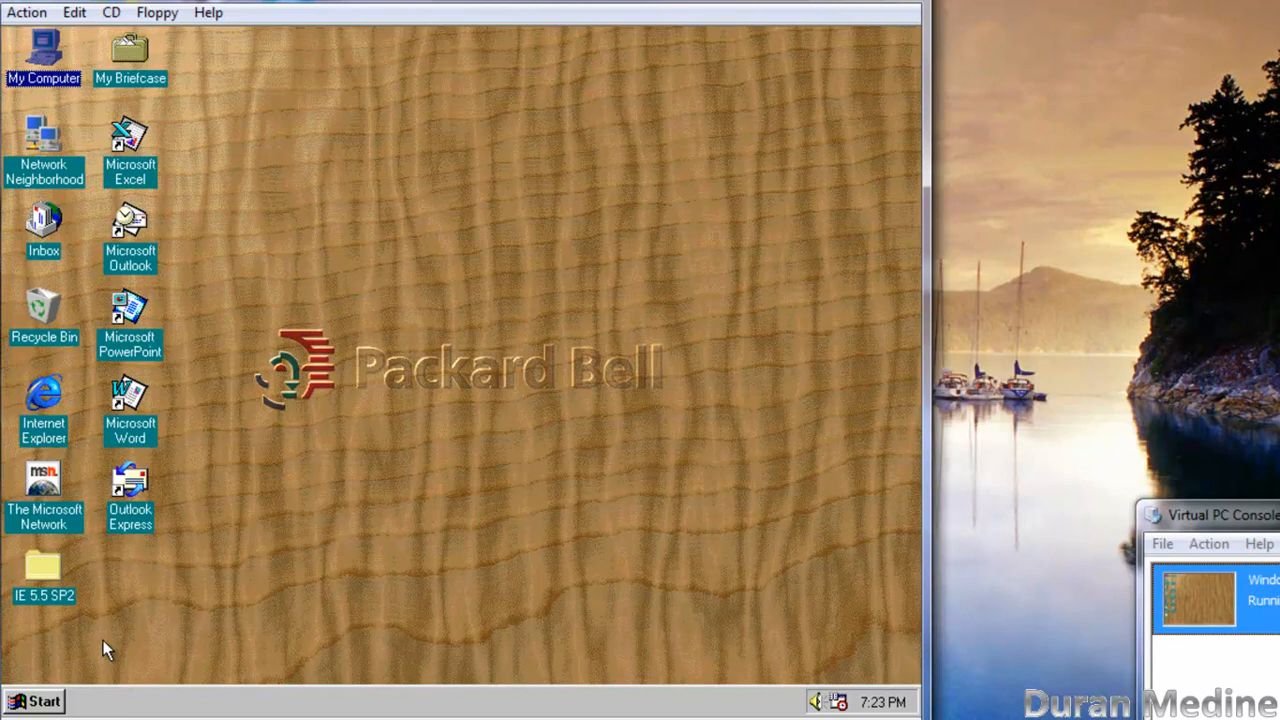
{"action": "mouse_move", "coordinate": [250, 568]}
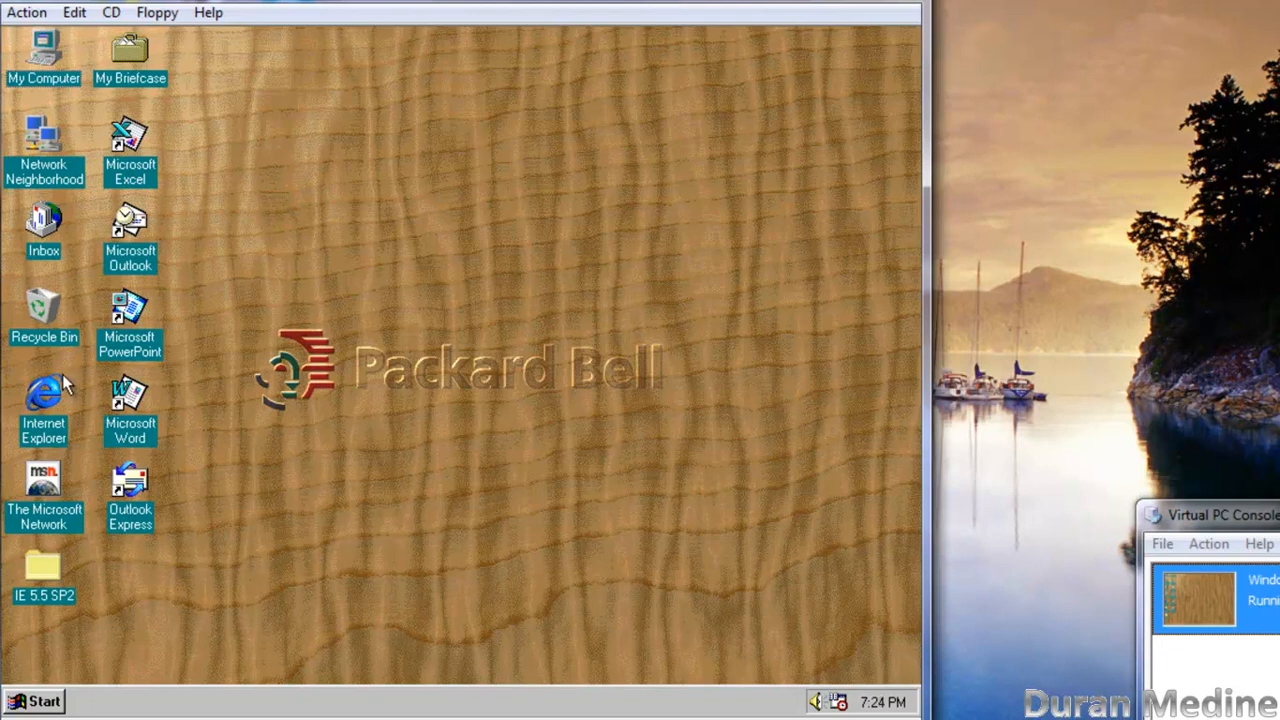
{"action": "mouse_move", "coordinate": [50, 400]}
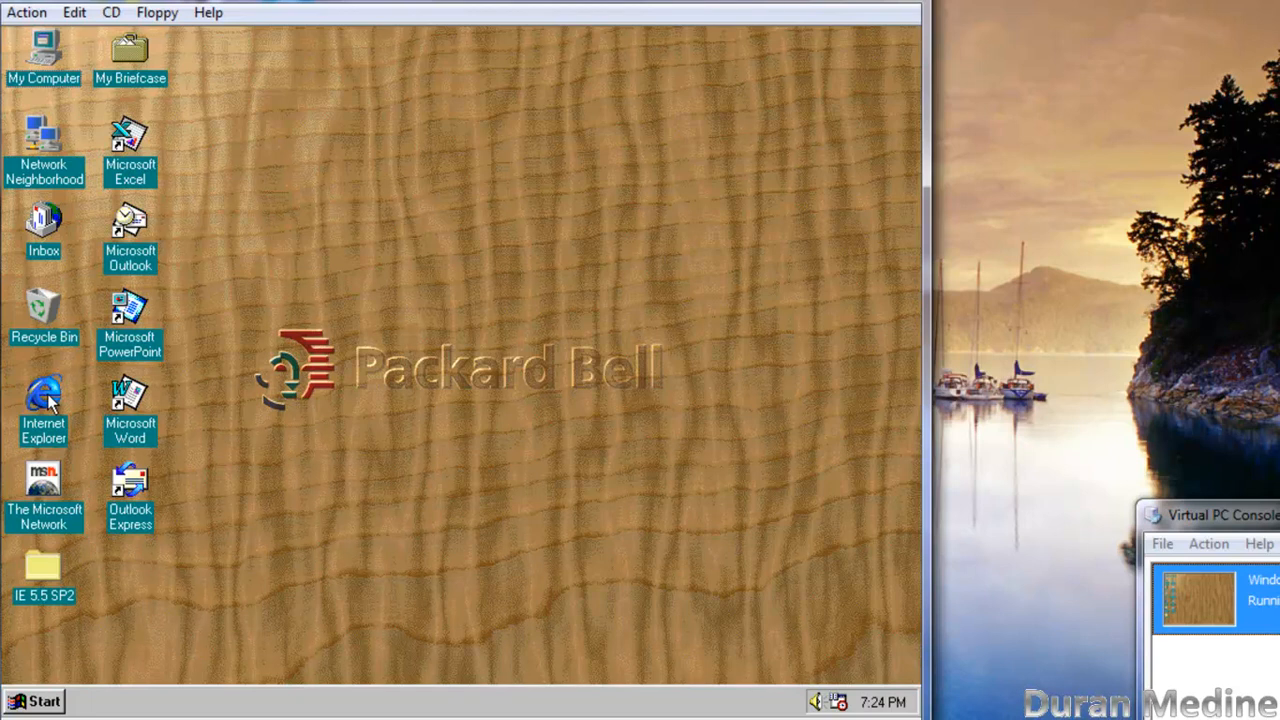
{"action": "double_click", "coordinate": [44, 396]}
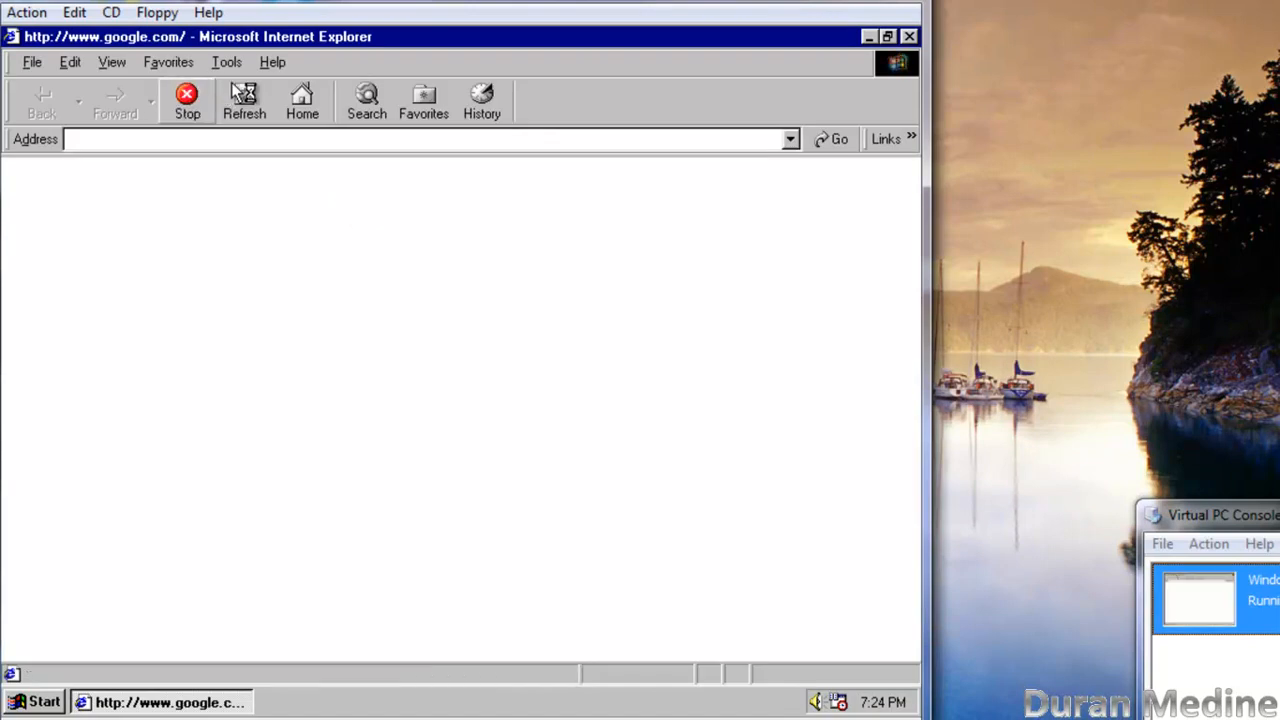
{"action": "left_click", "coordinate": [272, 62]}
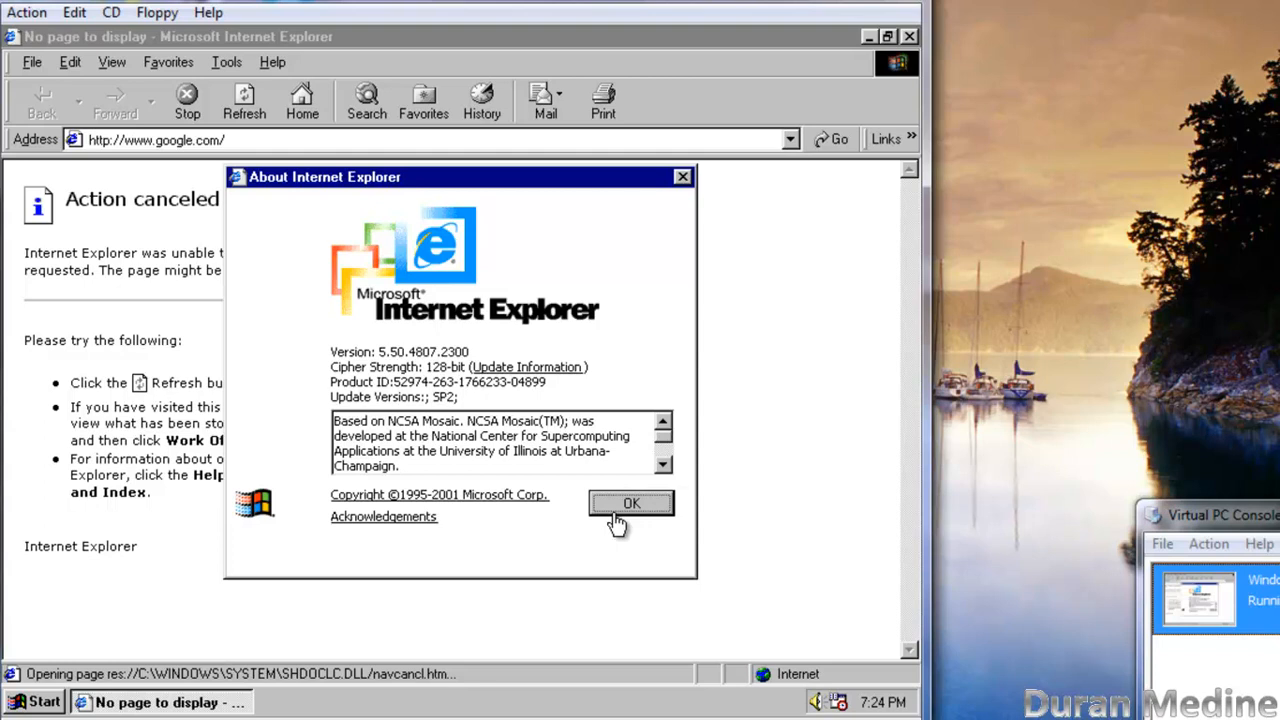
{"action": "left_click", "coordinate": [632, 504]}
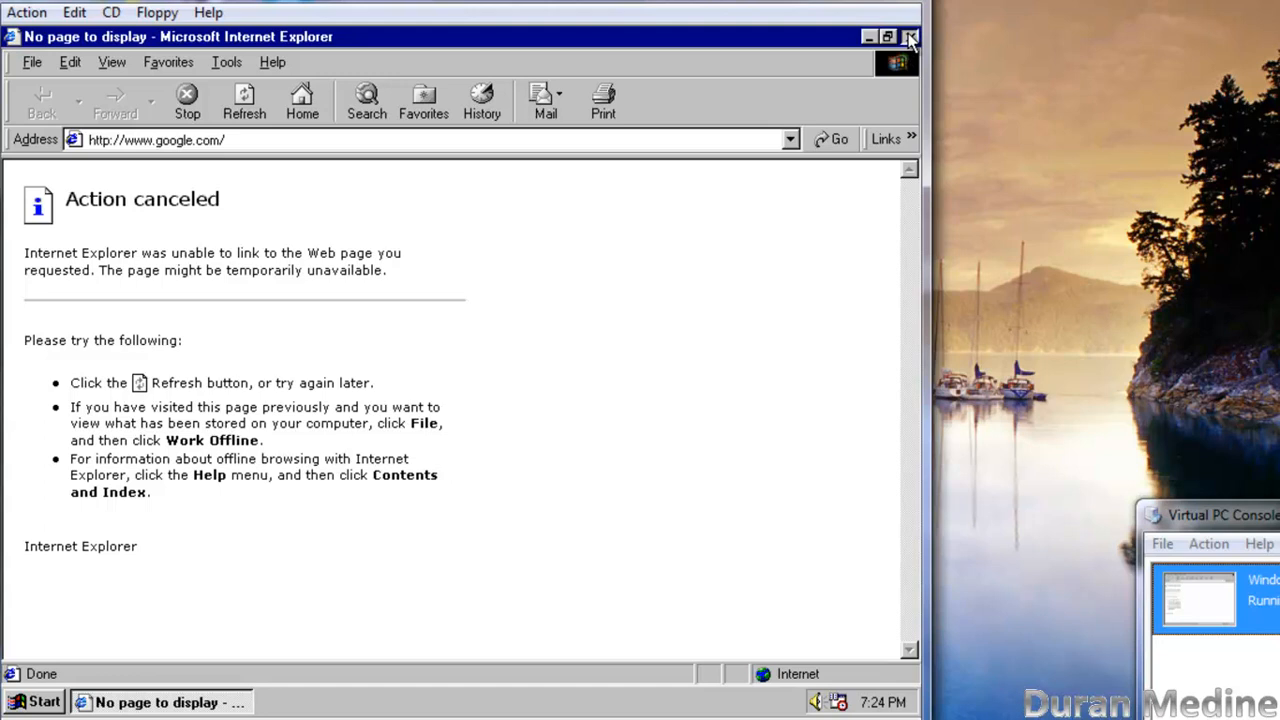
{"action": "left_click", "coordinate": [908, 36]}
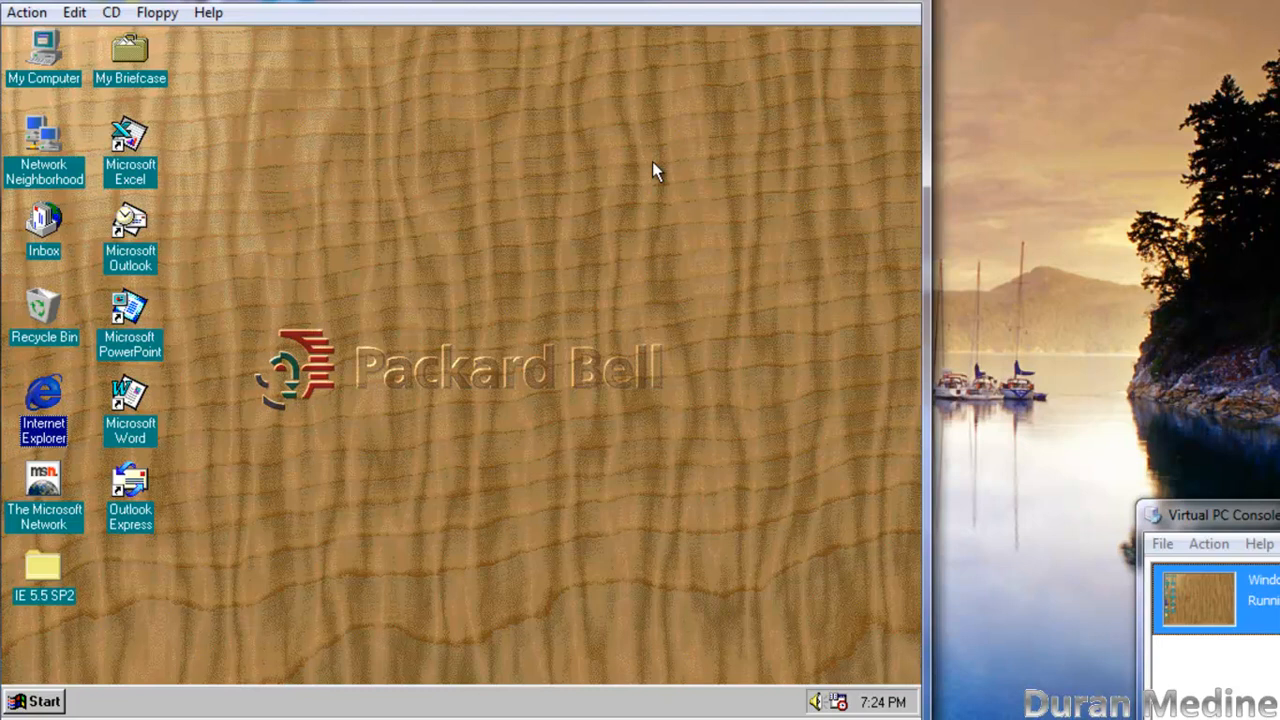
{"action": "left_click", "coordinate": [36, 700]}
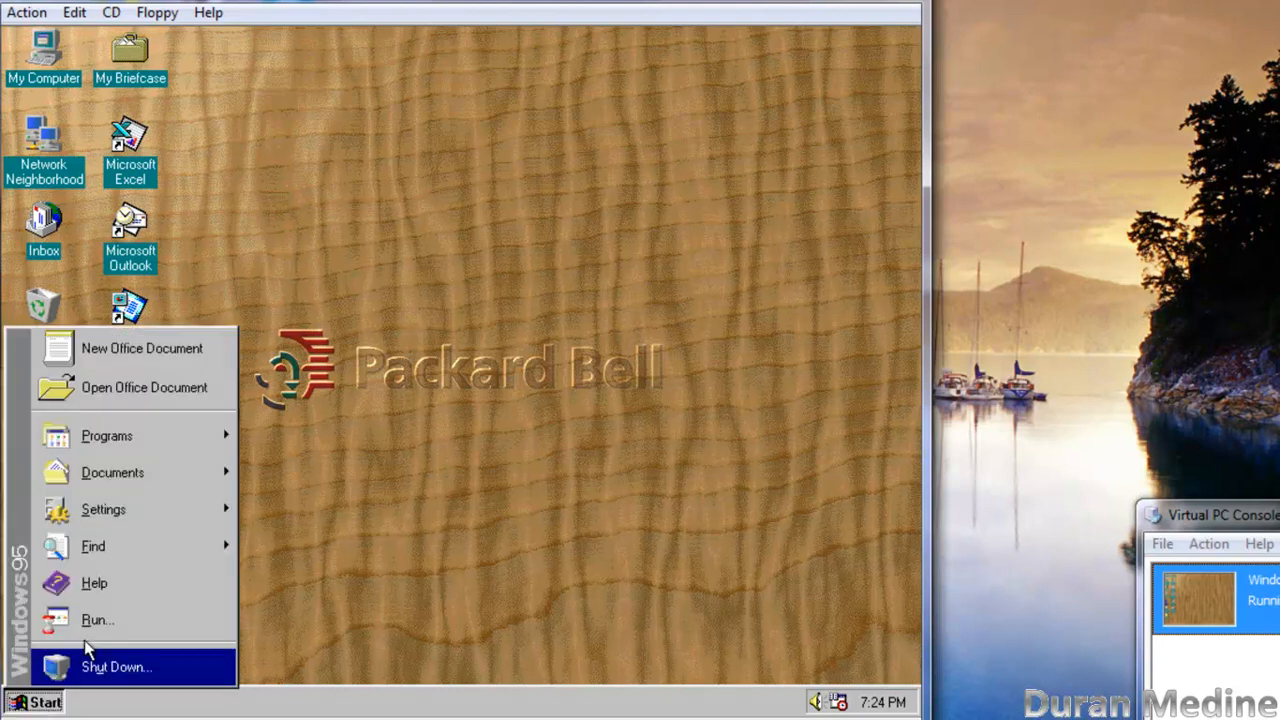
{"action": "type", "text": "wm"}
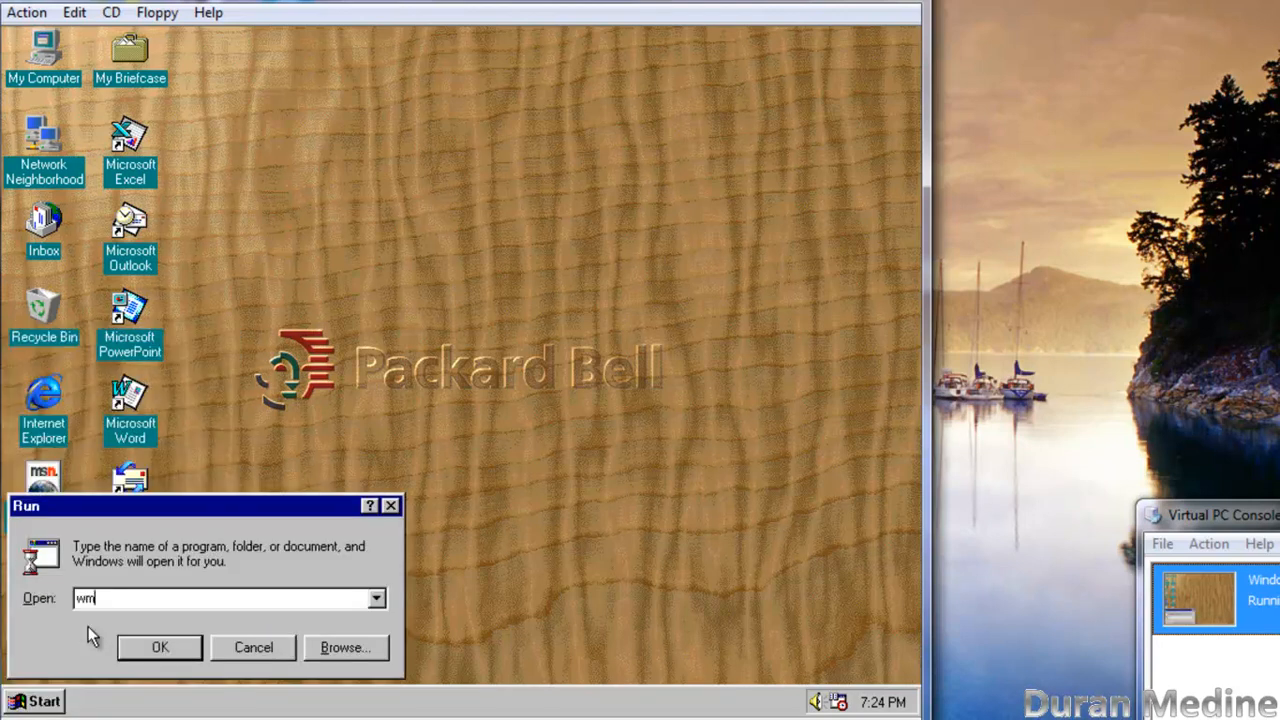
{"action": "type", "text": "mplayer2"}
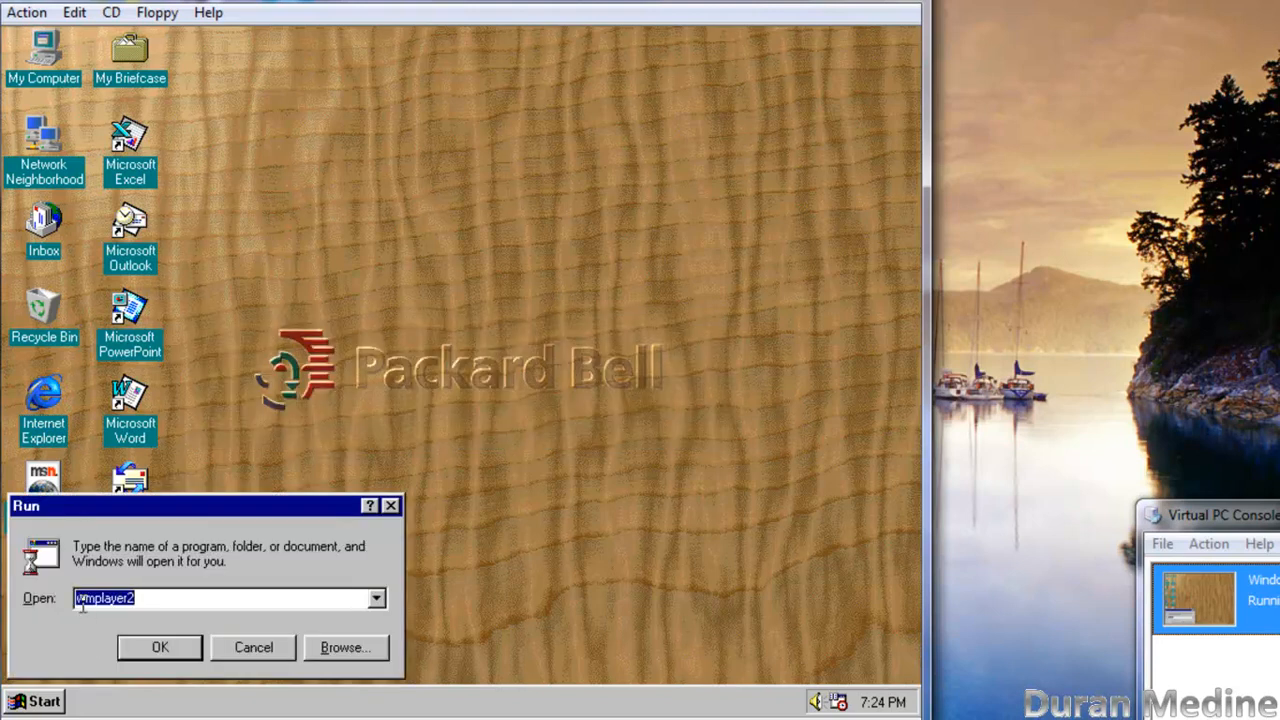
{"action": "left_click", "coordinate": [160, 648]}
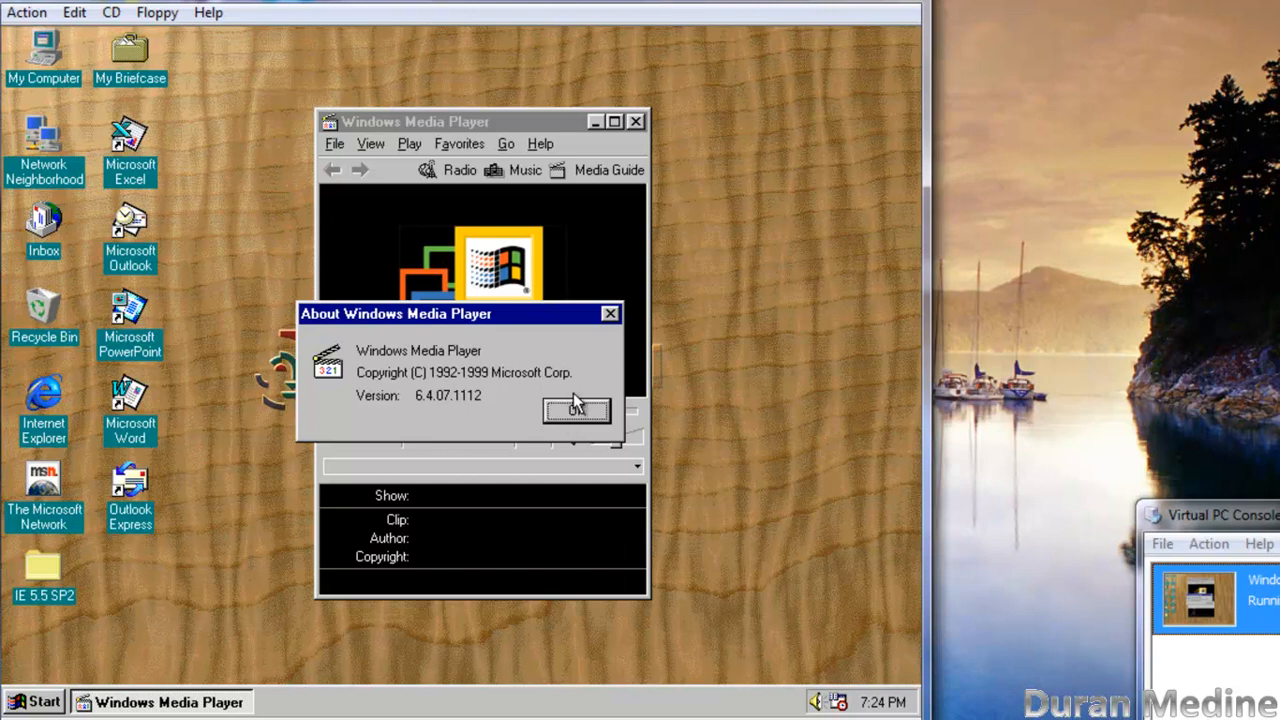
{"action": "mouse_move", "coordinate": [504, 344]}
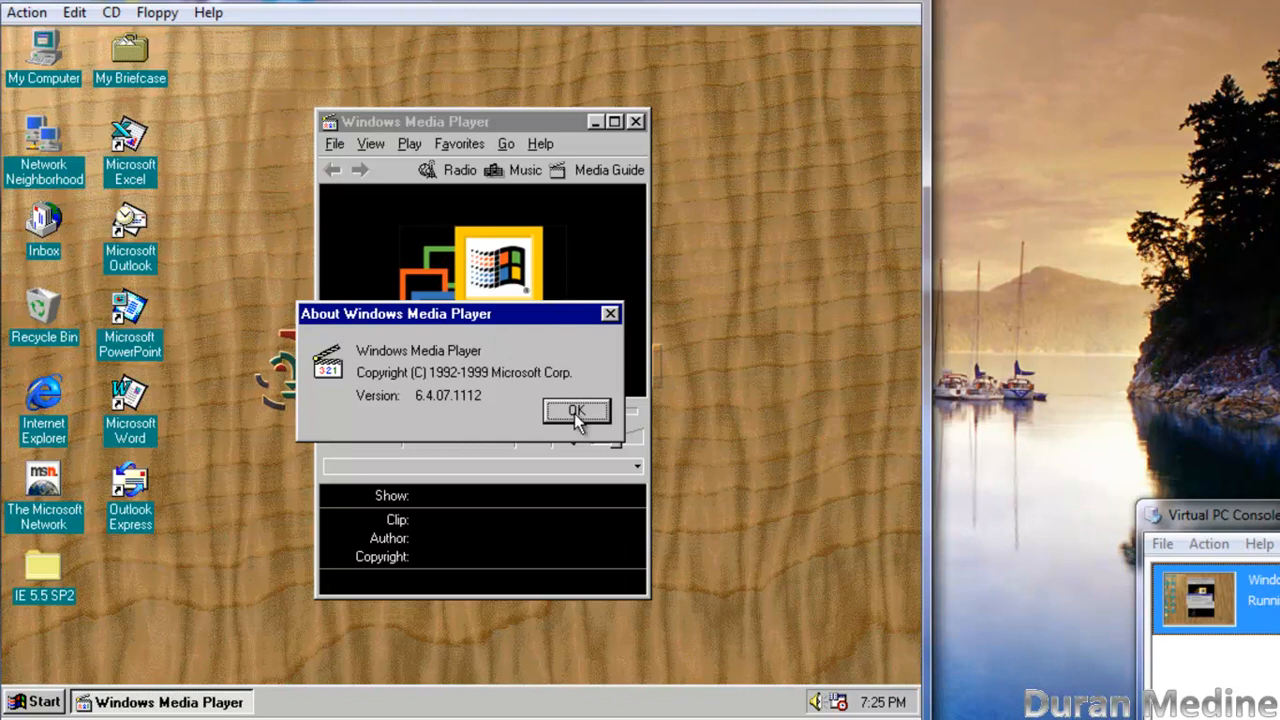
{"action": "left_click", "coordinate": [576, 412]}
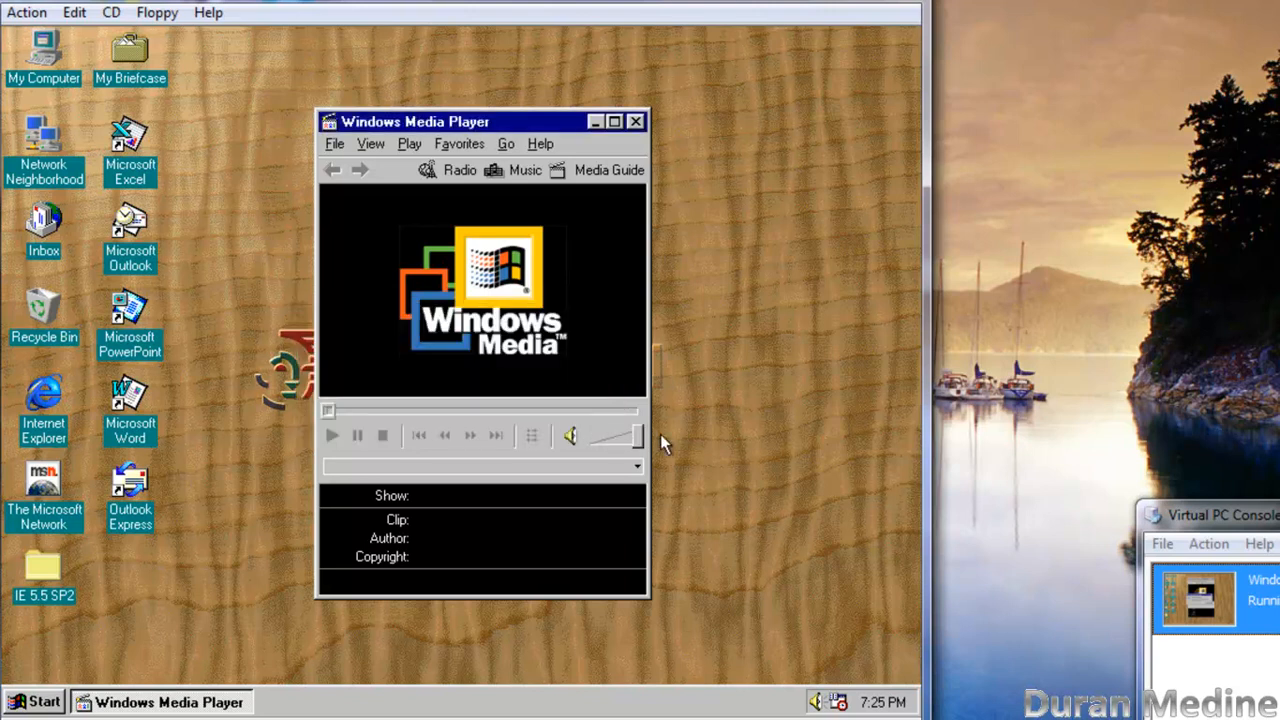
{"action": "left_click", "coordinate": [336, 144]}
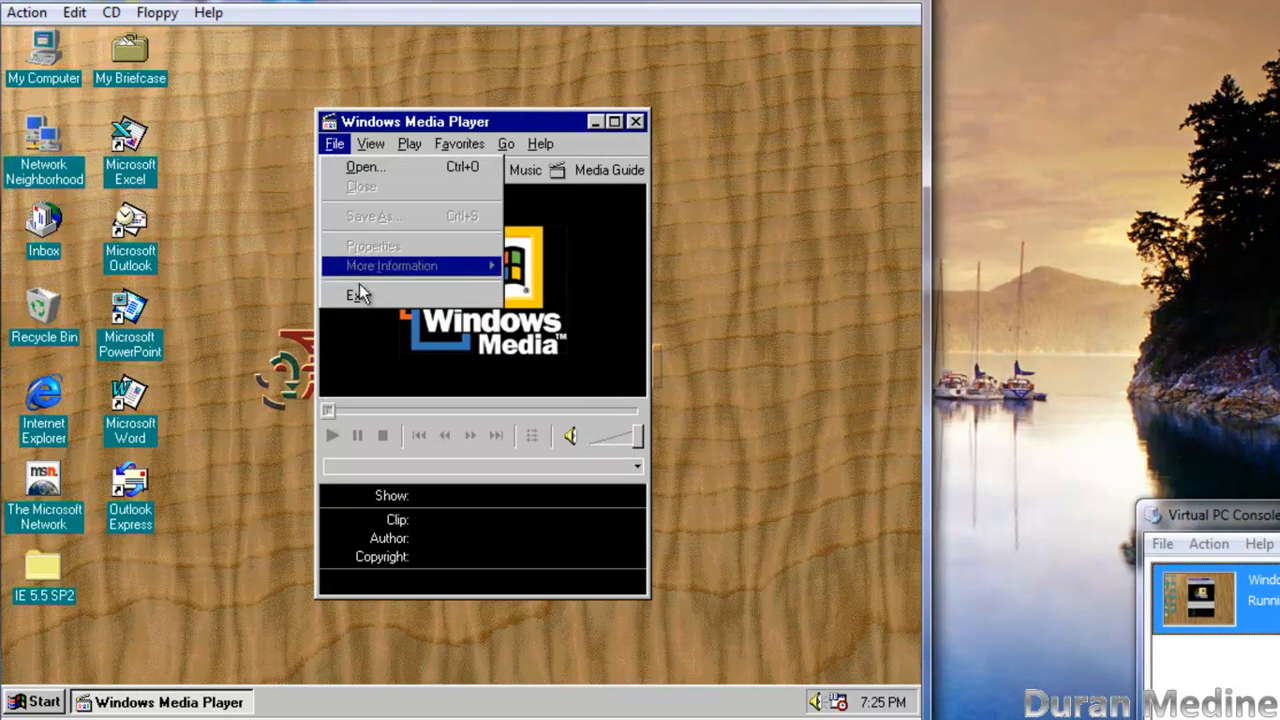
{"action": "mouse_move", "coordinate": [356, 296]}
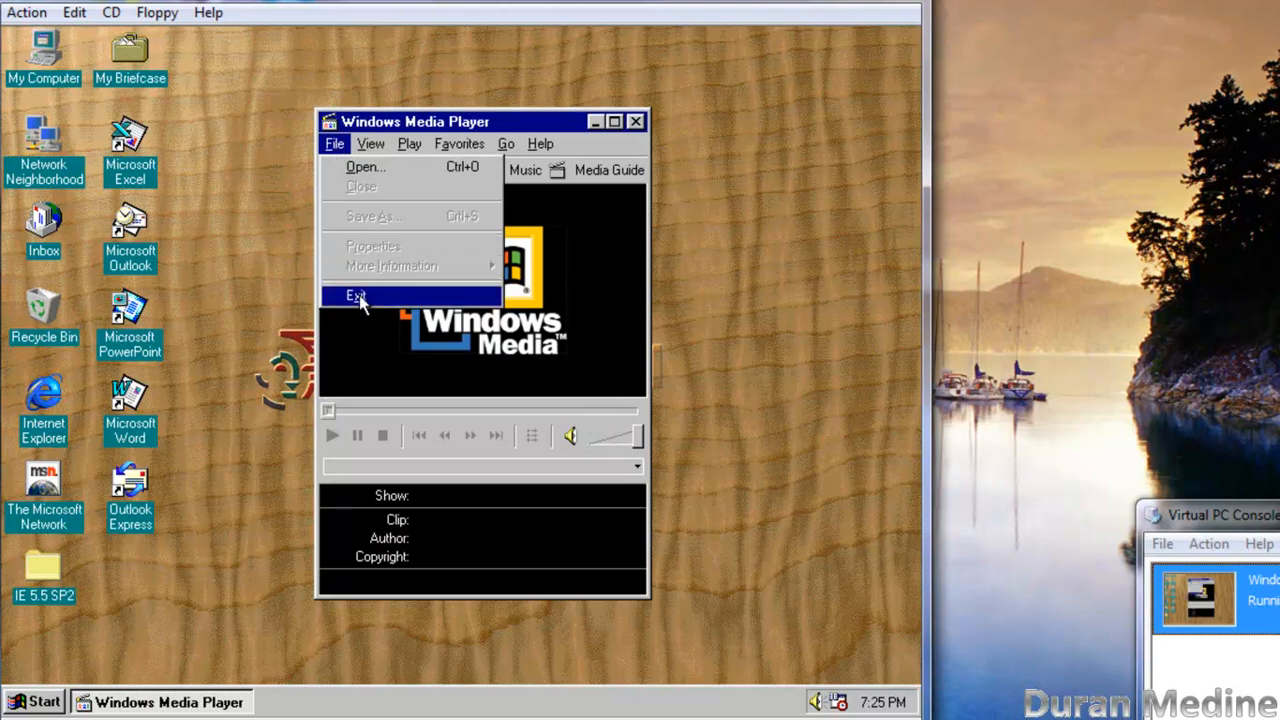
{"action": "left_click", "coordinate": [356, 296]}
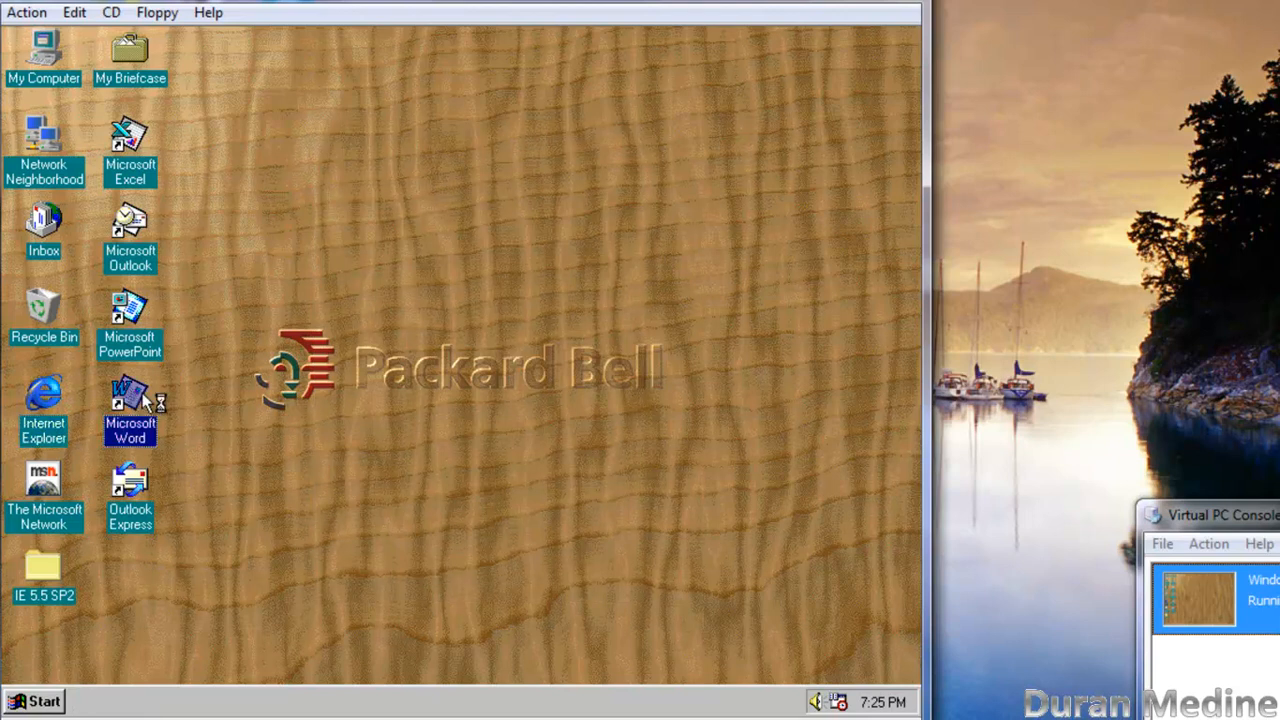
{"action": "double_click", "coordinate": [130, 400]}
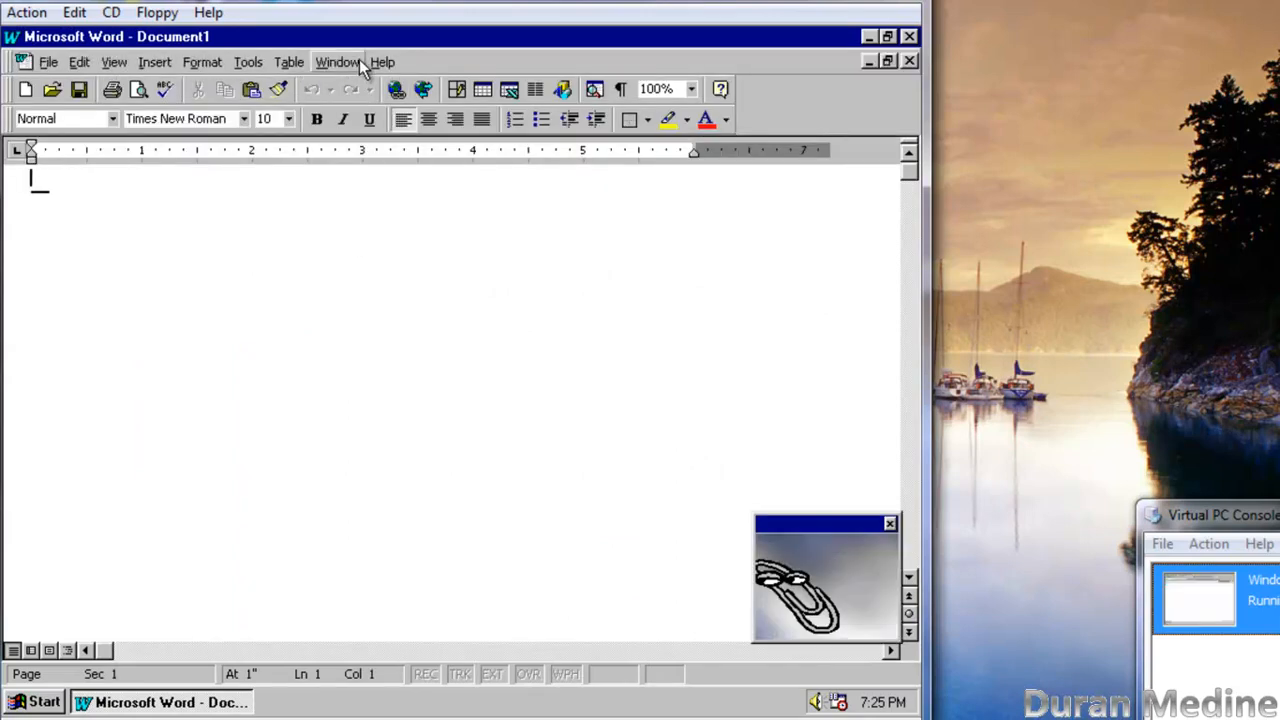
{"action": "left_click", "coordinate": [384, 62]}
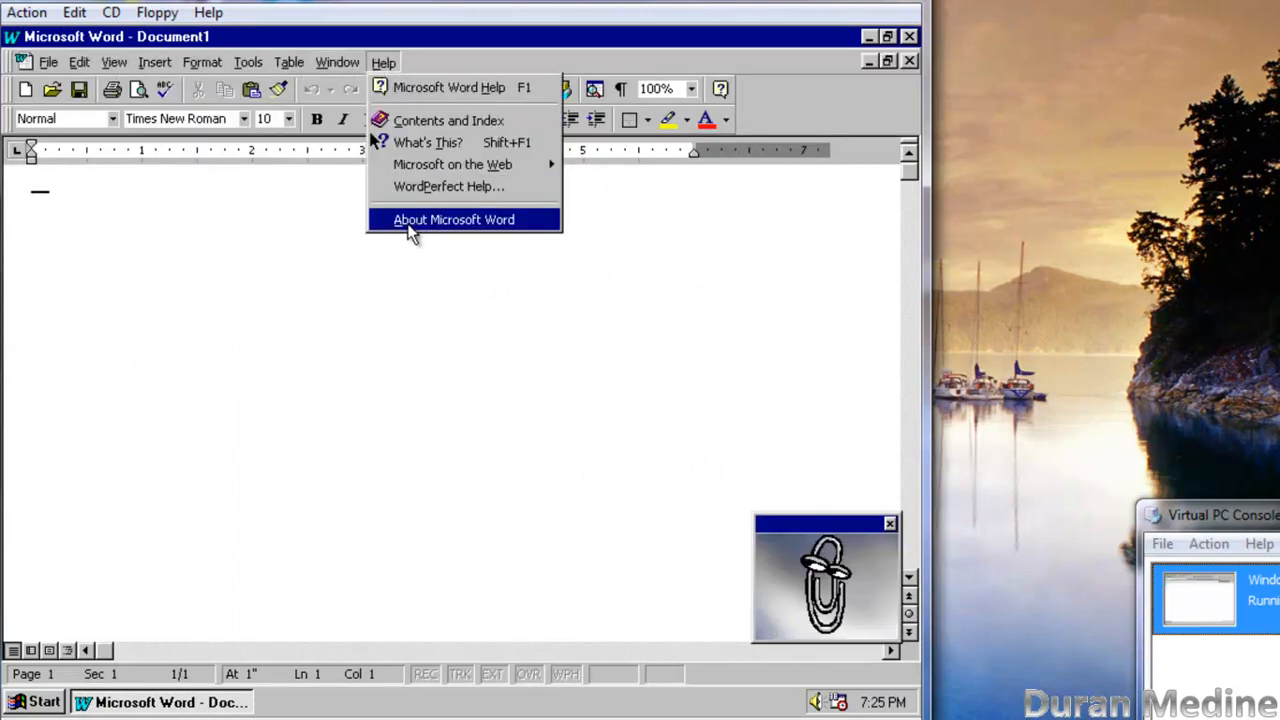
{"action": "left_click", "coordinate": [452, 218]}
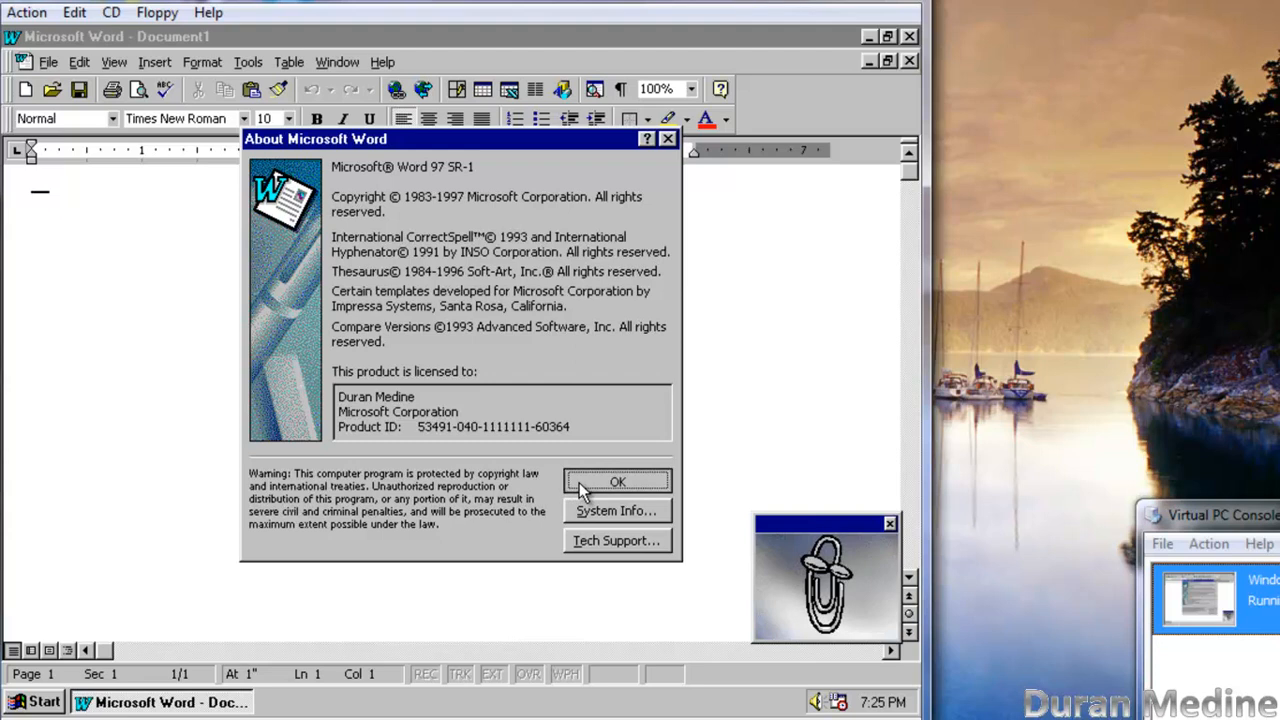
{"action": "left_click", "coordinate": [616, 480]}
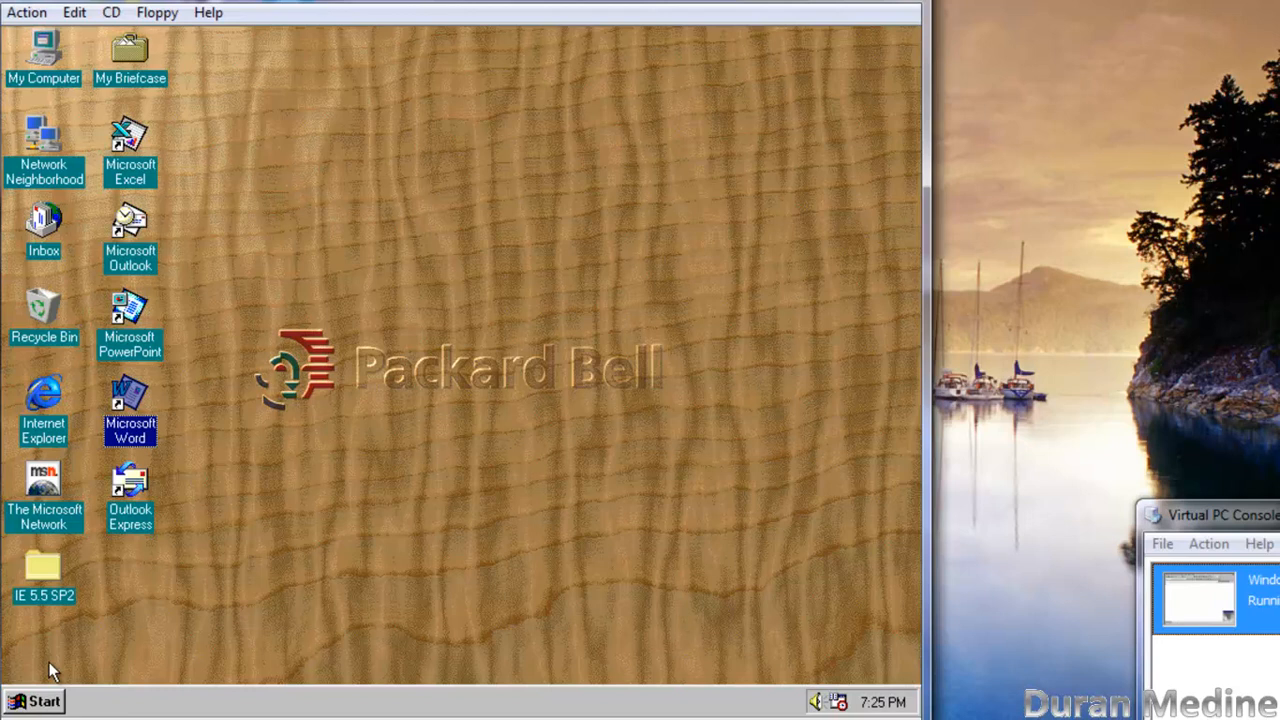
Step: Expand Start > Programs to browse the installed program folders
{"action": "left_click", "coordinate": [36, 700]}
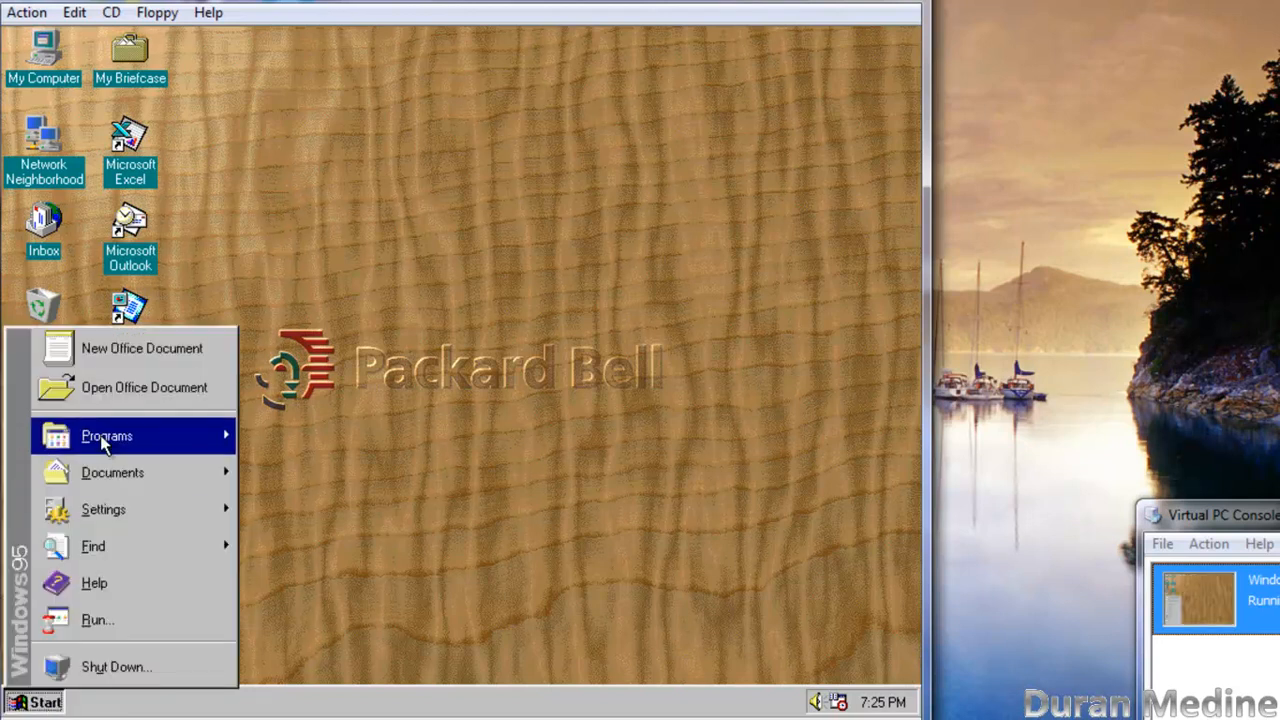
{"action": "left_click", "coordinate": [106, 436]}
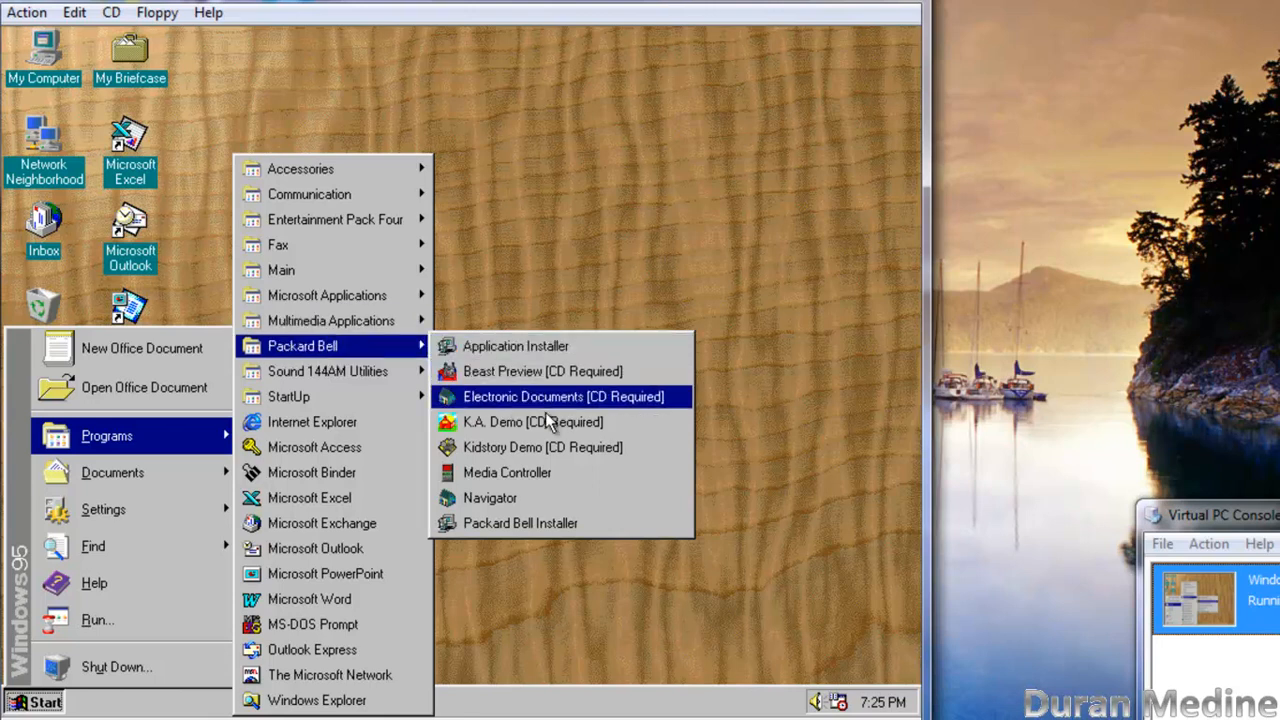
{"action": "mouse_move", "coordinate": [490, 498]}
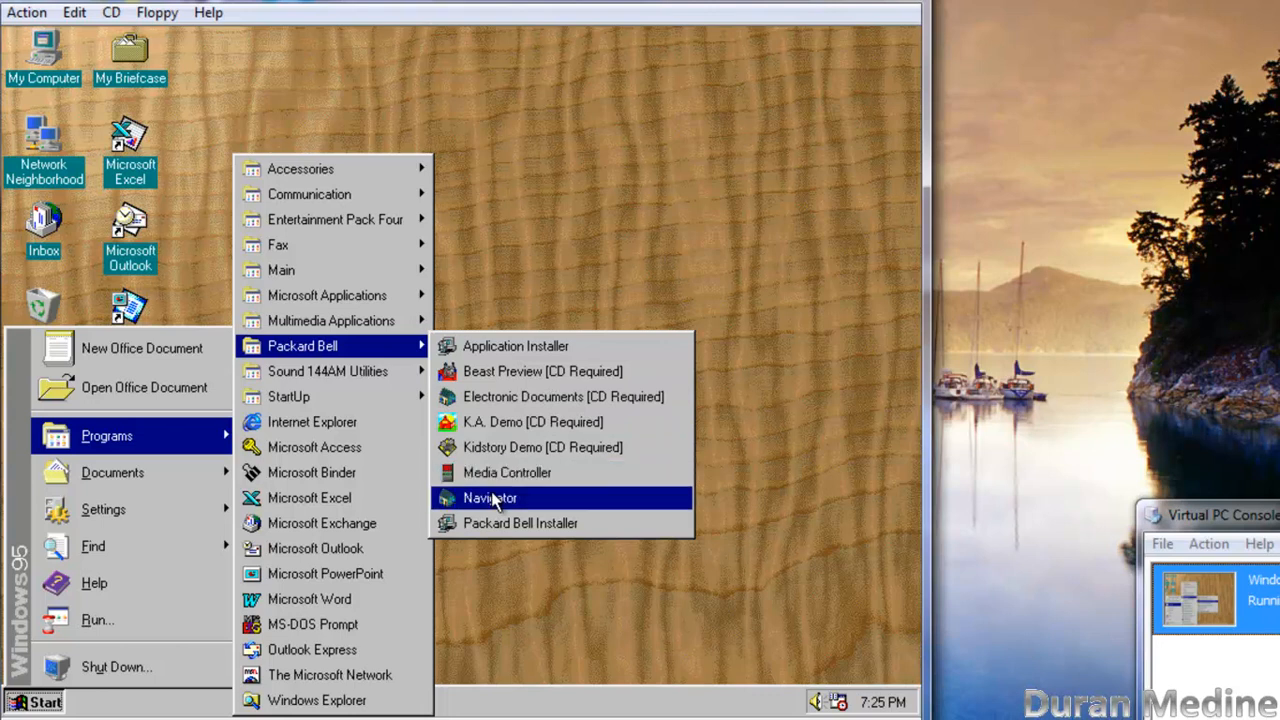
{"action": "mouse_move", "coordinate": [490, 510]}
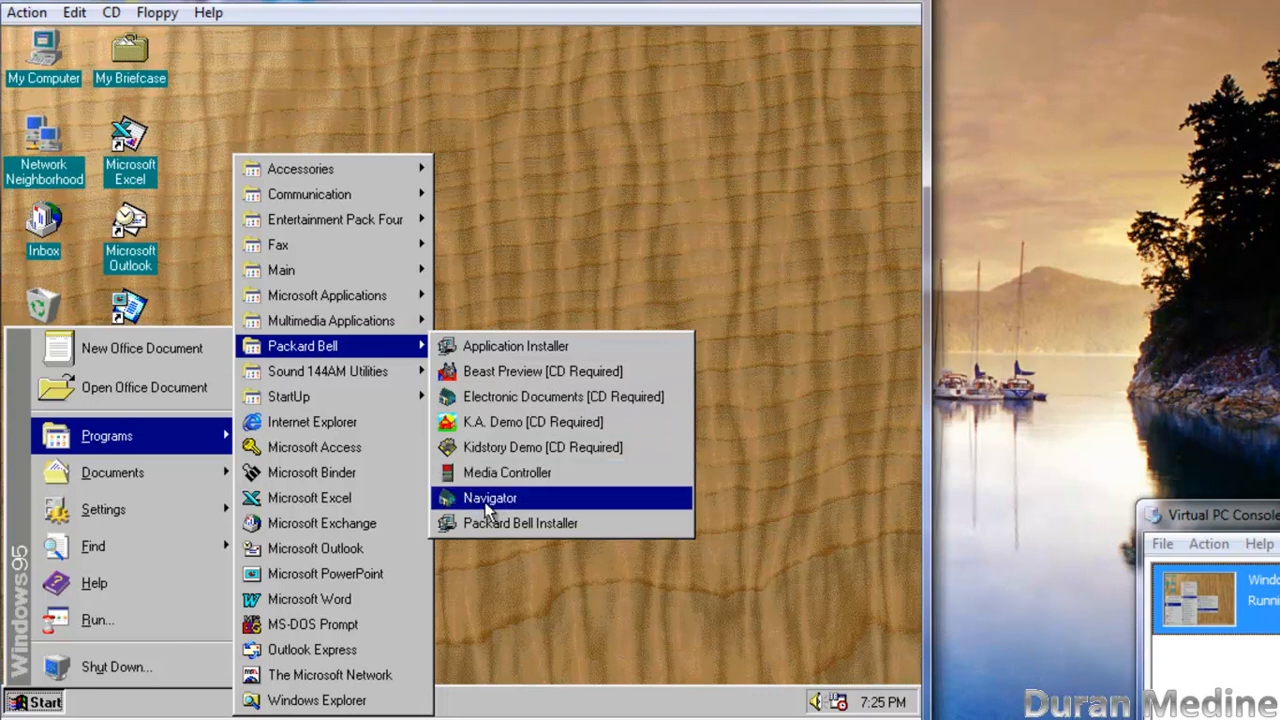
{"action": "mouse_move", "coordinate": [328, 370]}
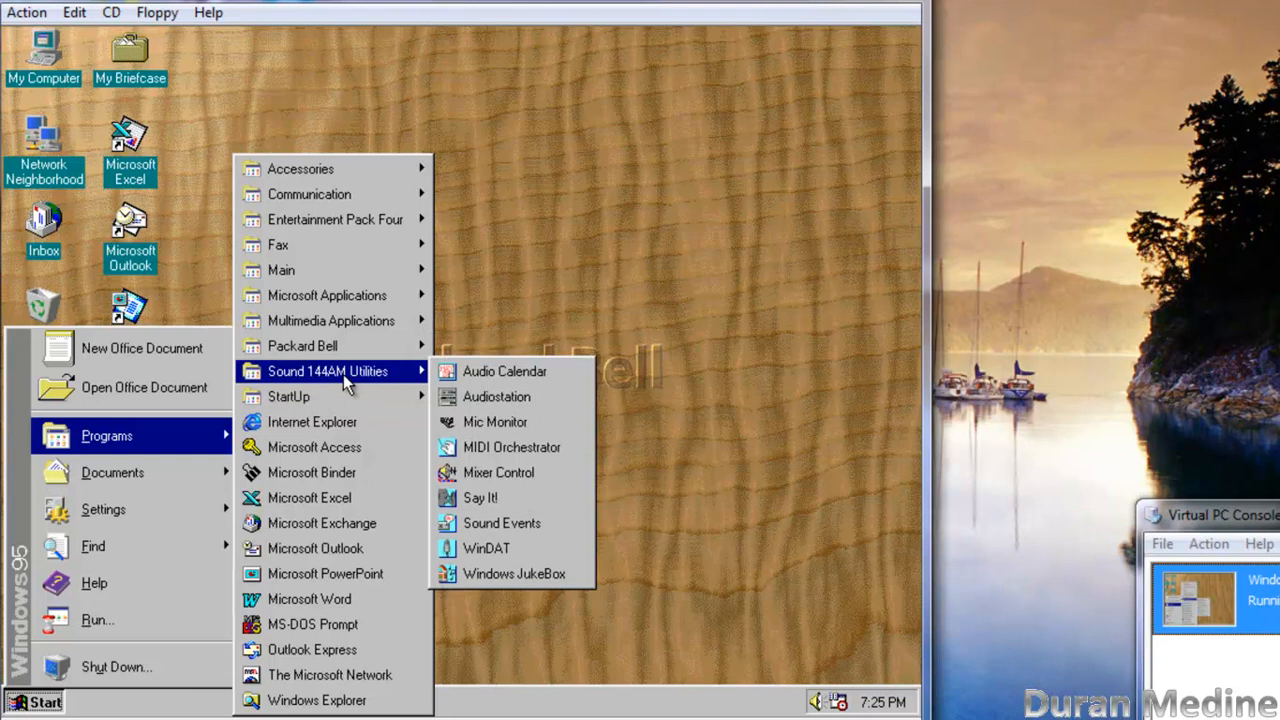
{"action": "mouse_move", "coordinate": [302, 344]}
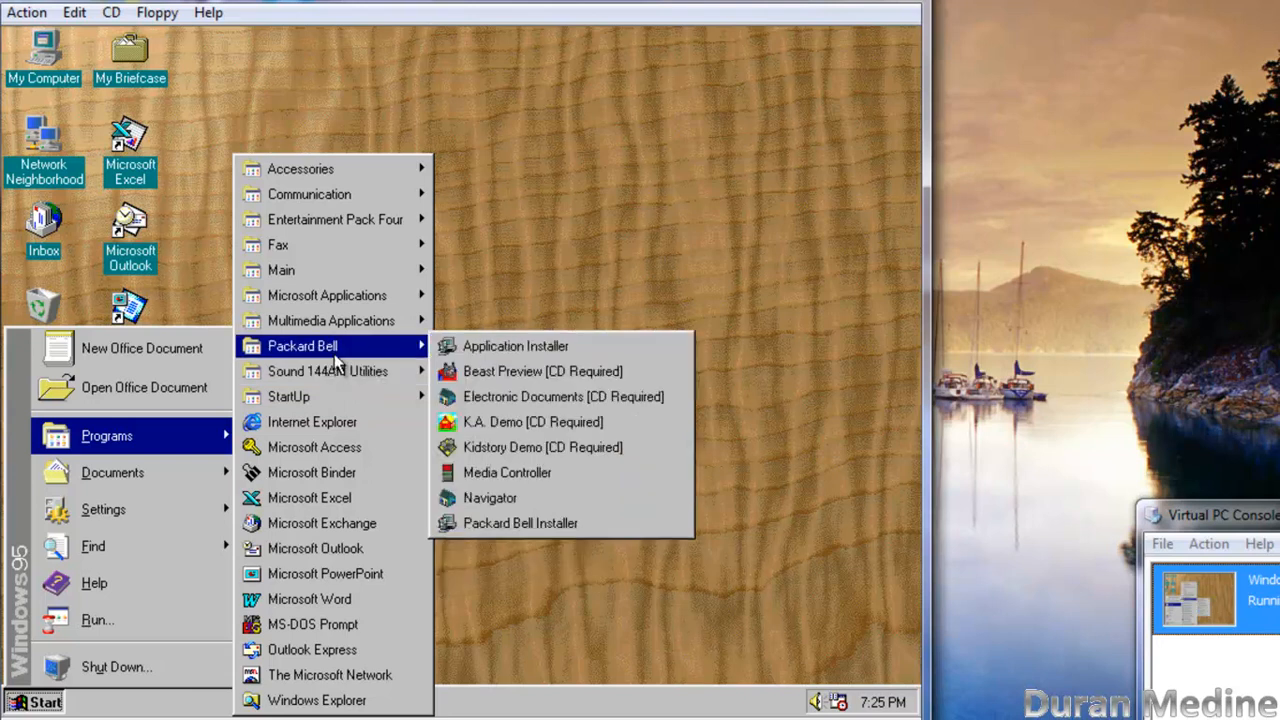
{"action": "mouse_move", "coordinate": [332, 320]}
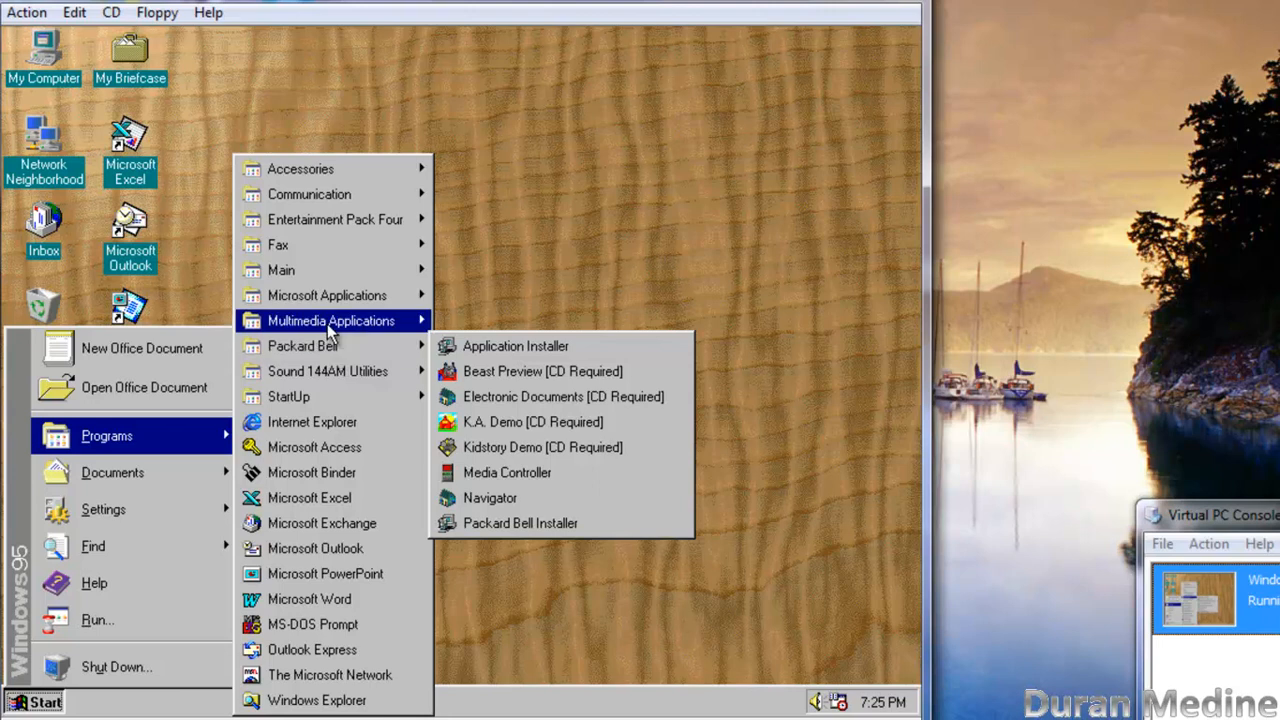
{"action": "mouse_move", "coordinate": [332, 320]}
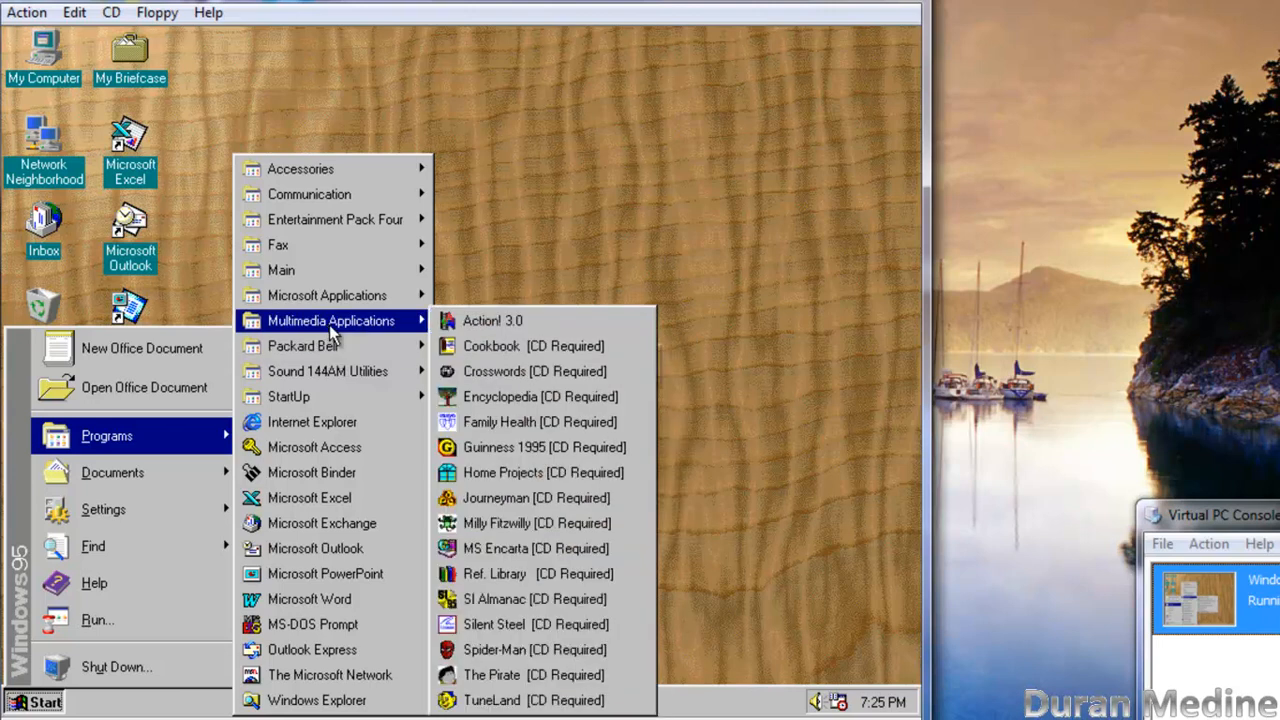
{"action": "mouse_move", "coordinate": [480, 370]}
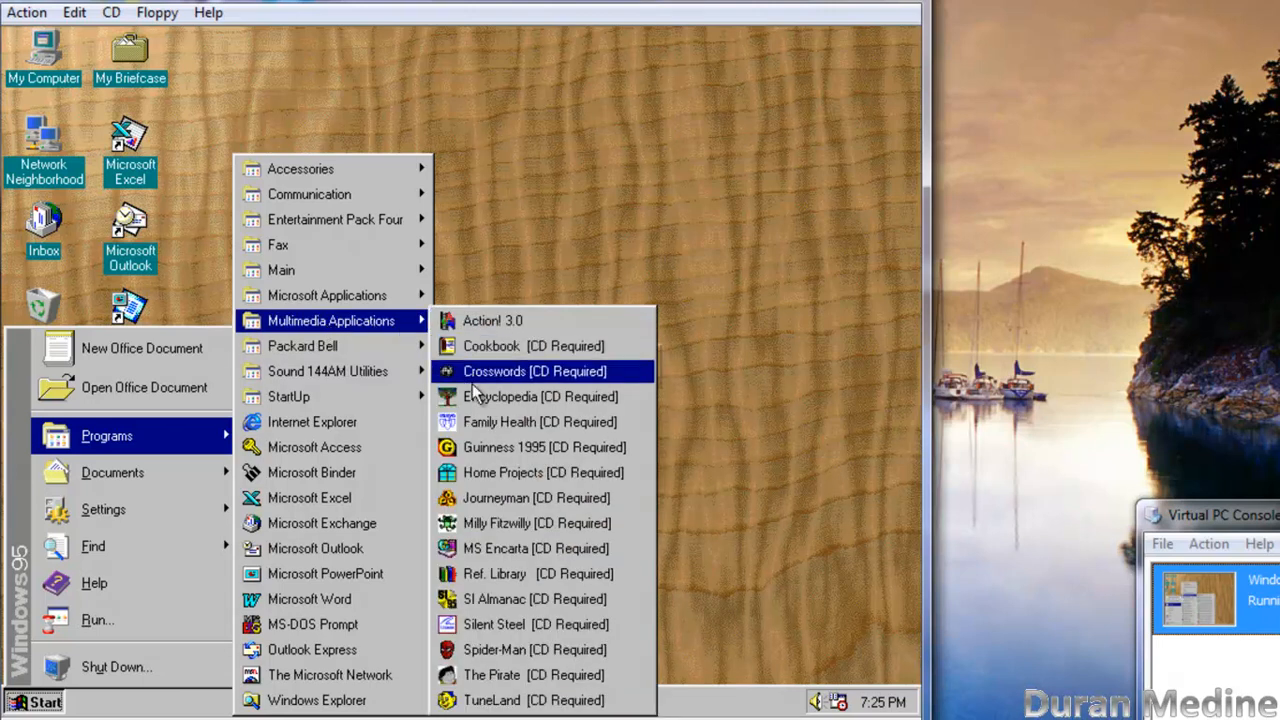
{"action": "mouse_move", "coordinate": [490, 448]}
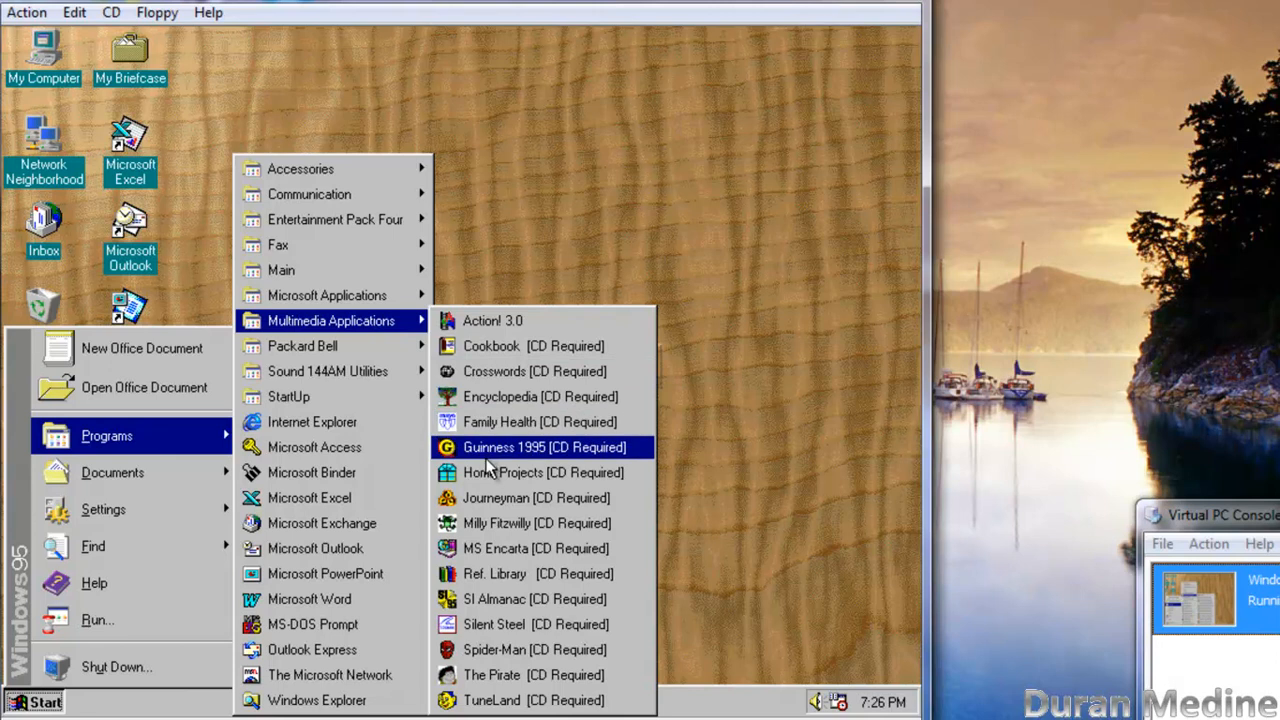
{"action": "mouse_move", "coordinate": [504, 548]}
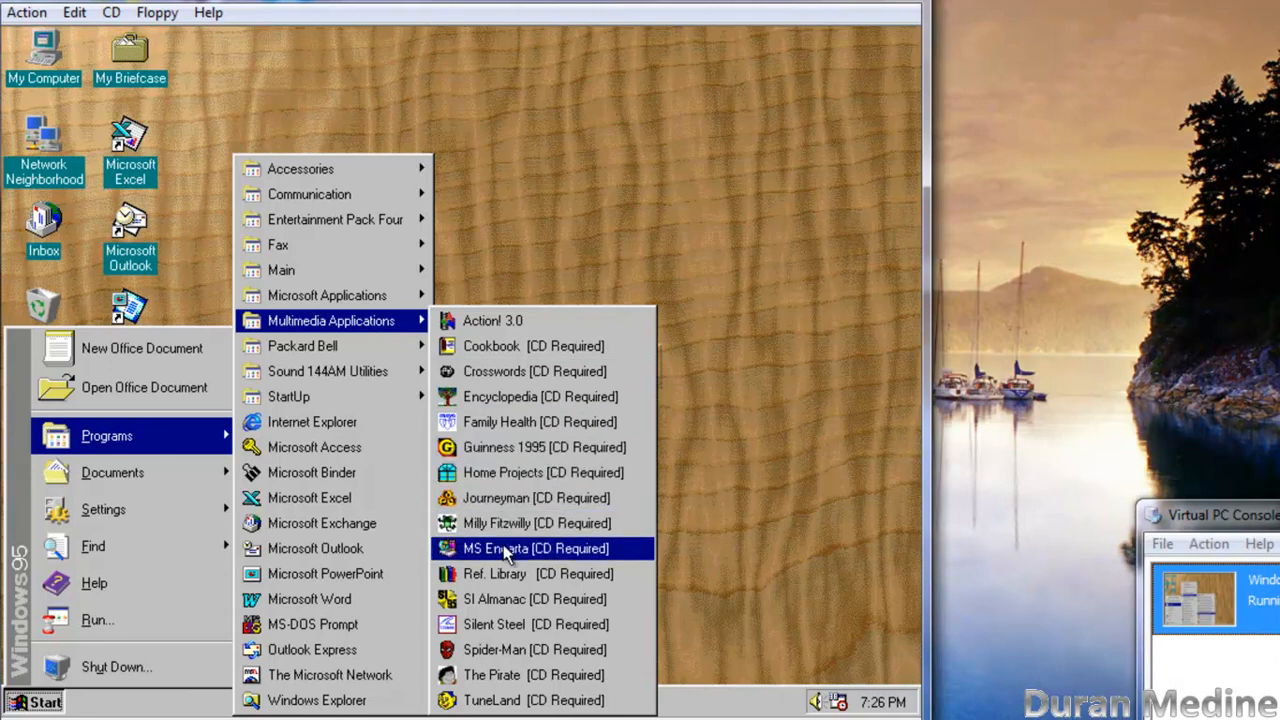
{"action": "mouse_move", "coordinate": [544, 600]}
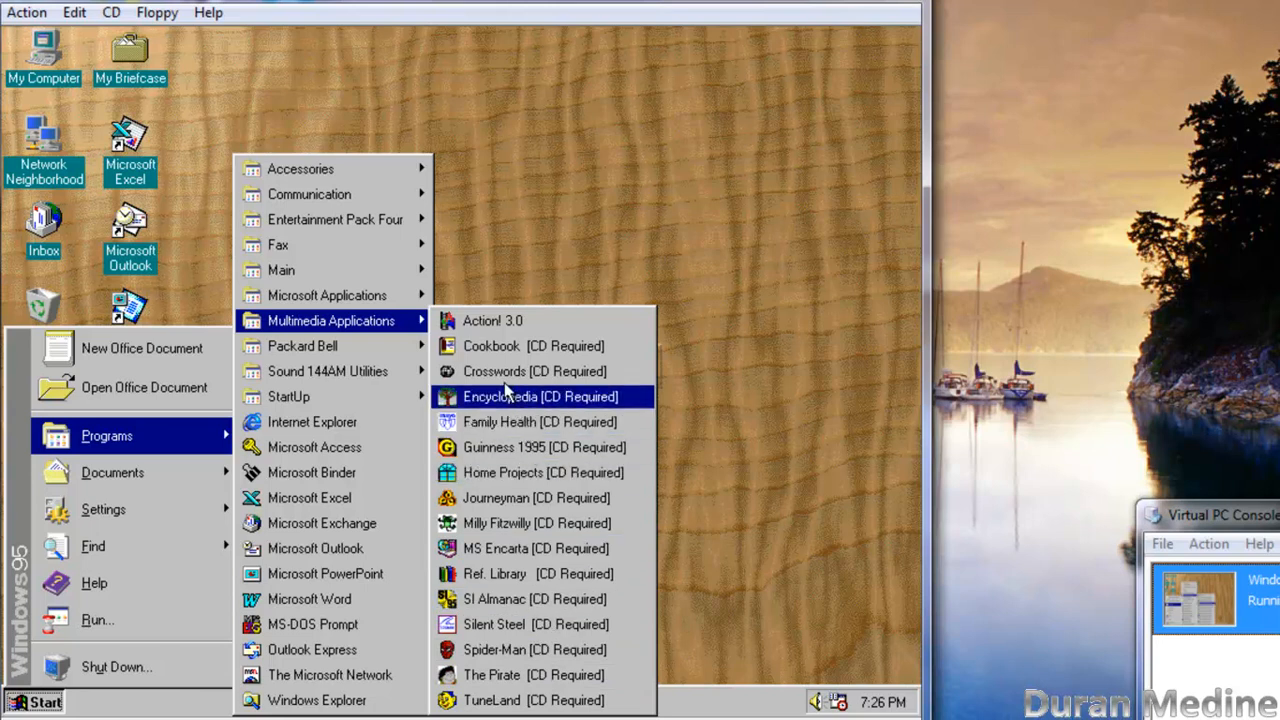
{"action": "mouse_move", "coordinate": [328, 296]}
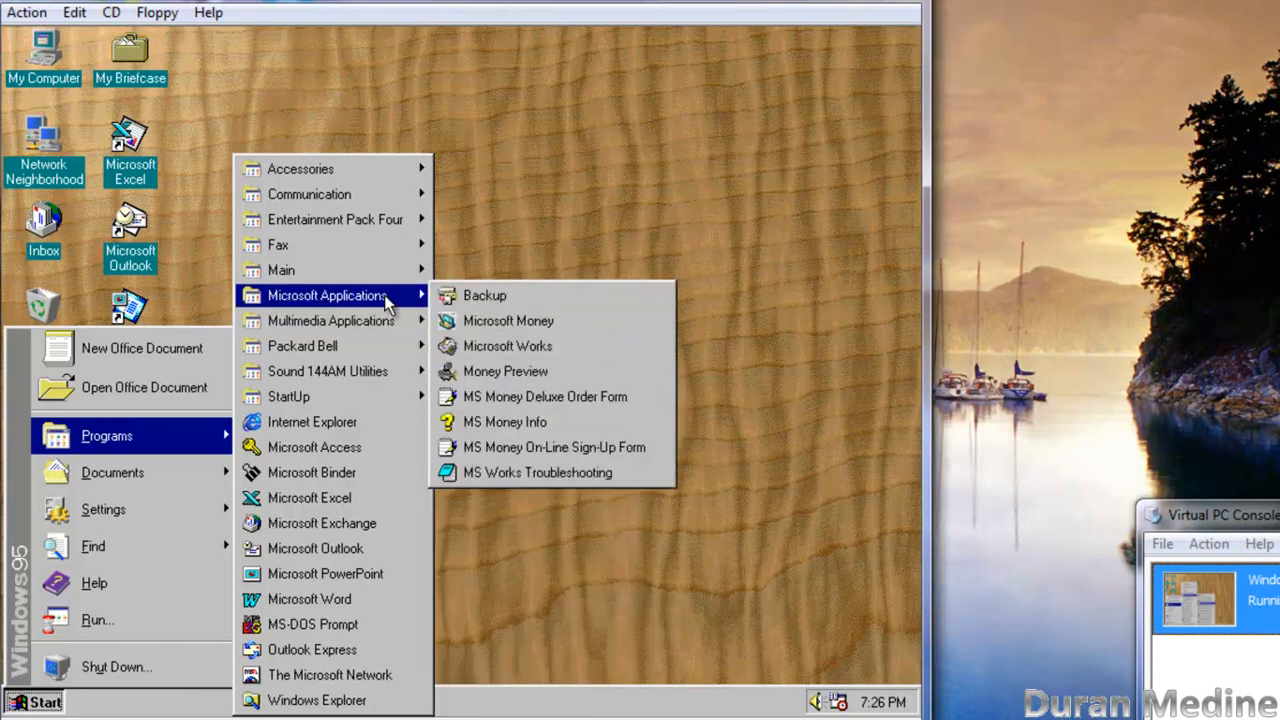
{"action": "mouse_move", "coordinate": [508, 320]}
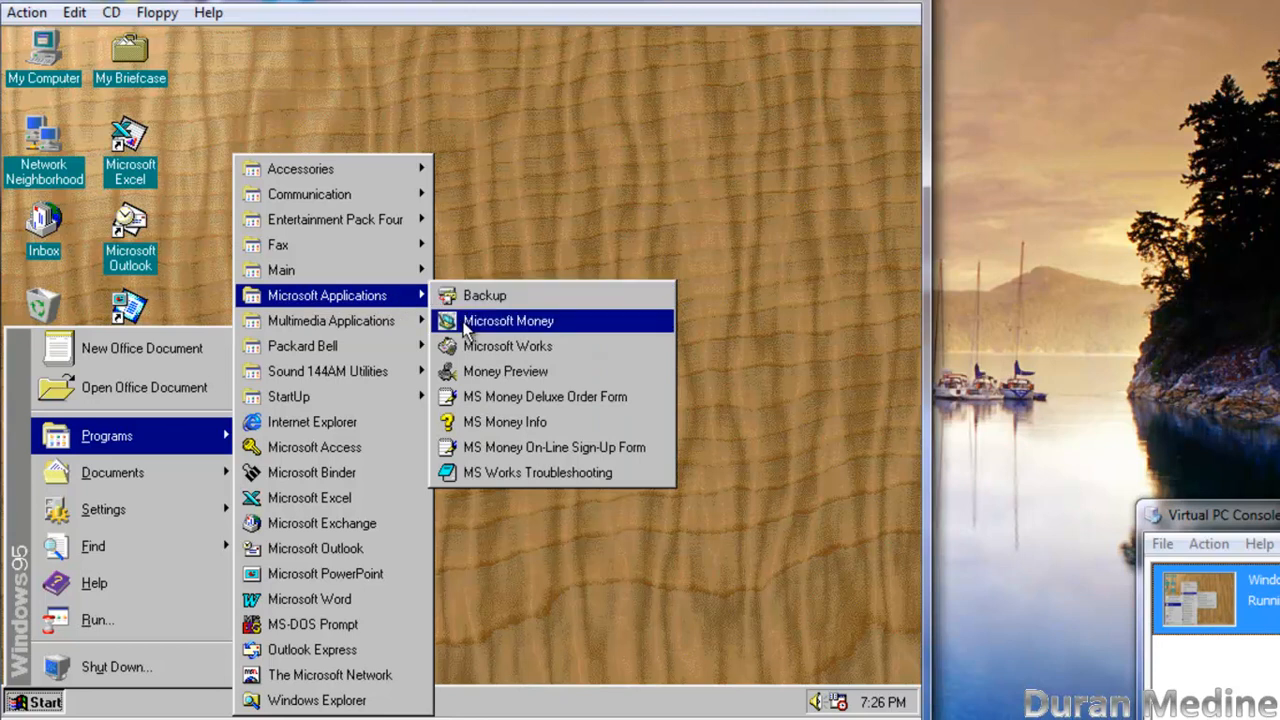
Step: Launch Microsoft Money, accept the standard categories and skip creating a new account
{"action": "left_click", "coordinate": [508, 320]}
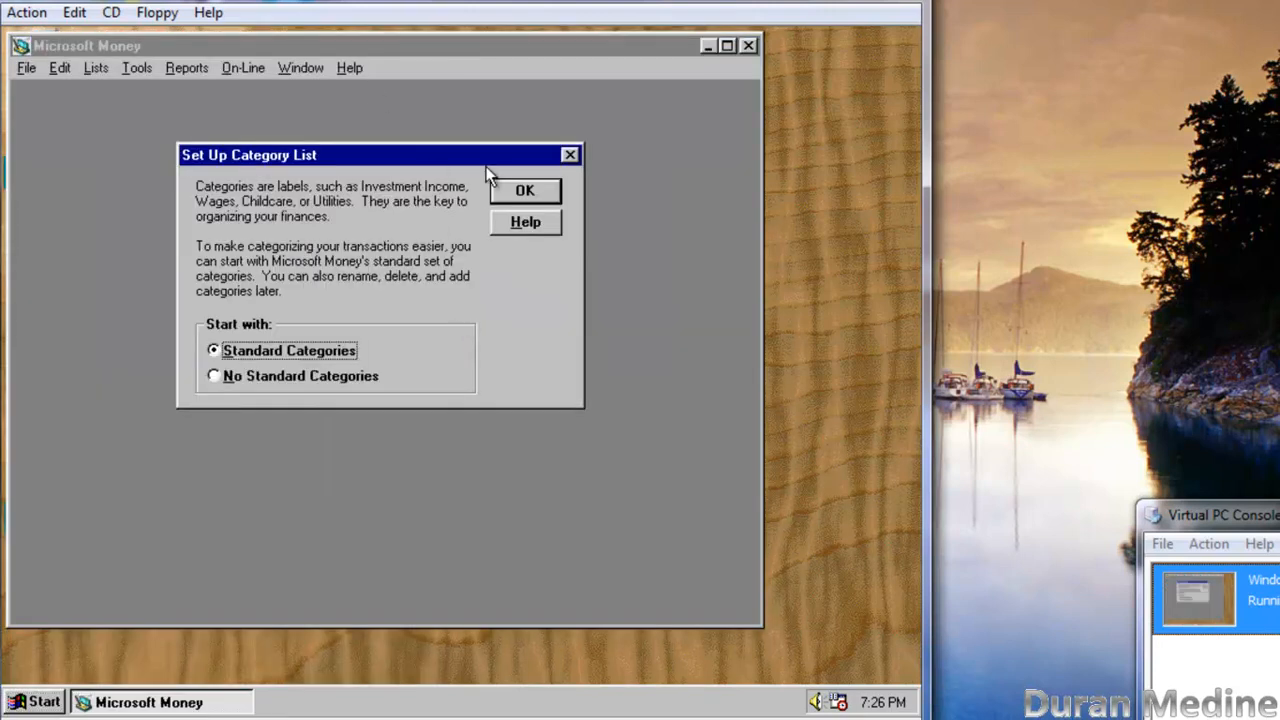
{"action": "left_click", "coordinate": [524, 190]}
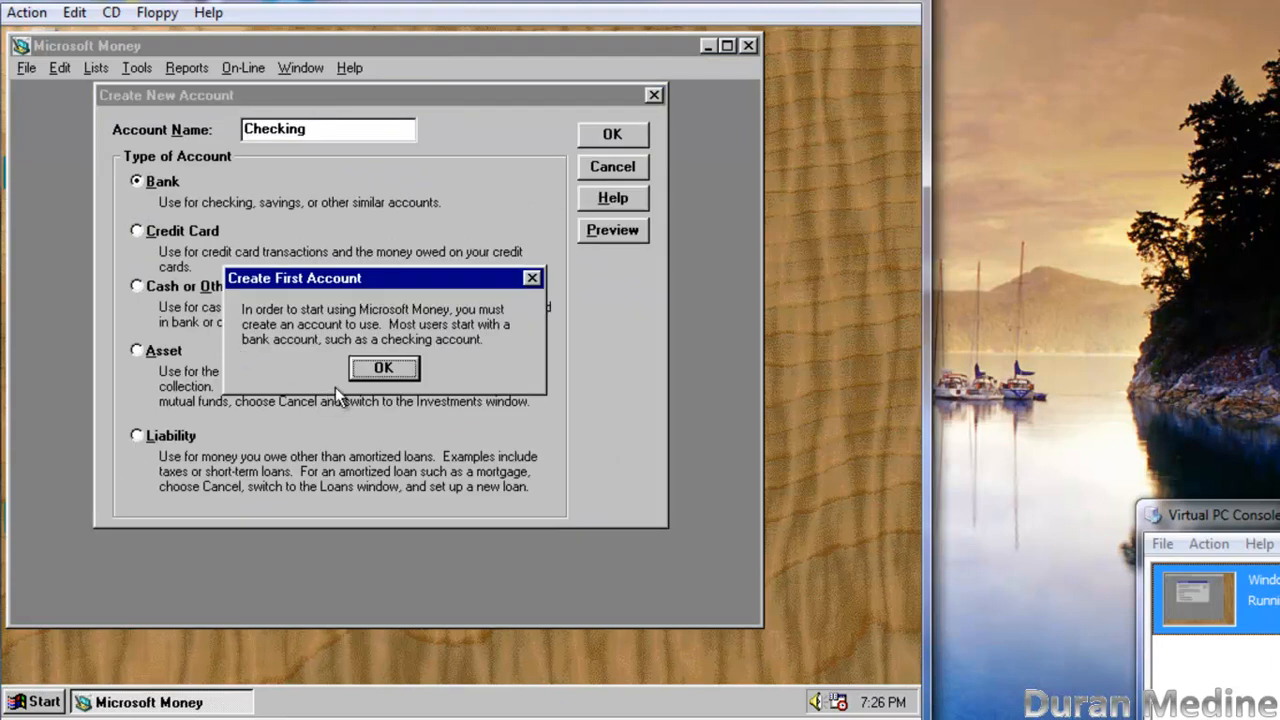
{"action": "left_click", "coordinate": [384, 368]}
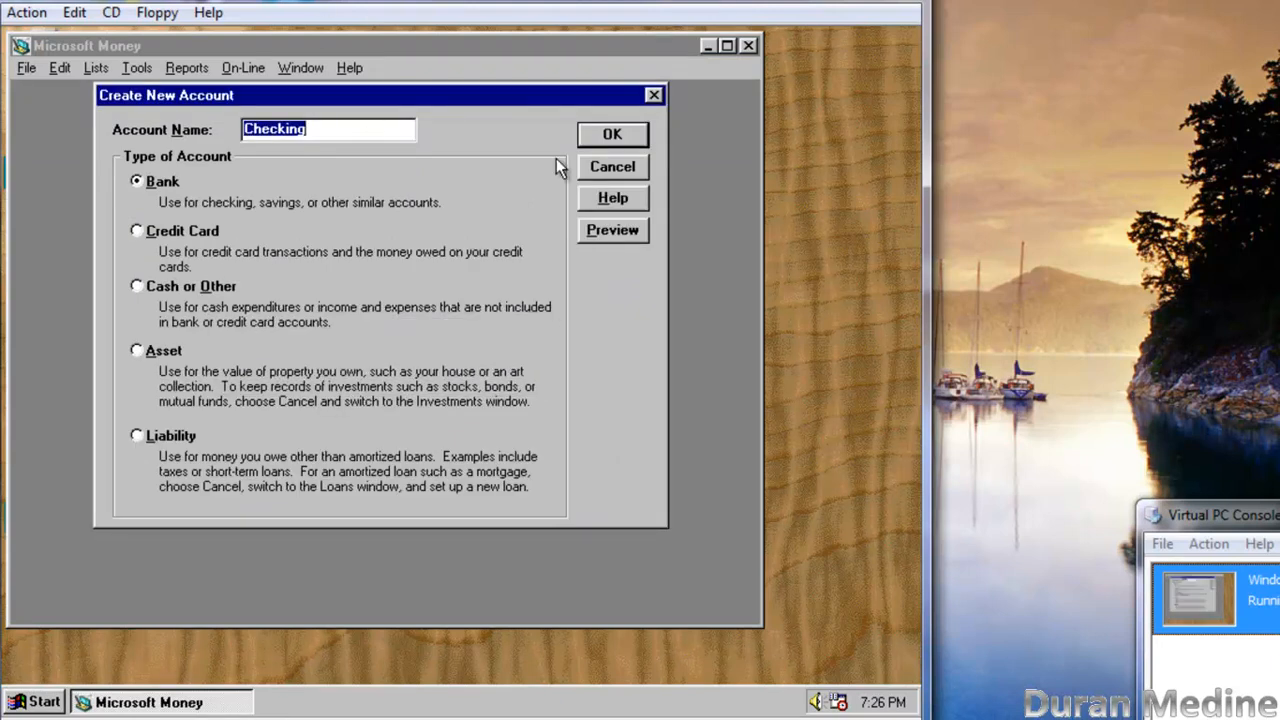
Step: View Help > About Microsoft Money showing version 3.0, then dismiss it
{"action": "left_click", "coordinate": [348, 68]}
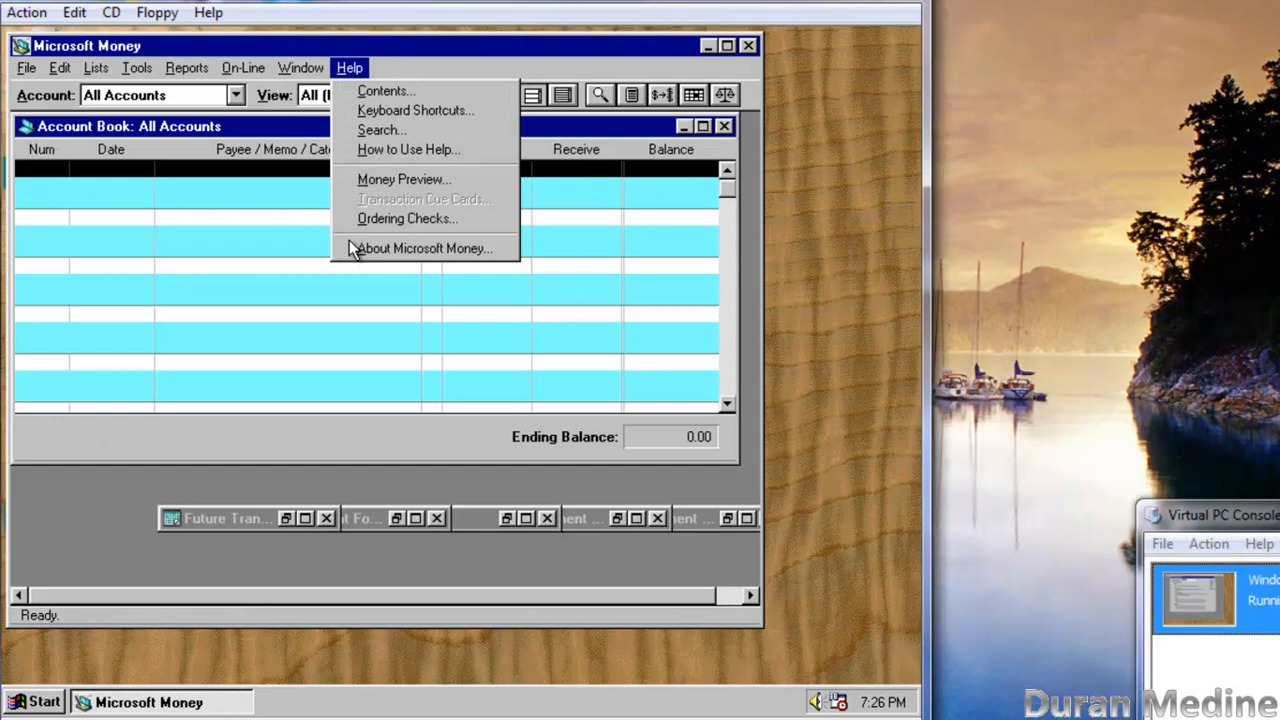
{"action": "left_click", "coordinate": [422, 248]}
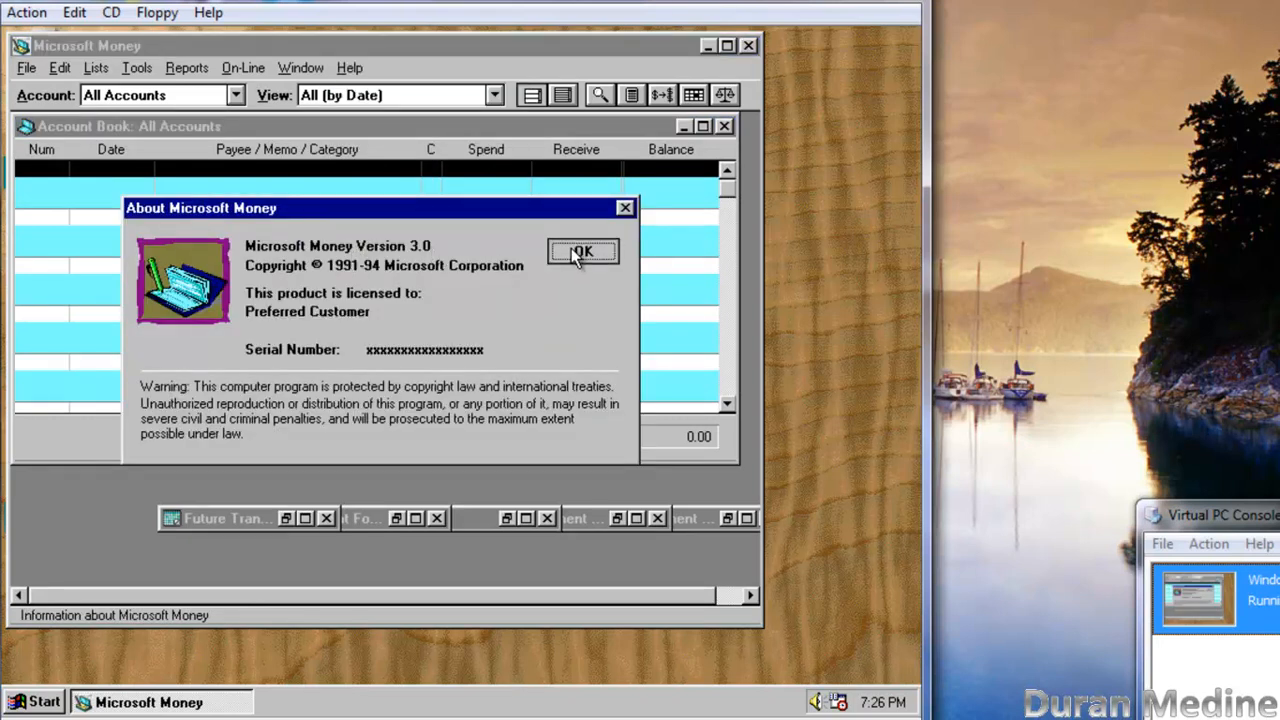
{"action": "left_click", "coordinate": [582, 252]}
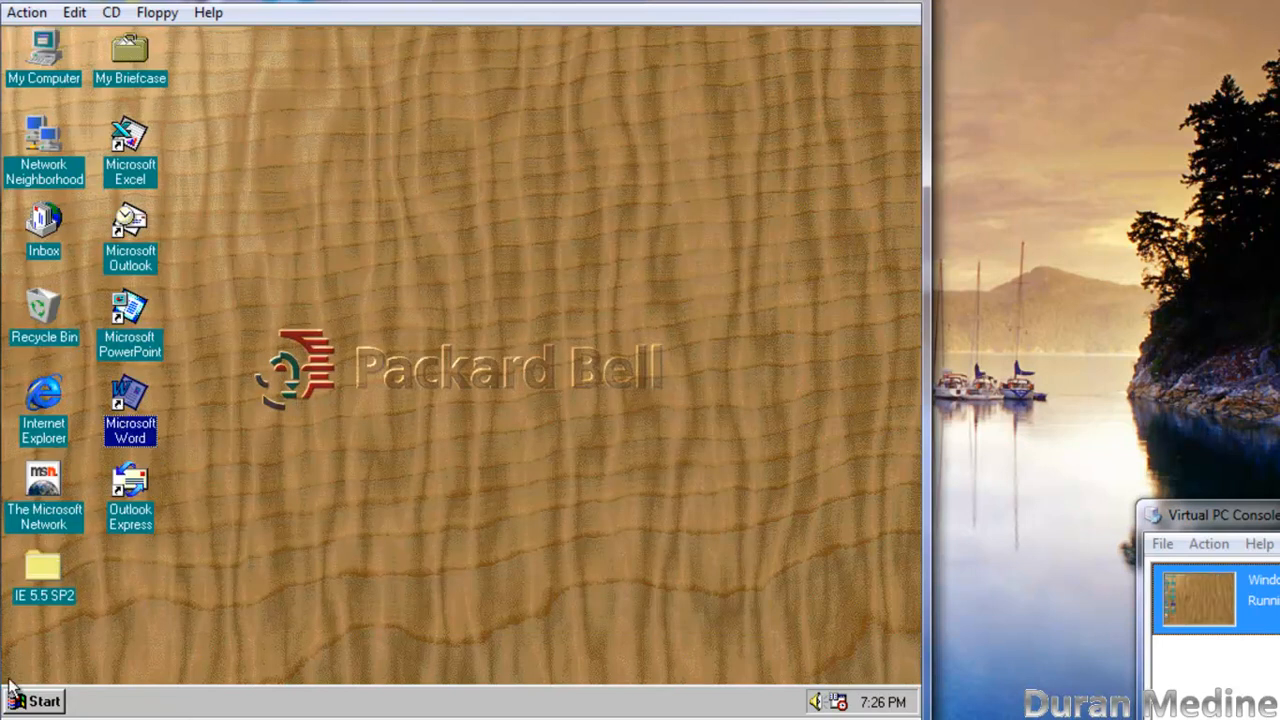
Step: Reopen the Start menu to browse the Communication programs folder
{"action": "left_click", "coordinate": [40, 700]}
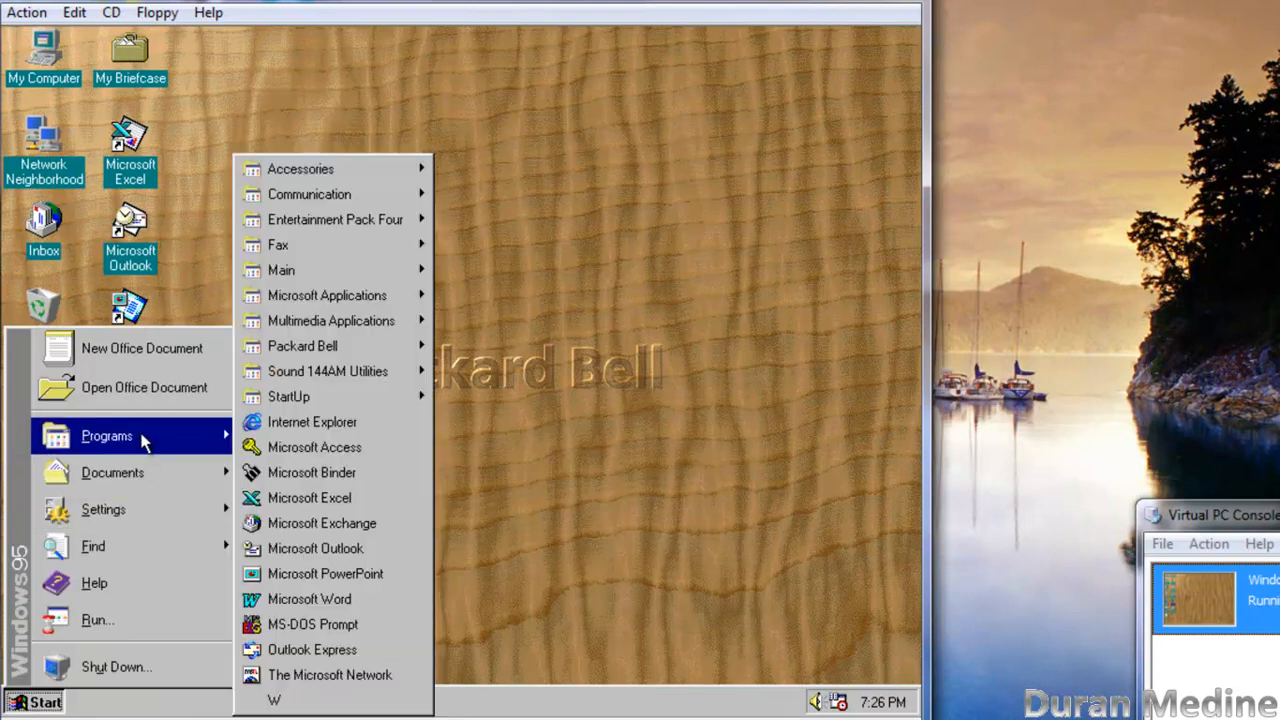
{"action": "mouse_move", "coordinate": [310, 194]}
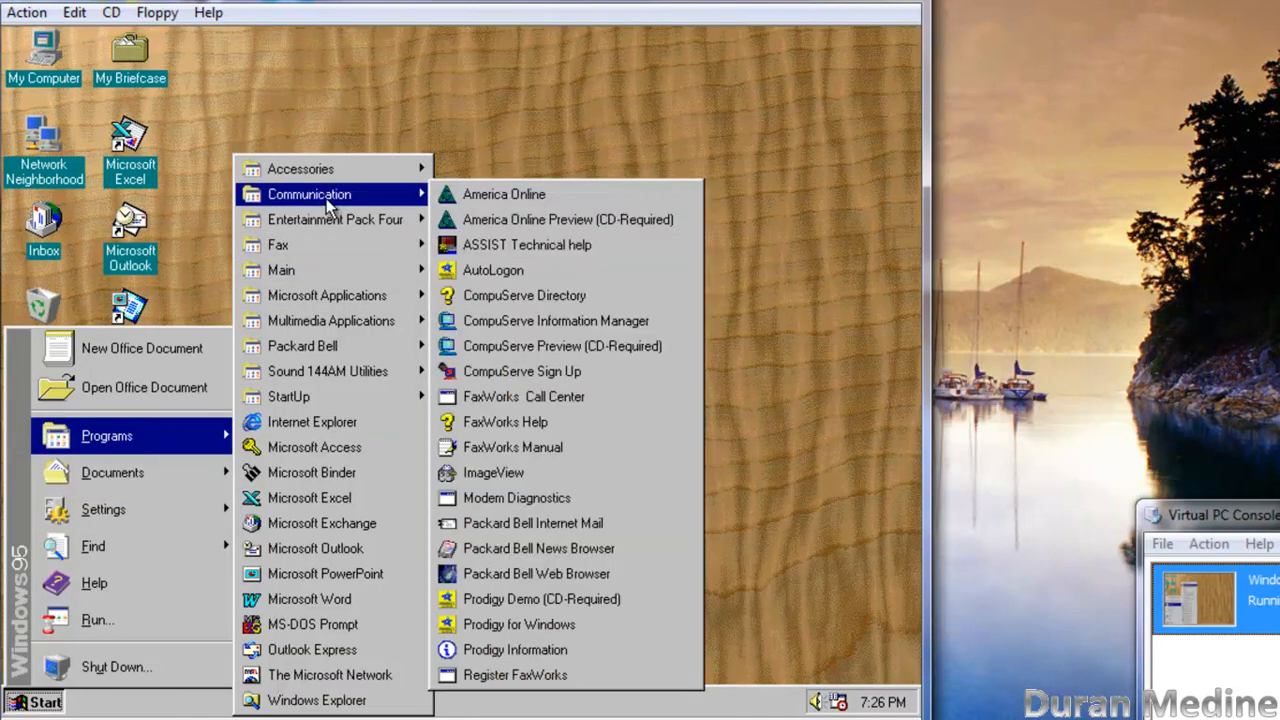
{"action": "mouse_move", "coordinate": [524, 296]}
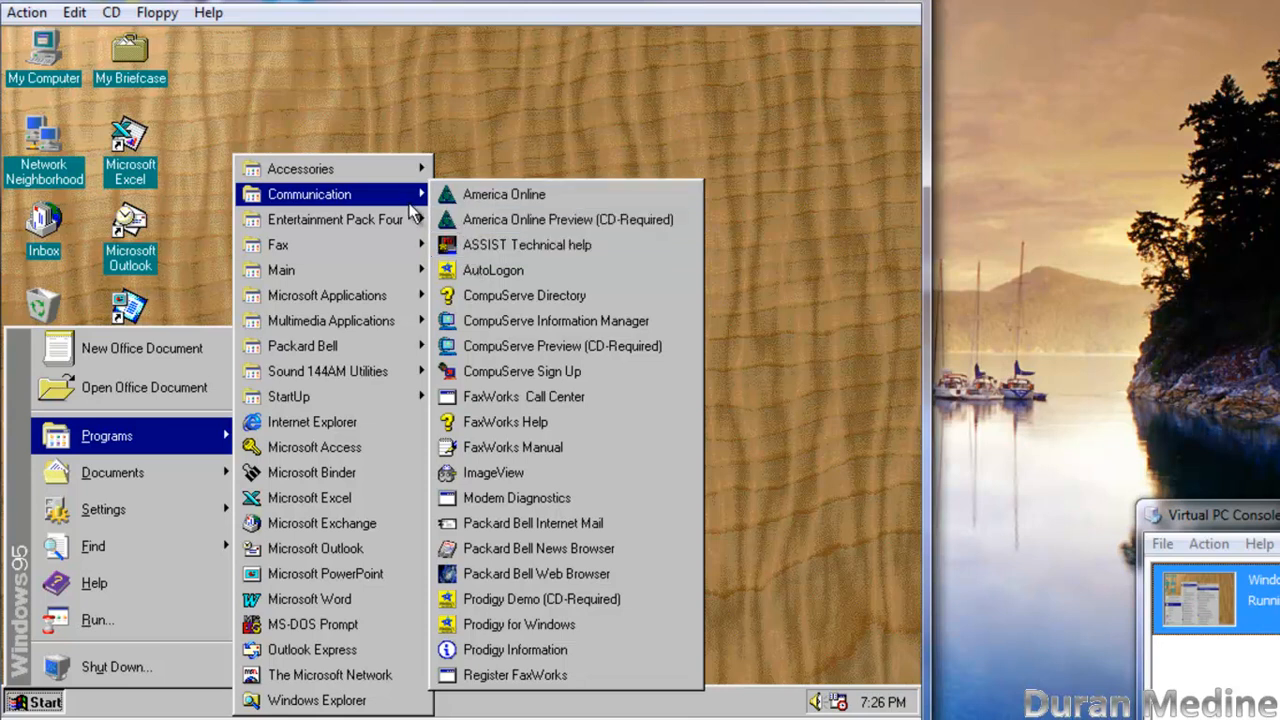
{"action": "mouse_move", "coordinate": [504, 194]}
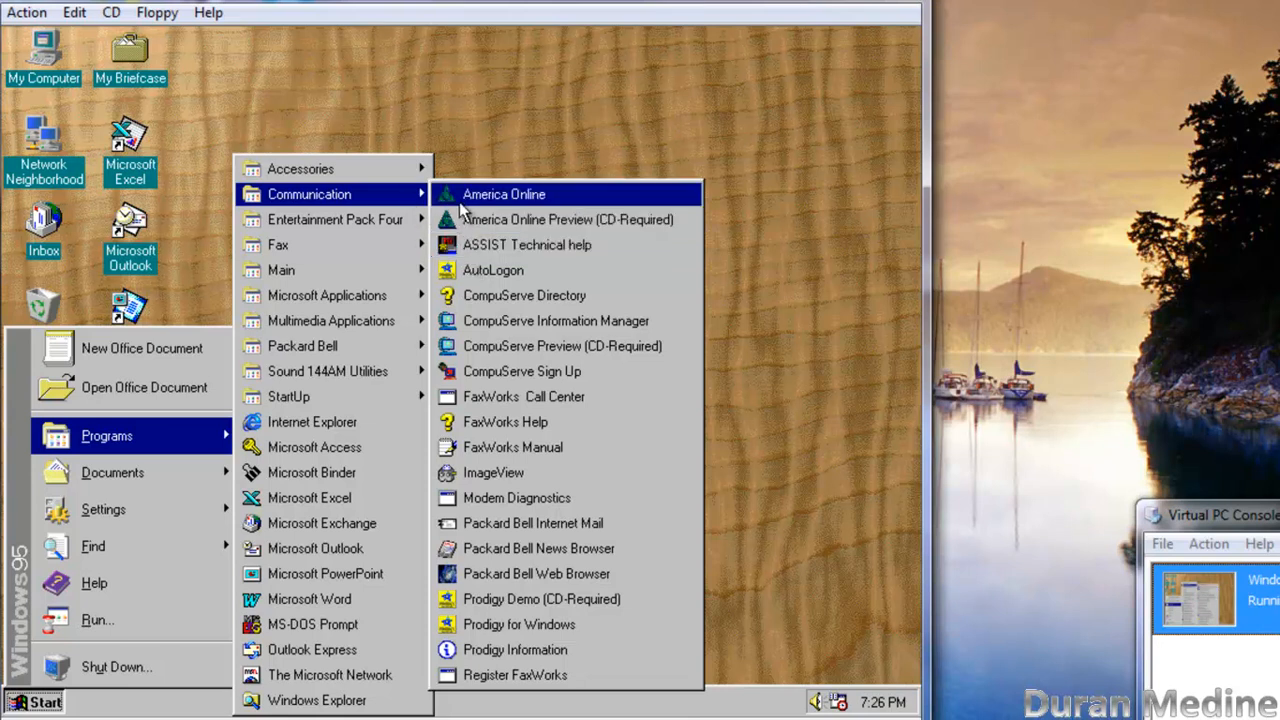
{"action": "mouse_move", "coordinate": [528, 244]}
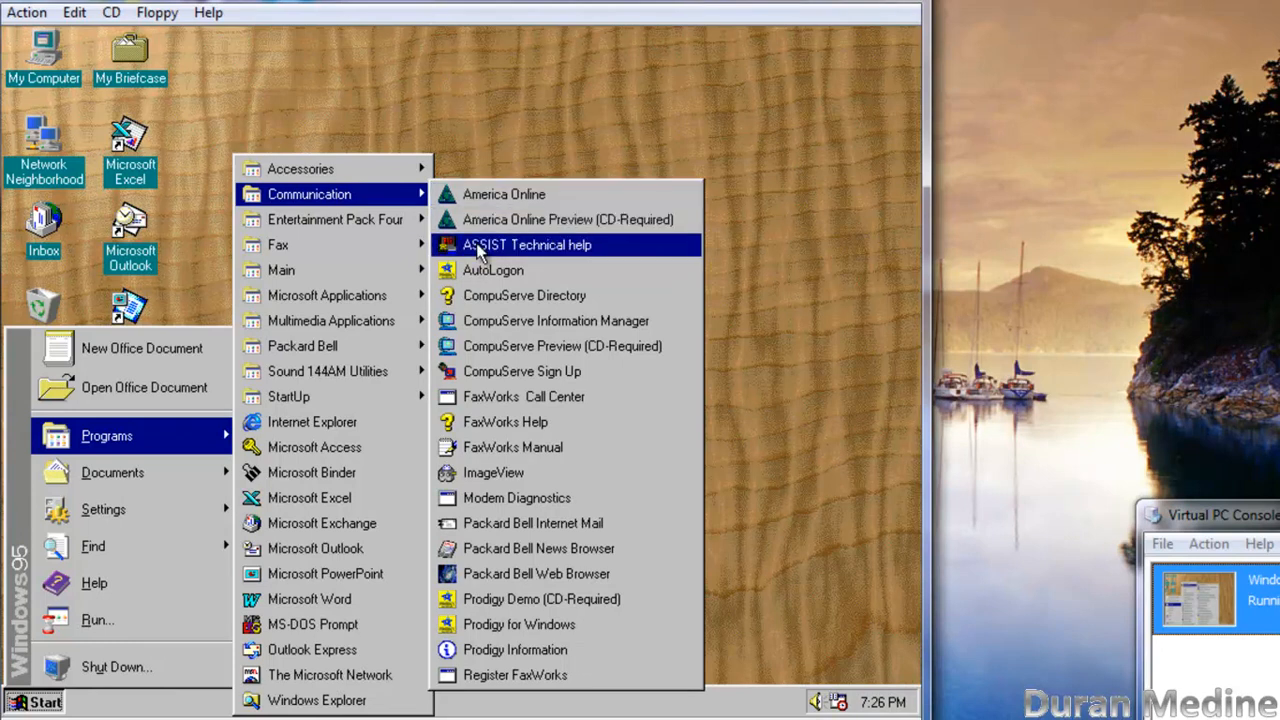
{"action": "mouse_move", "coordinate": [492, 270]}
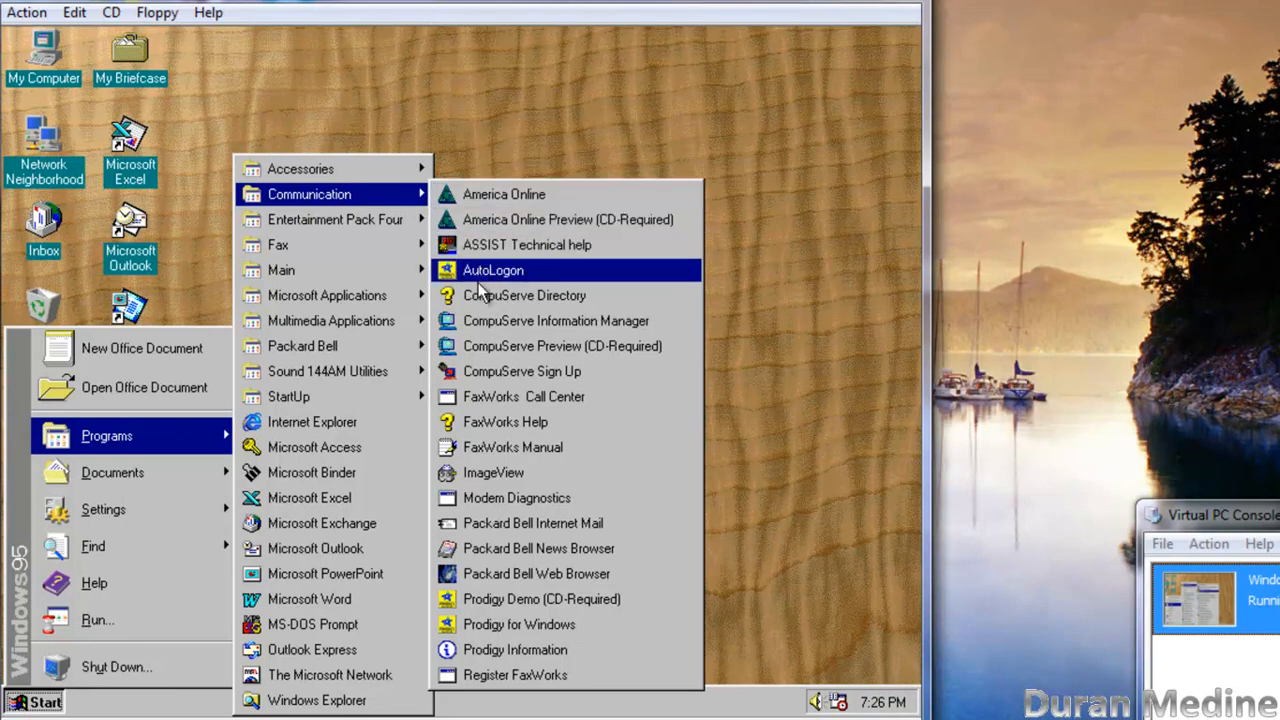
{"action": "mouse_move", "coordinate": [476, 206]}
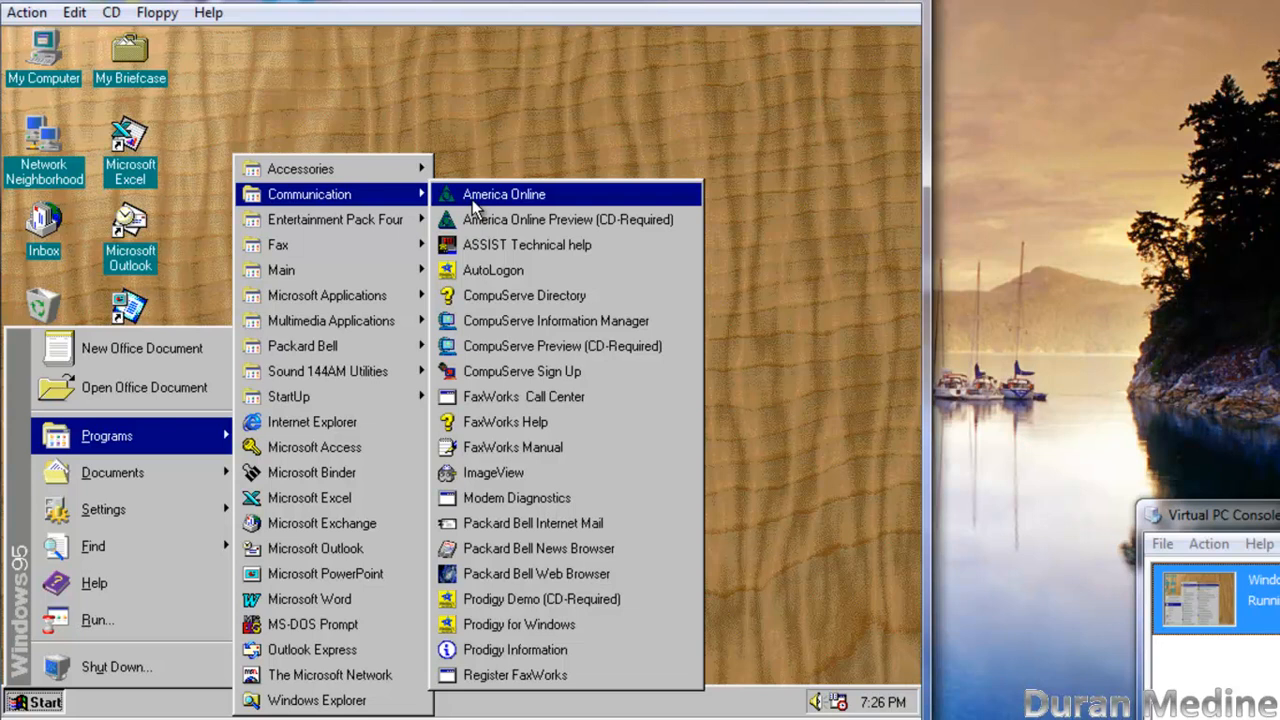
{"action": "mouse_move", "coordinate": [556, 206]}
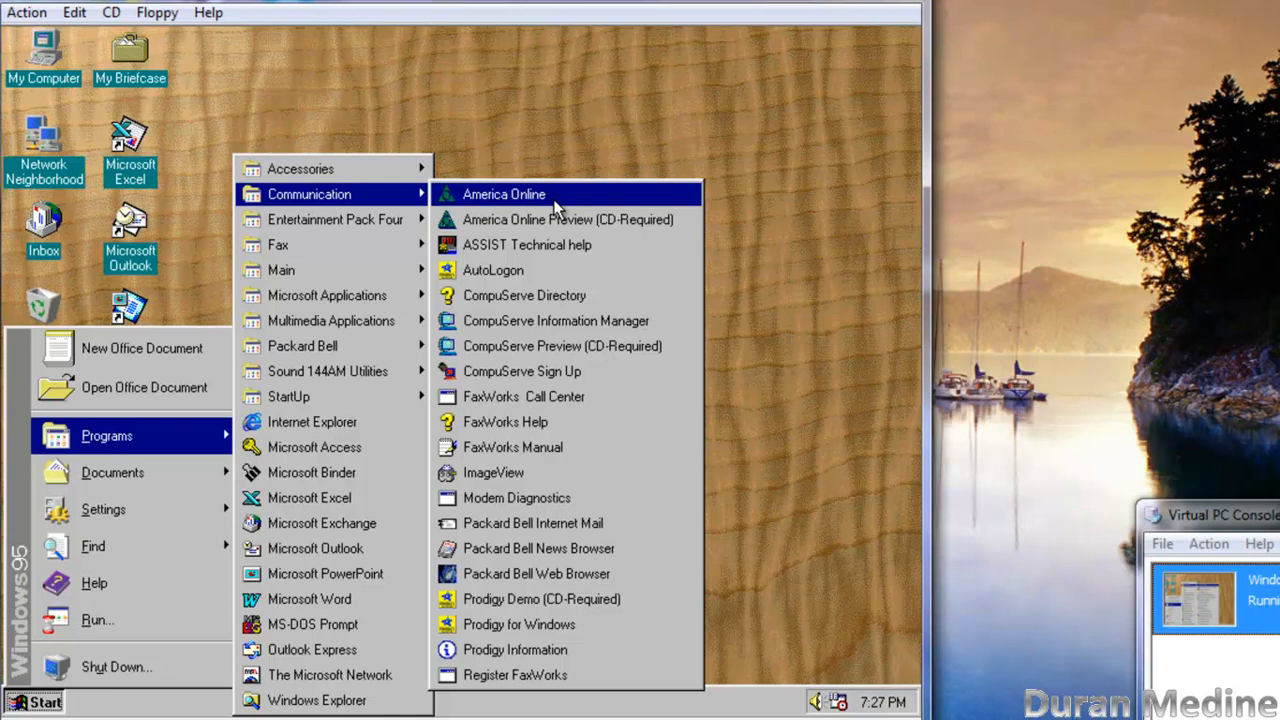
{"action": "mouse_move", "coordinate": [550, 320]}
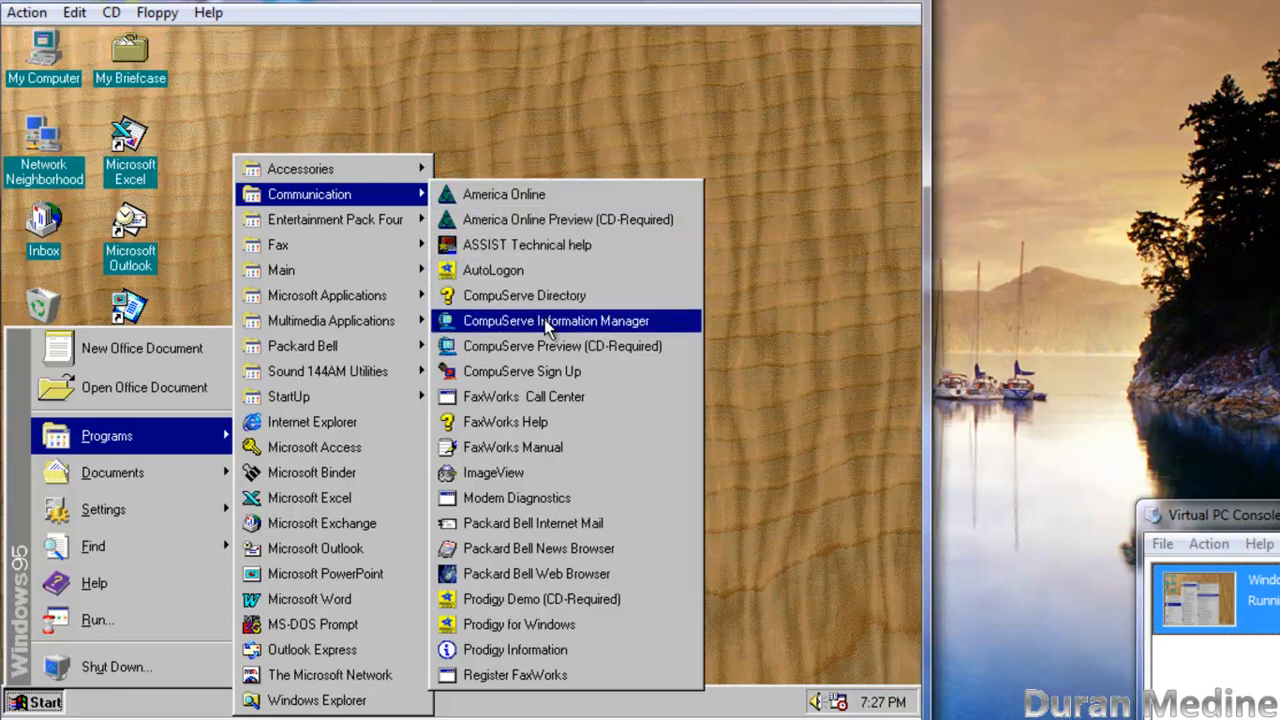
{"action": "mouse_move", "coordinate": [560, 346]}
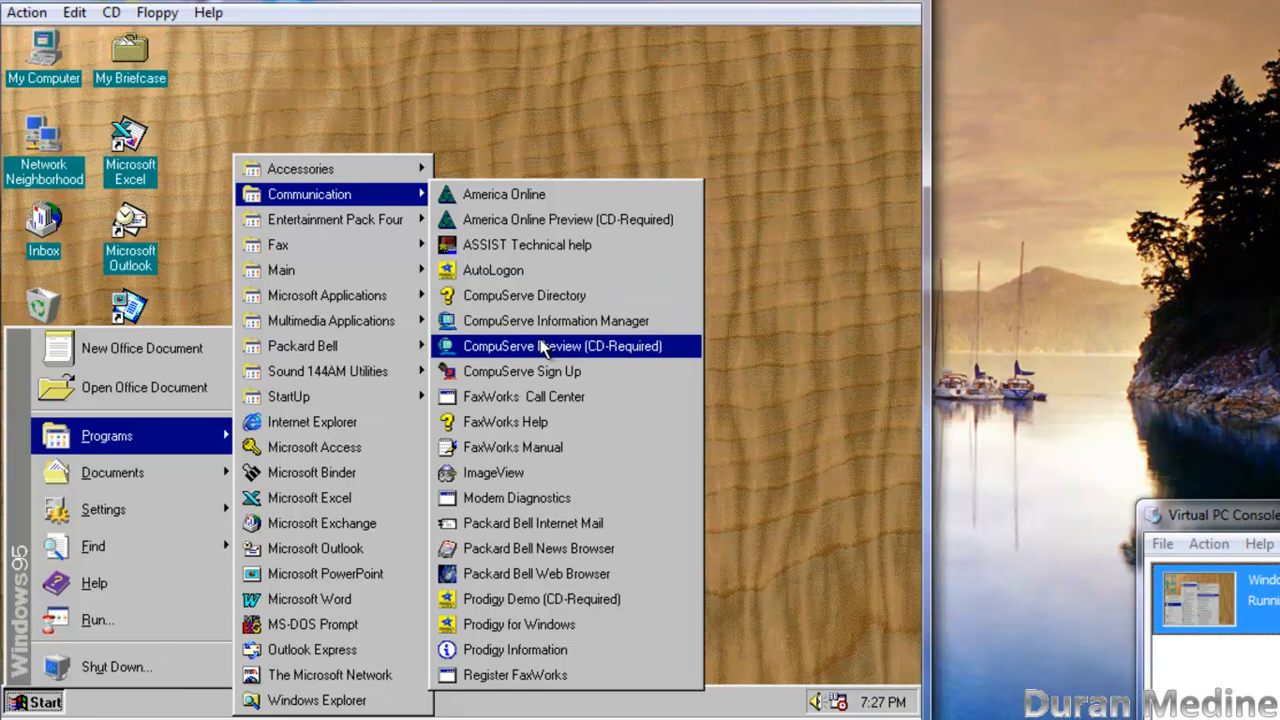
{"action": "mouse_move", "coordinate": [556, 482]}
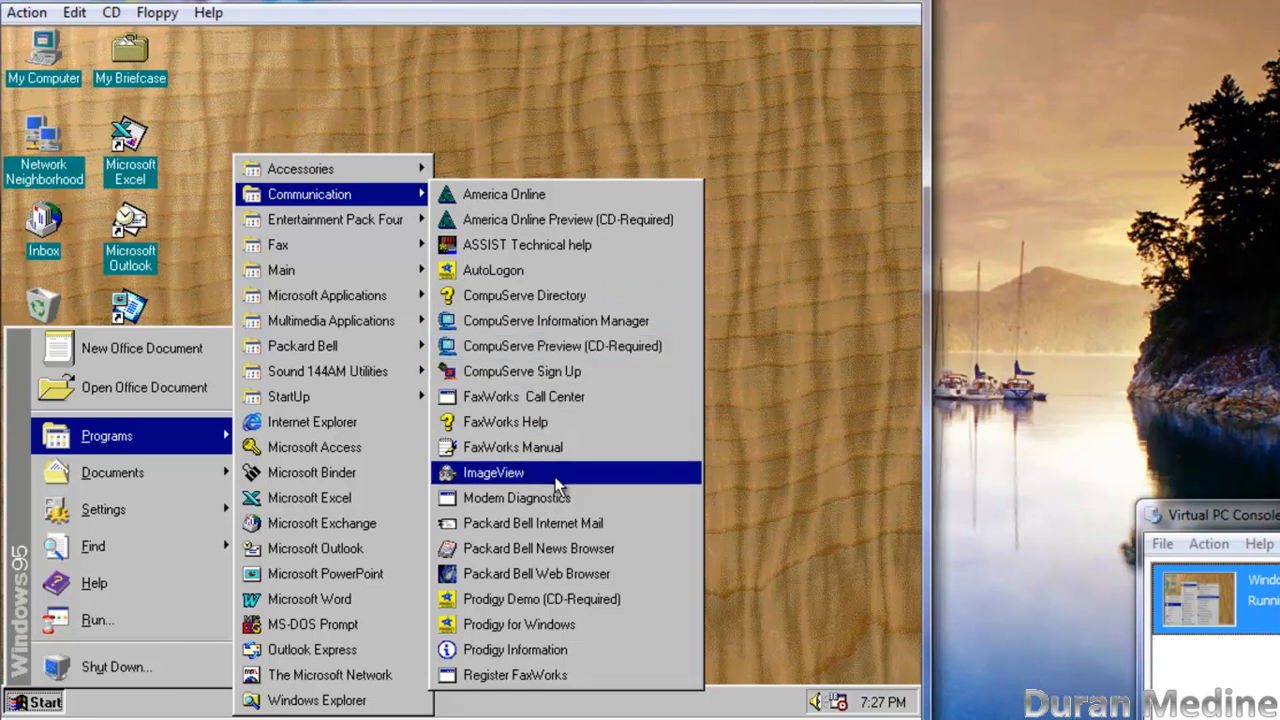
{"action": "mouse_move", "coordinate": [568, 420]}
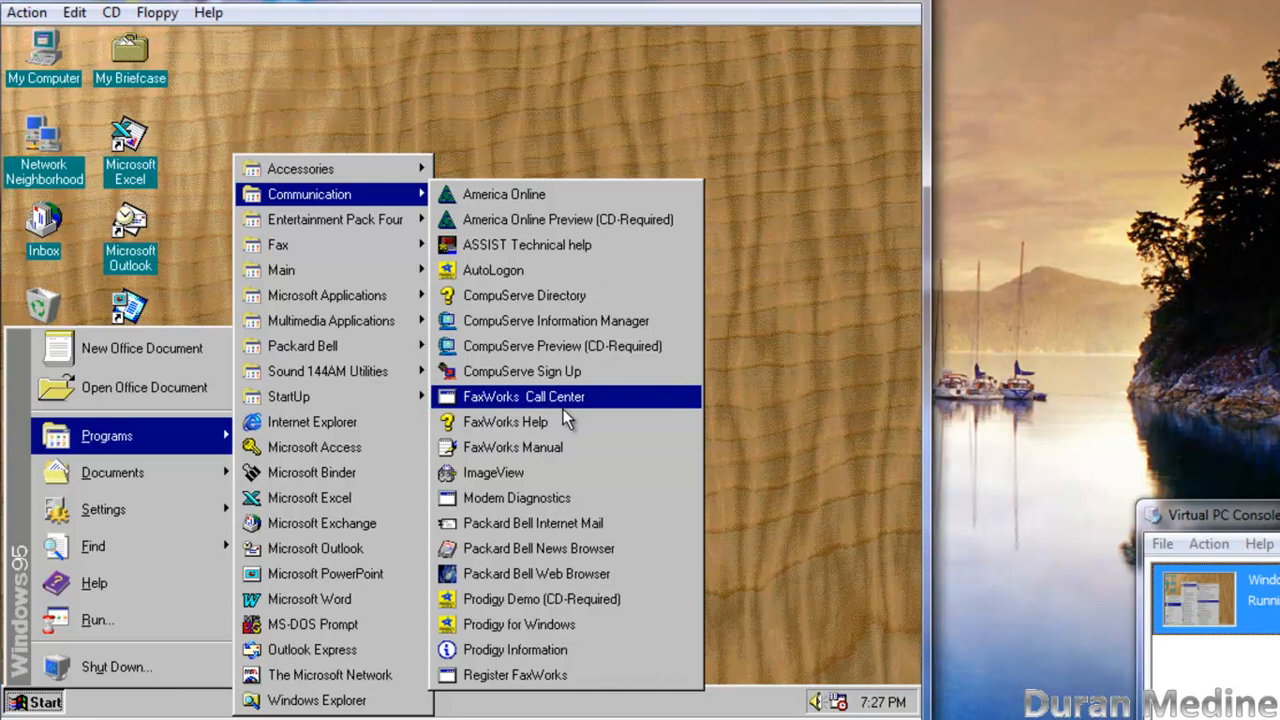
{"action": "mouse_move", "coordinate": [556, 420]}
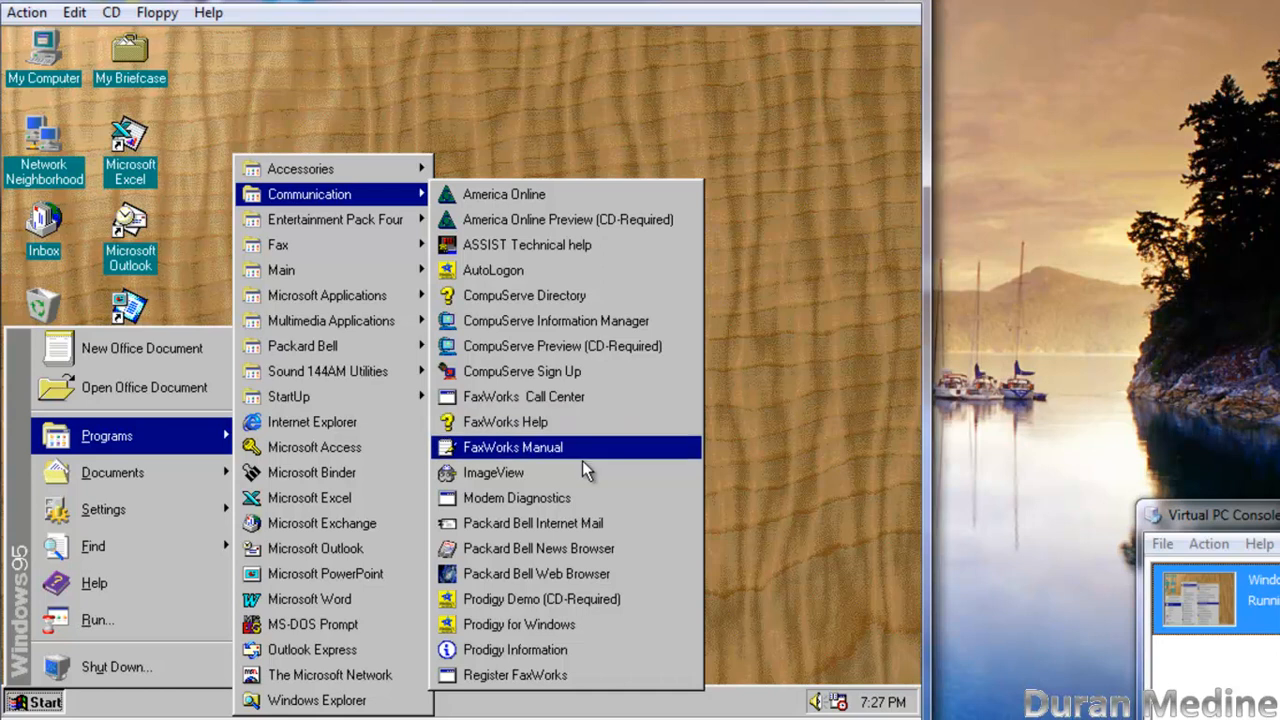
{"action": "mouse_move", "coordinate": [544, 522]}
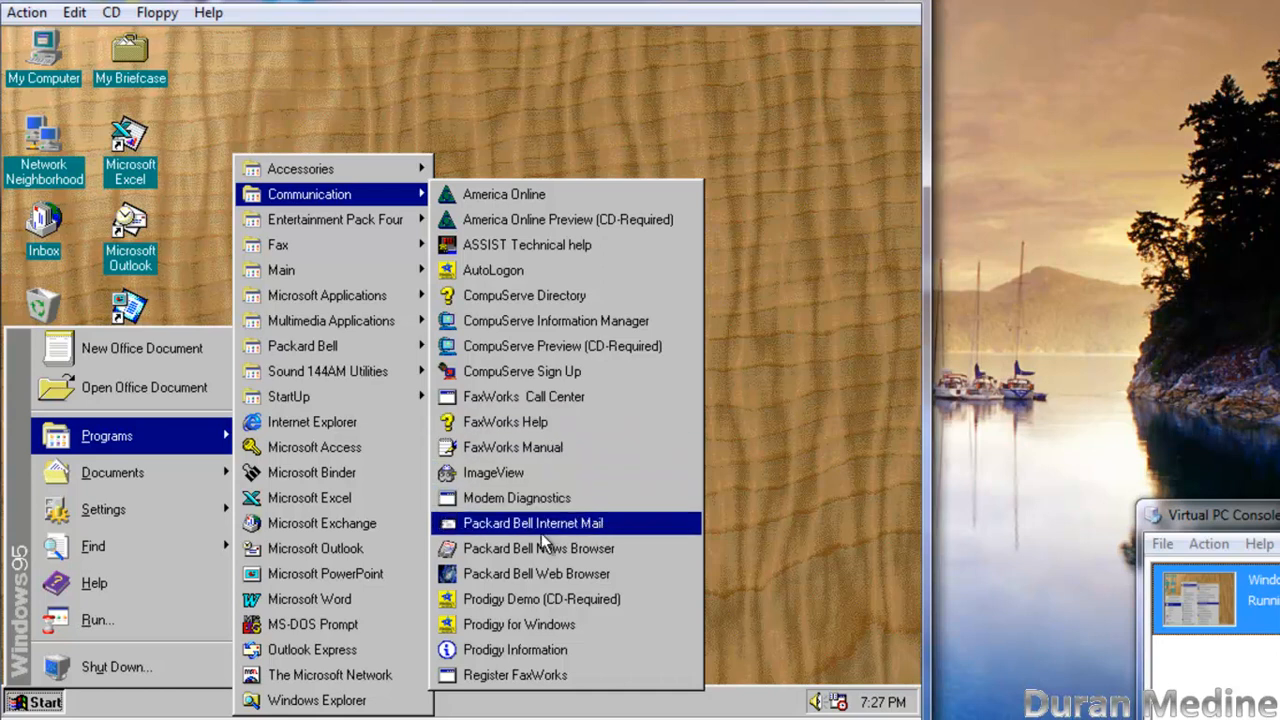
{"action": "mouse_move", "coordinate": [536, 572]}
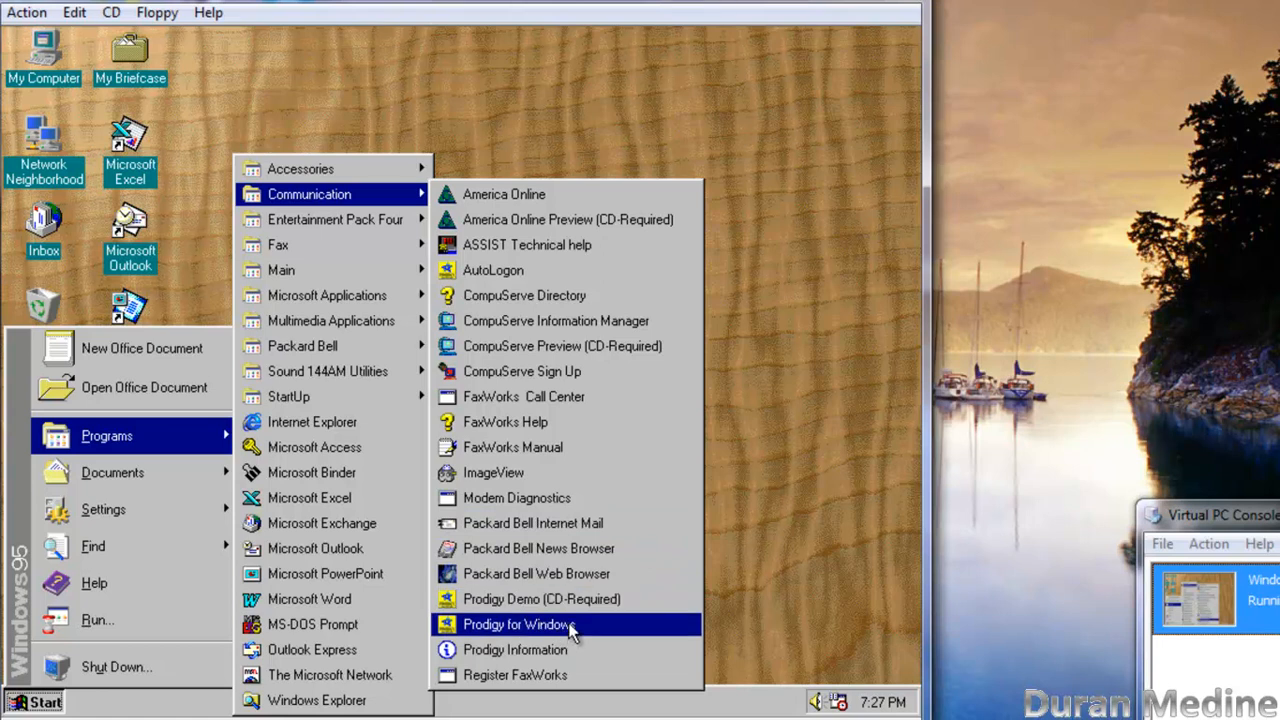
{"action": "mouse_move", "coordinate": [556, 320]}
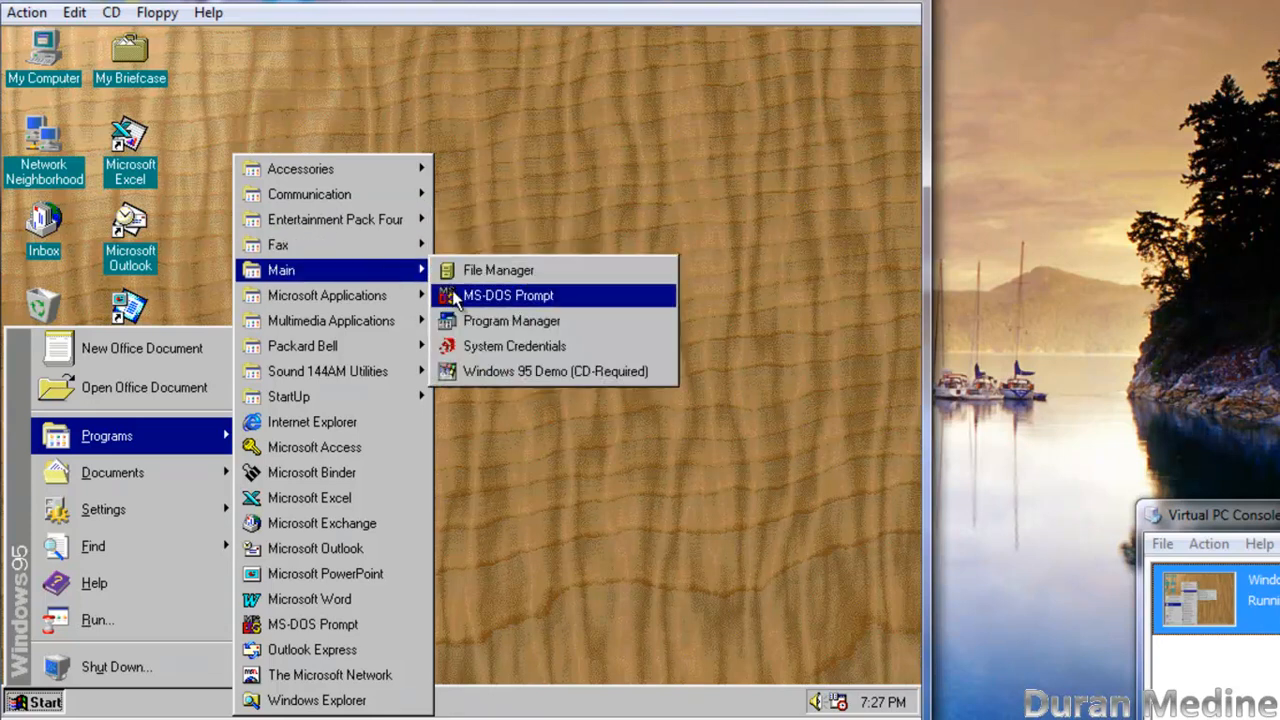
{"action": "mouse_move", "coordinate": [498, 270]}
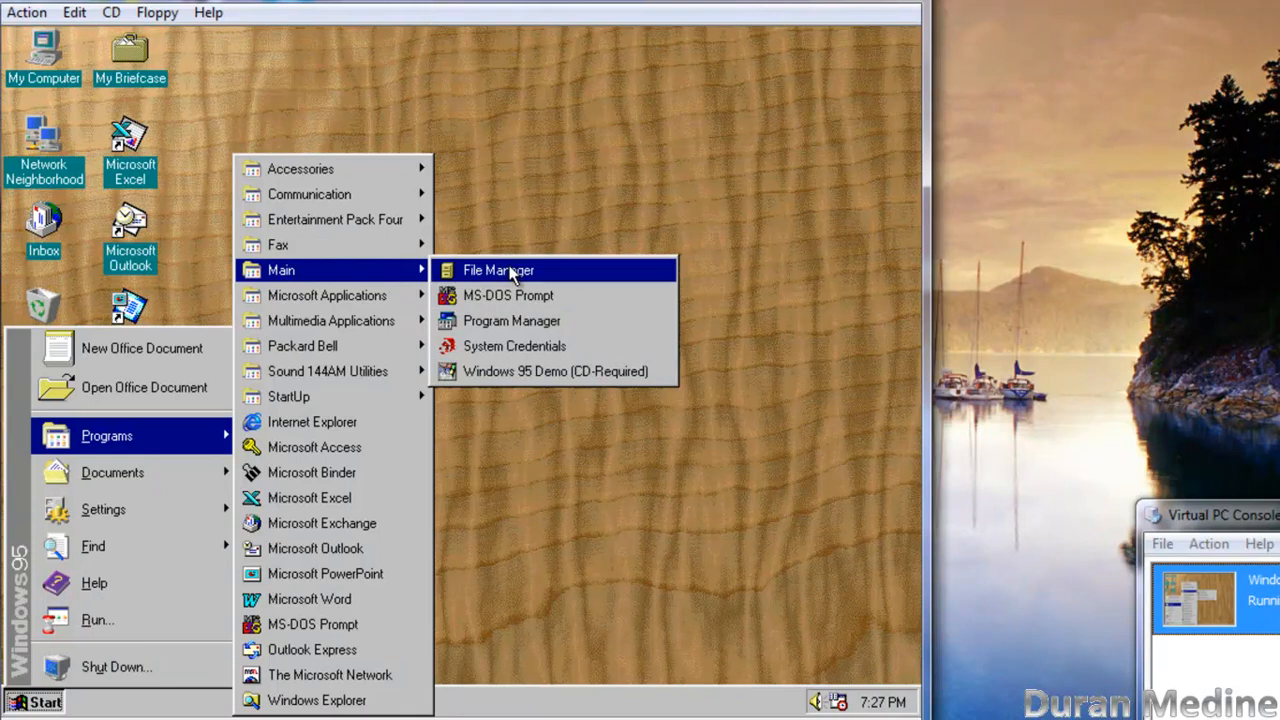
{"action": "mouse_move", "coordinate": [548, 320]}
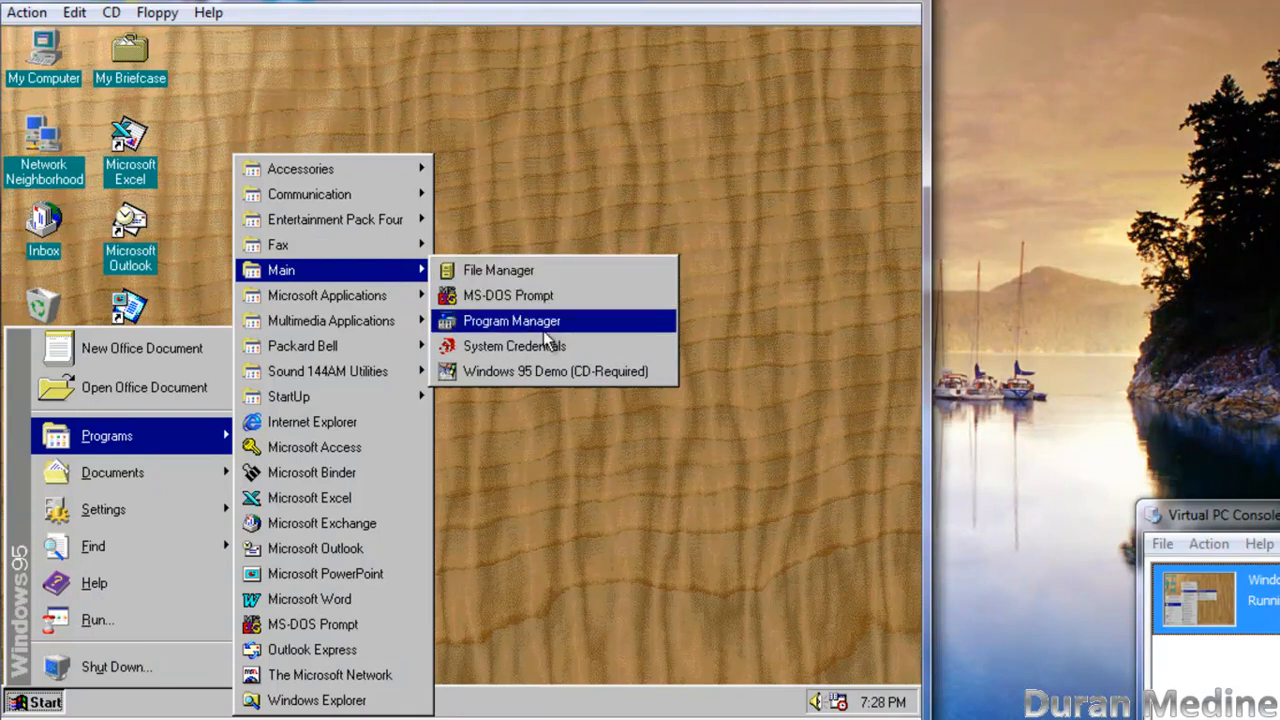
{"action": "mouse_move", "coordinate": [540, 344]}
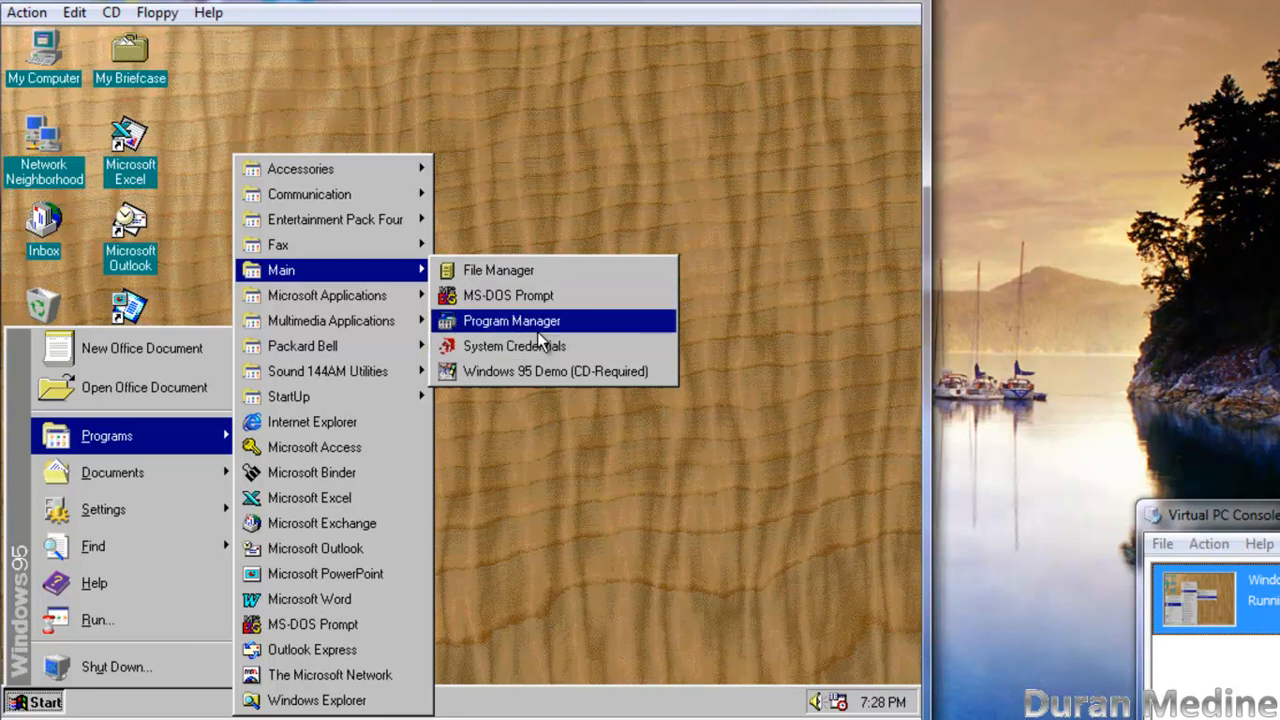
Step: Launch Program Manager from the Main folder, view its groups, then close it
{"action": "left_click", "coordinate": [512, 320]}
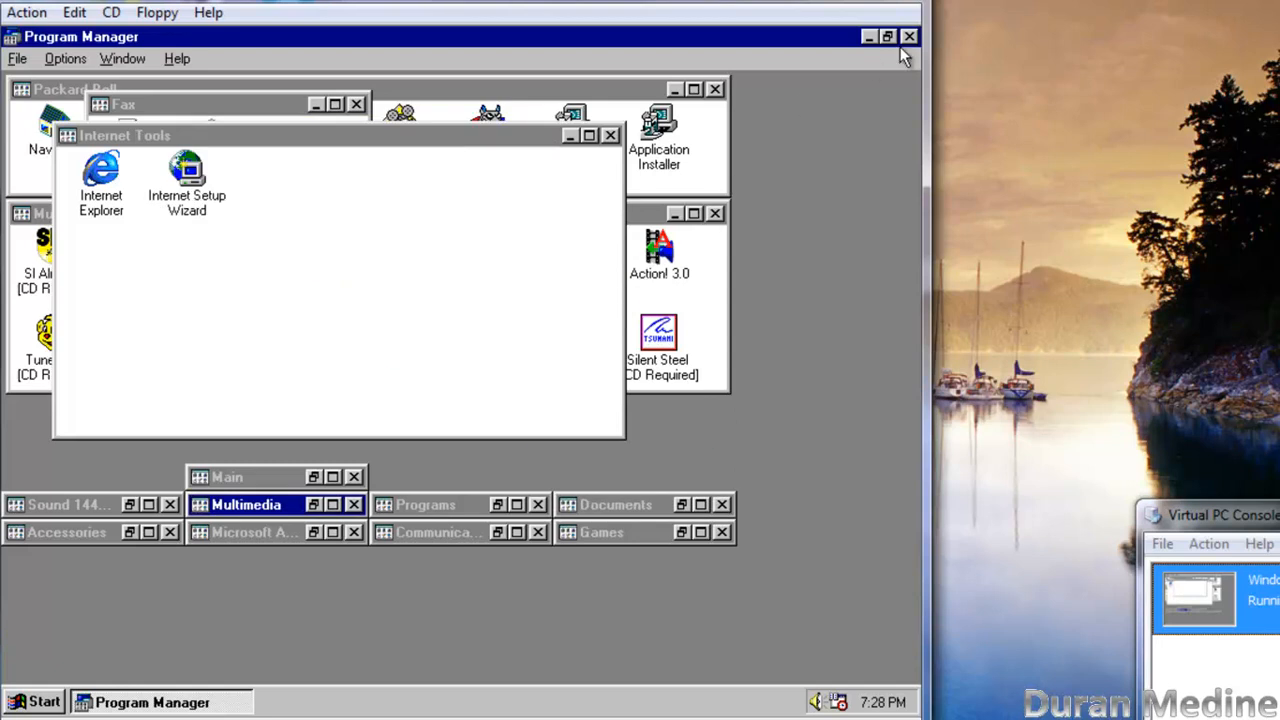
{"action": "left_click", "coordinate": [908, 36]}
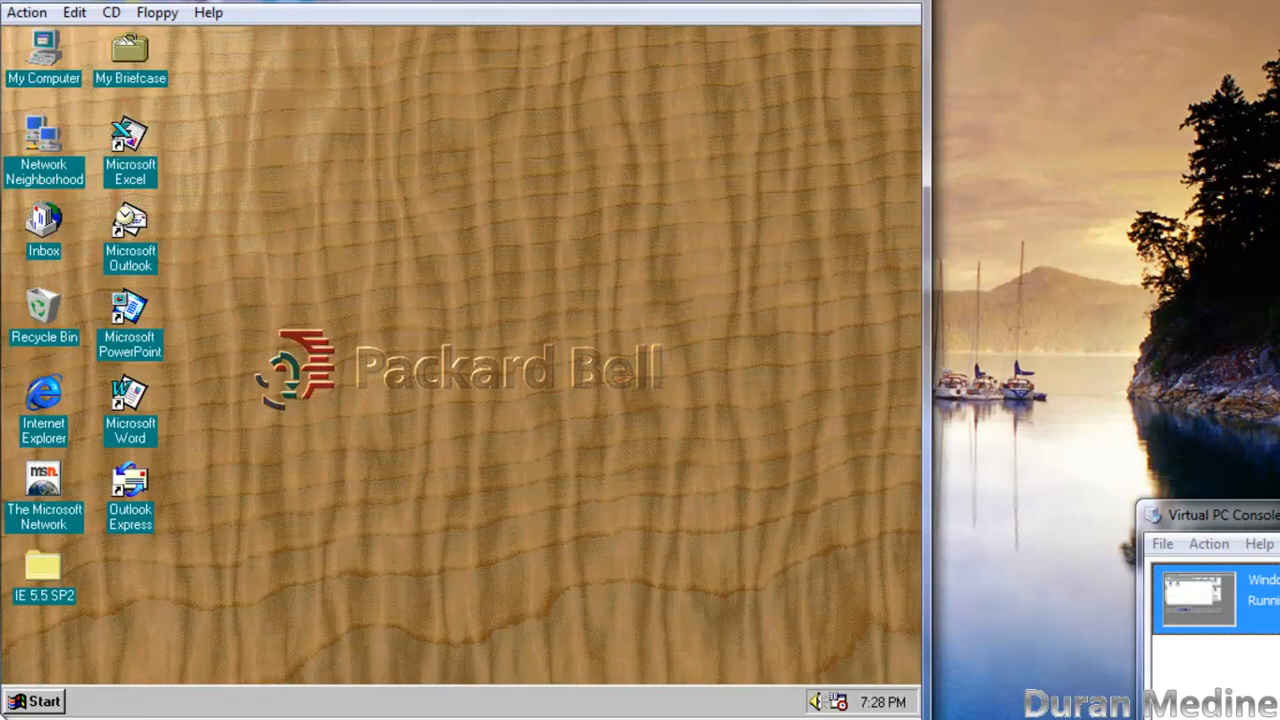
Step: Reopen the Start menu to browse Games and Microsoft Applications
{"action": "left_click", "coordinate": [36, 700]}
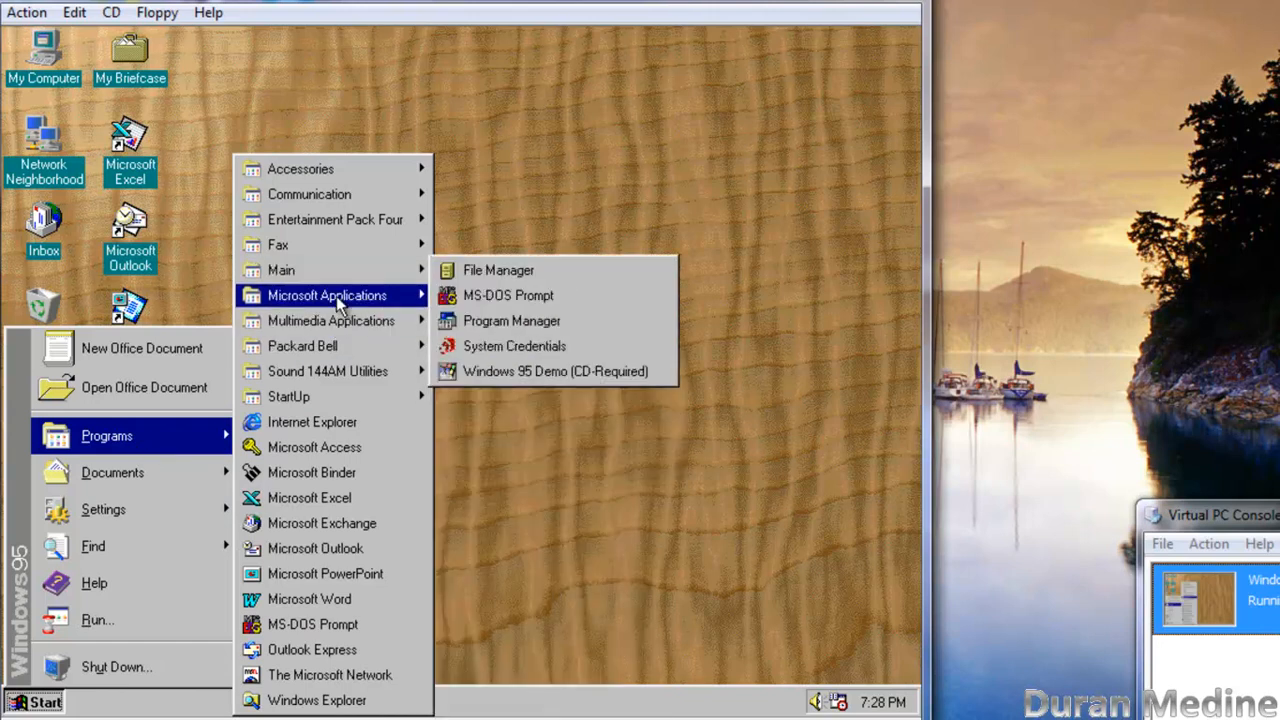
{"action": "mouse_move", "coordinate": [340, 244]}
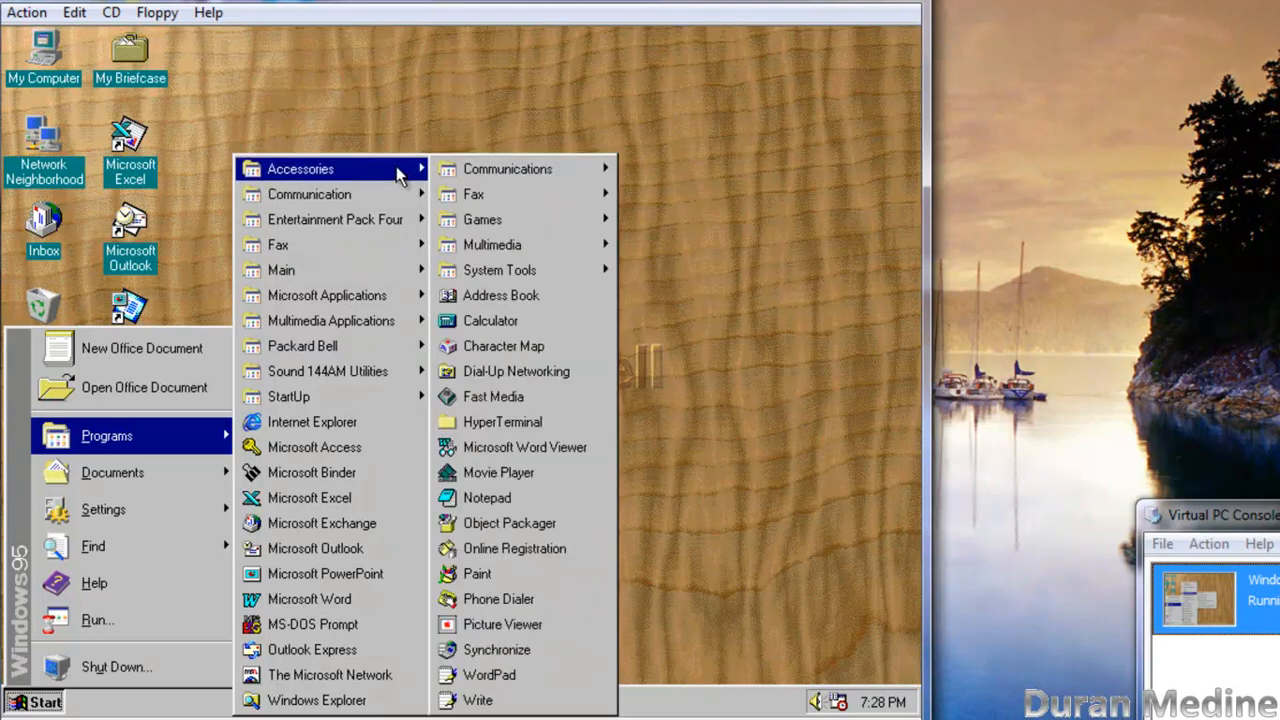
{"action": "mouse_move", "coordinate": [482, 218]}
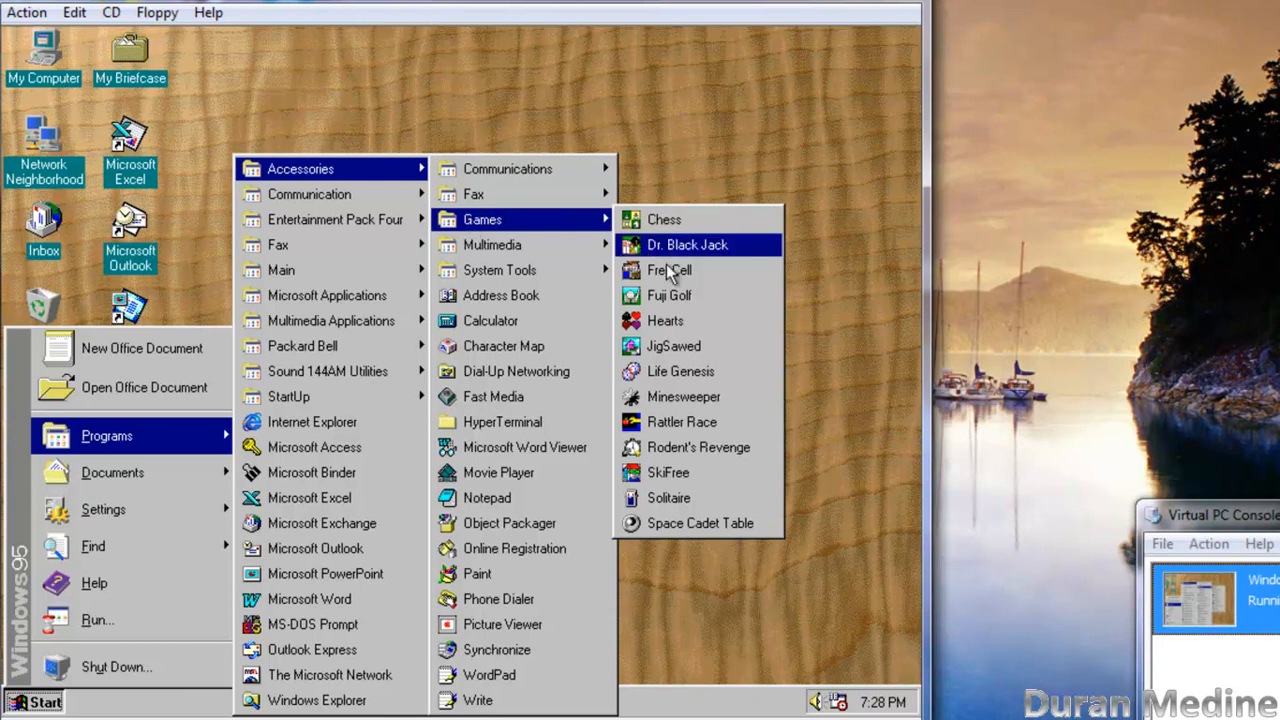
{"action": "mouse_move", "coordinate": [660, 256]}
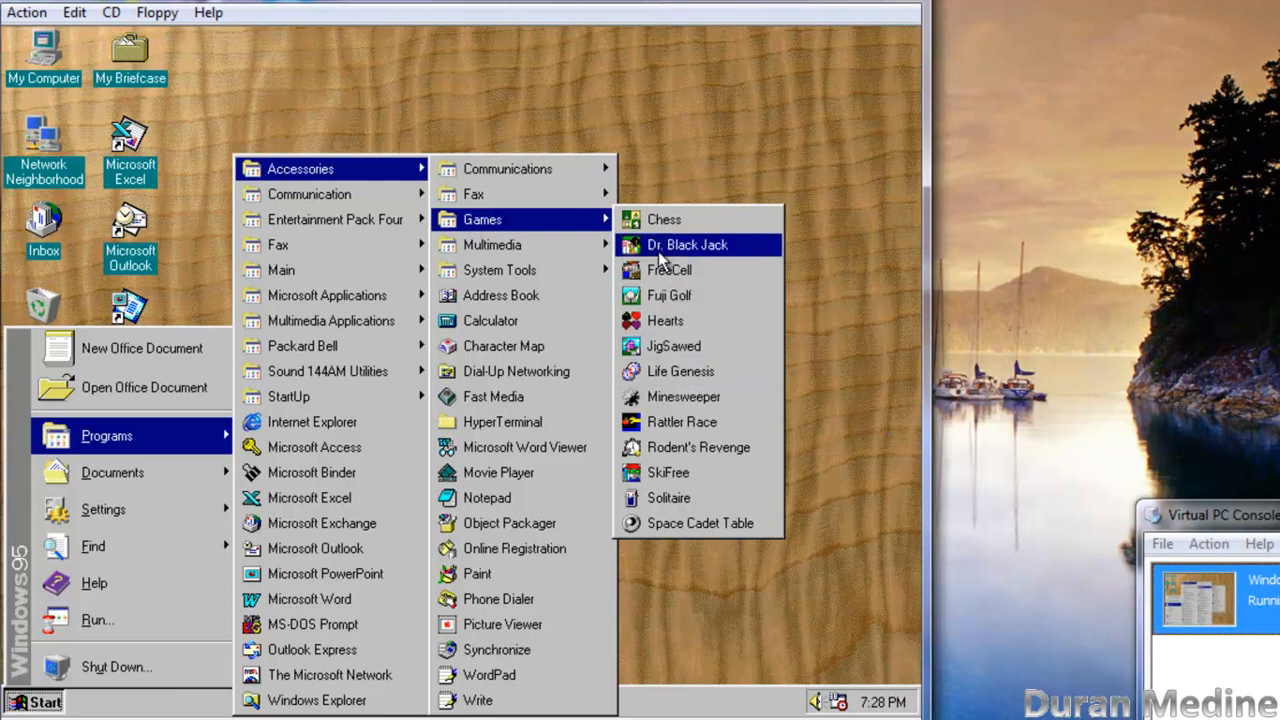
{"action": "mouse_move", "coordinate": [698, 524]}
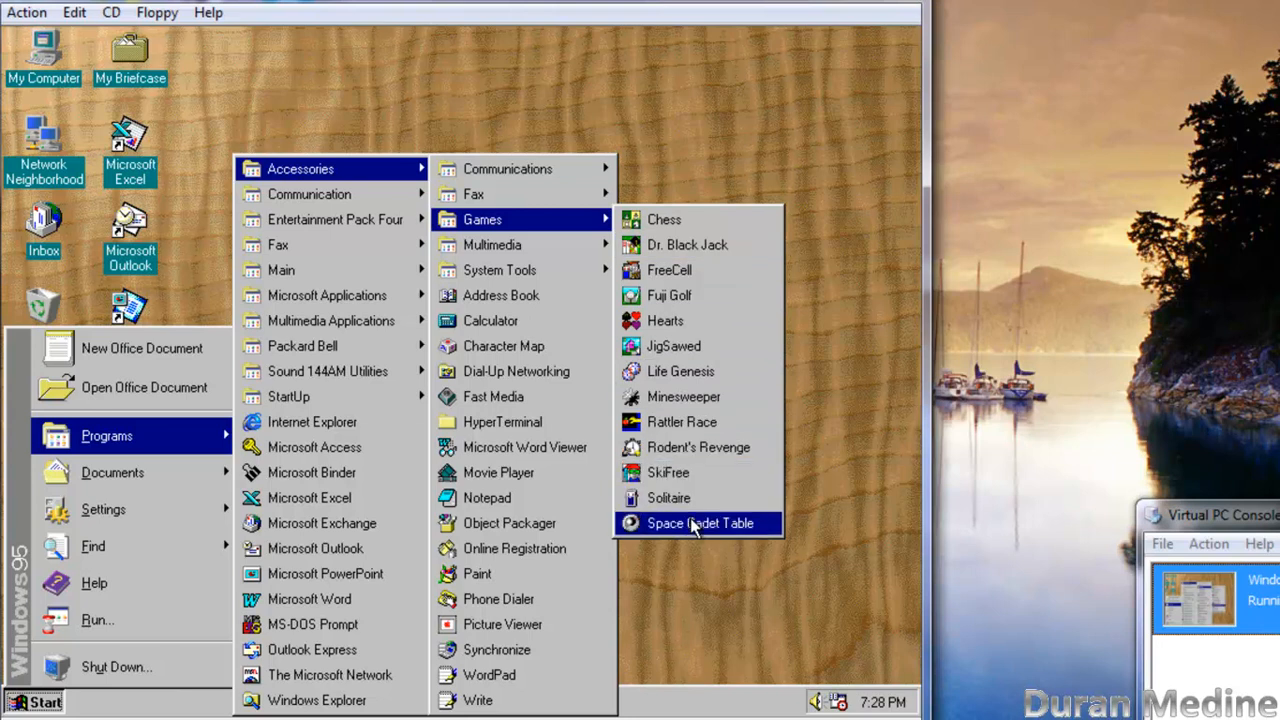
{"action": "mouse_move", "coordinate": [668, 498]}
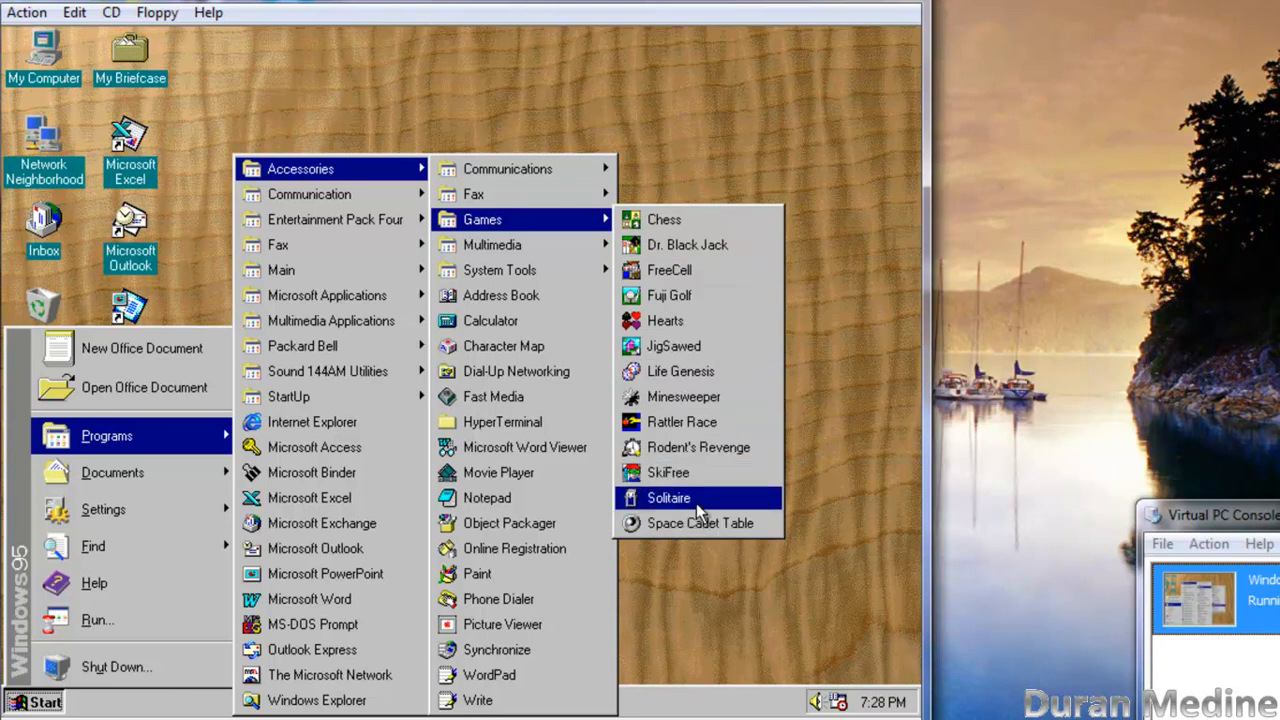
{"action": "mouse_move", "coordinate": [680, 370]}
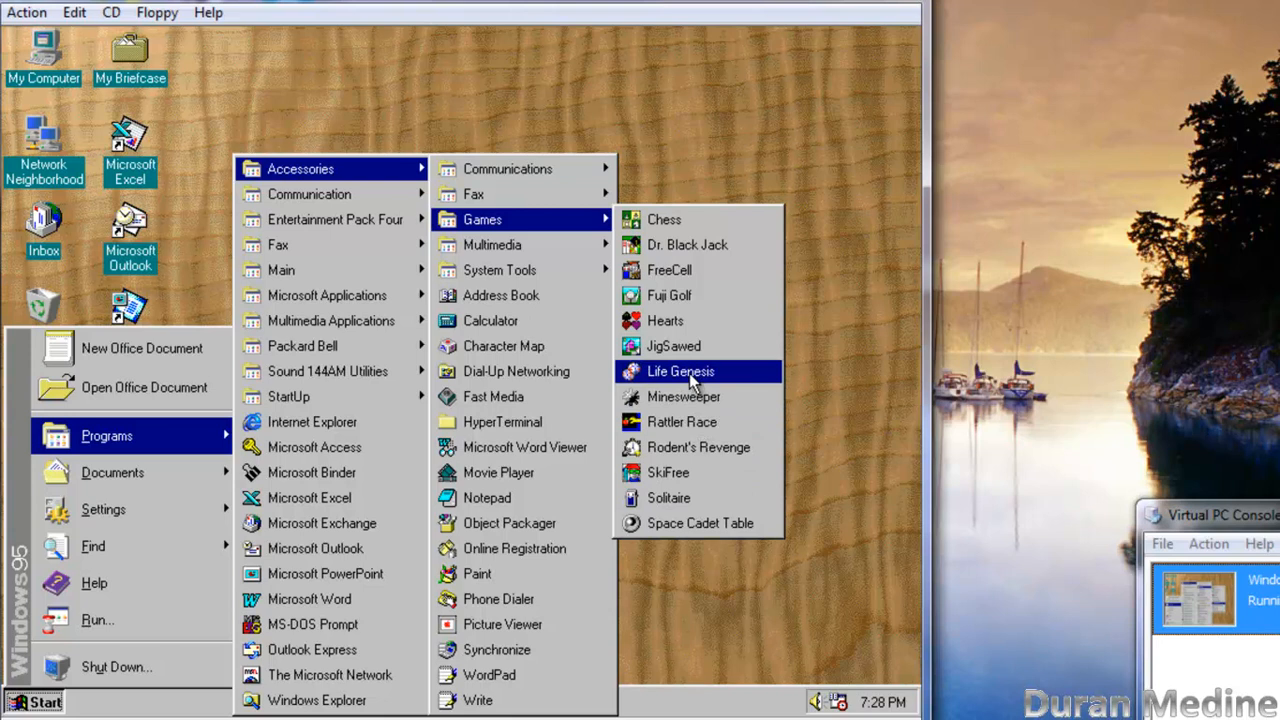
{"action": "mouse_move", "coordinate": [668, 296]}
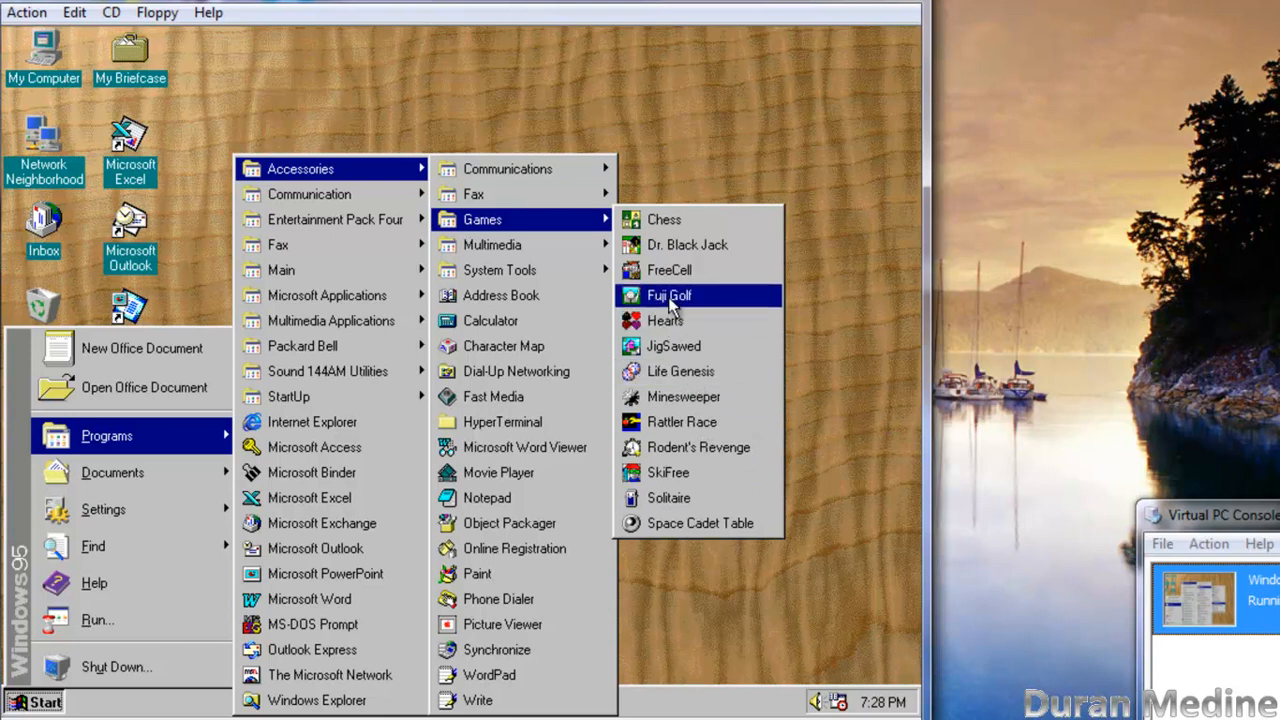
{"action": "mouse_move", "coordinate": [280, 270]}
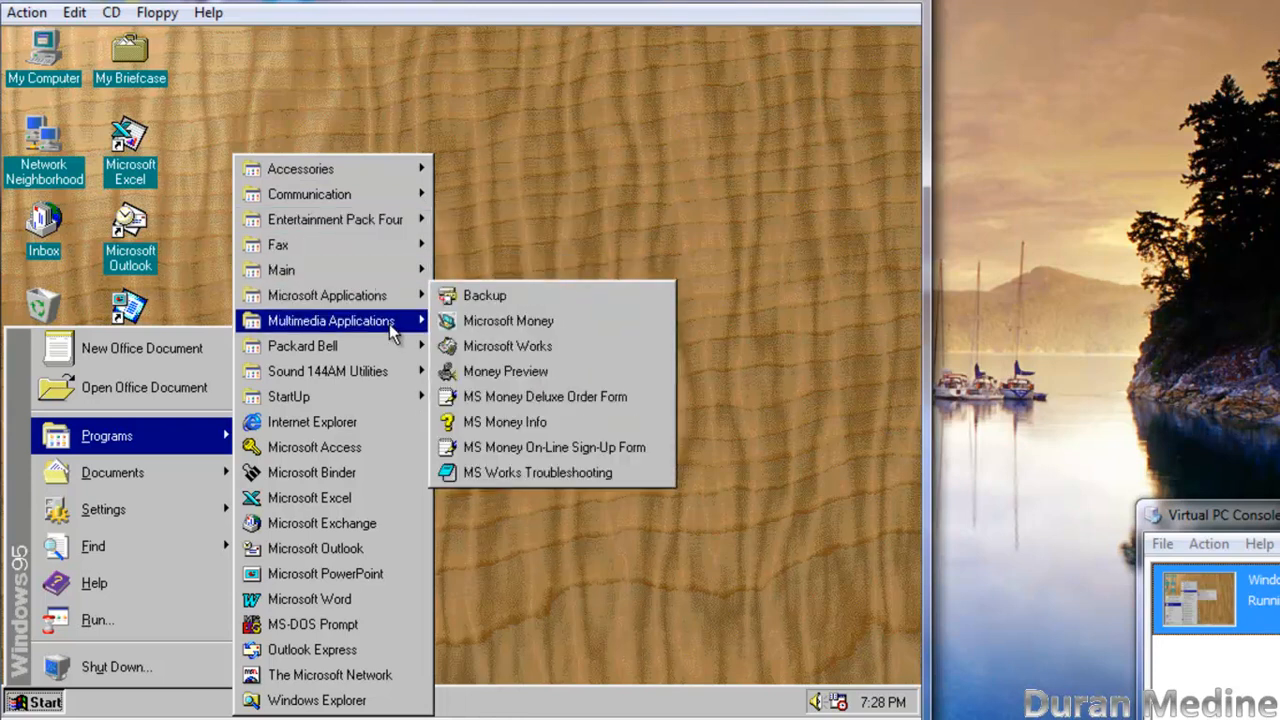
{"action": "mouse_move", "coordinate": [328, 370]}
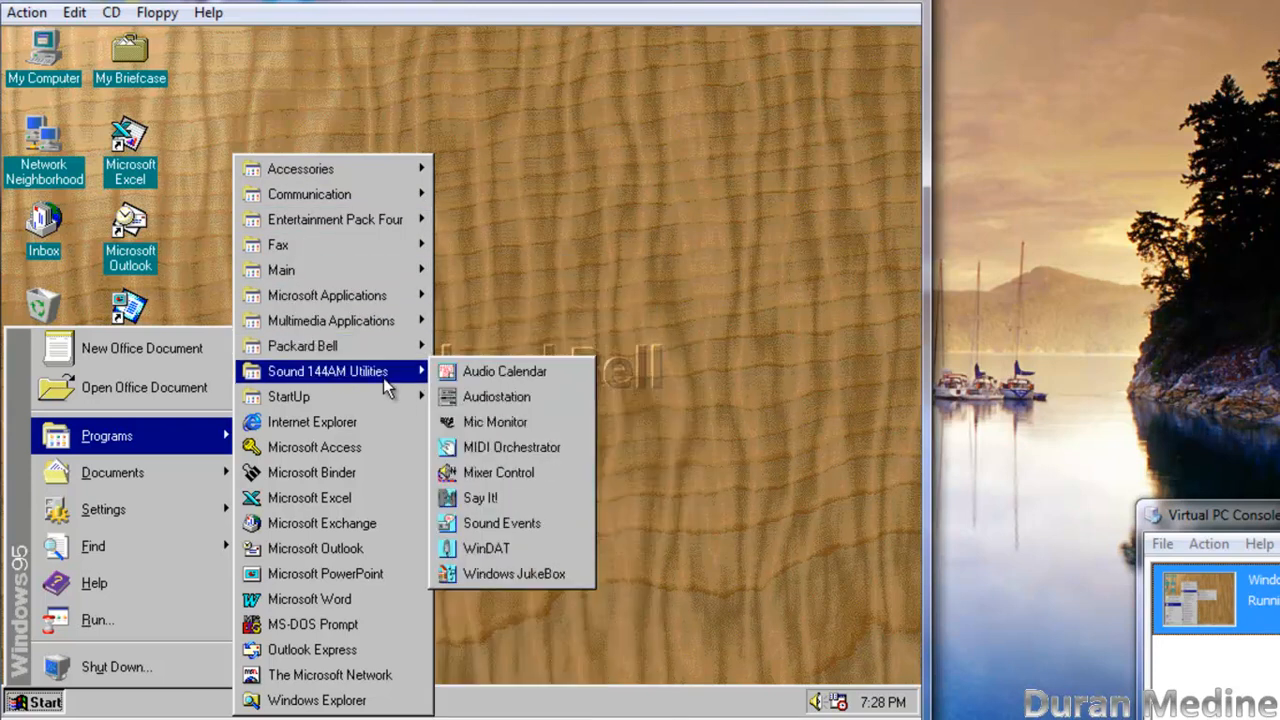
{"action": "mouse_move", "coordinate": [512, 448]}
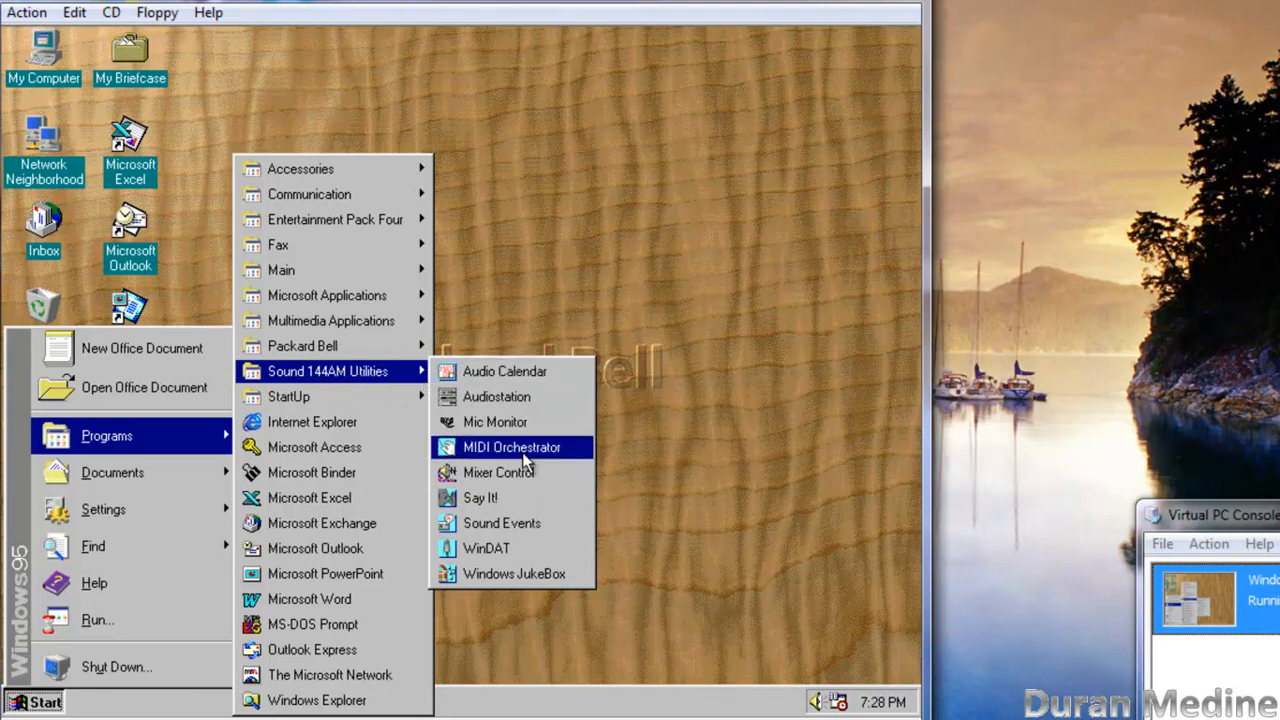
{"action": "mouse_move", "coordinate": [302, 344]}
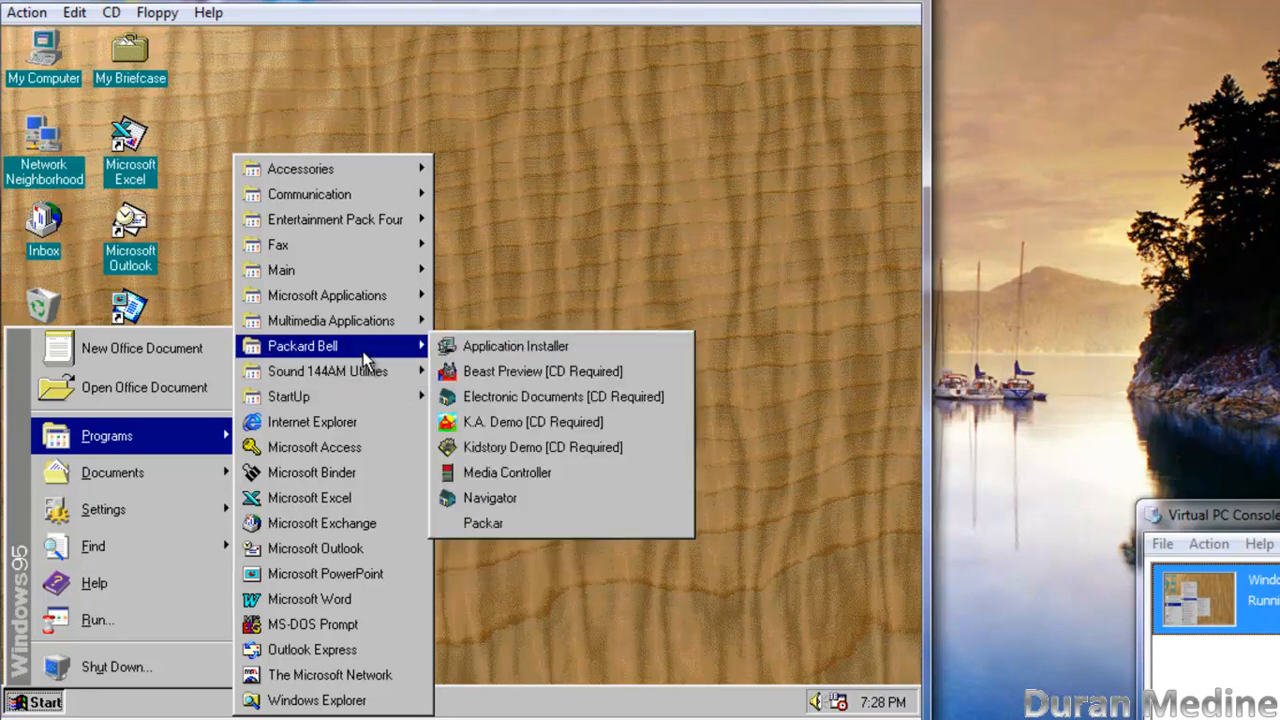
{"action": "mouse_move", "coordinate": [490, 498]}
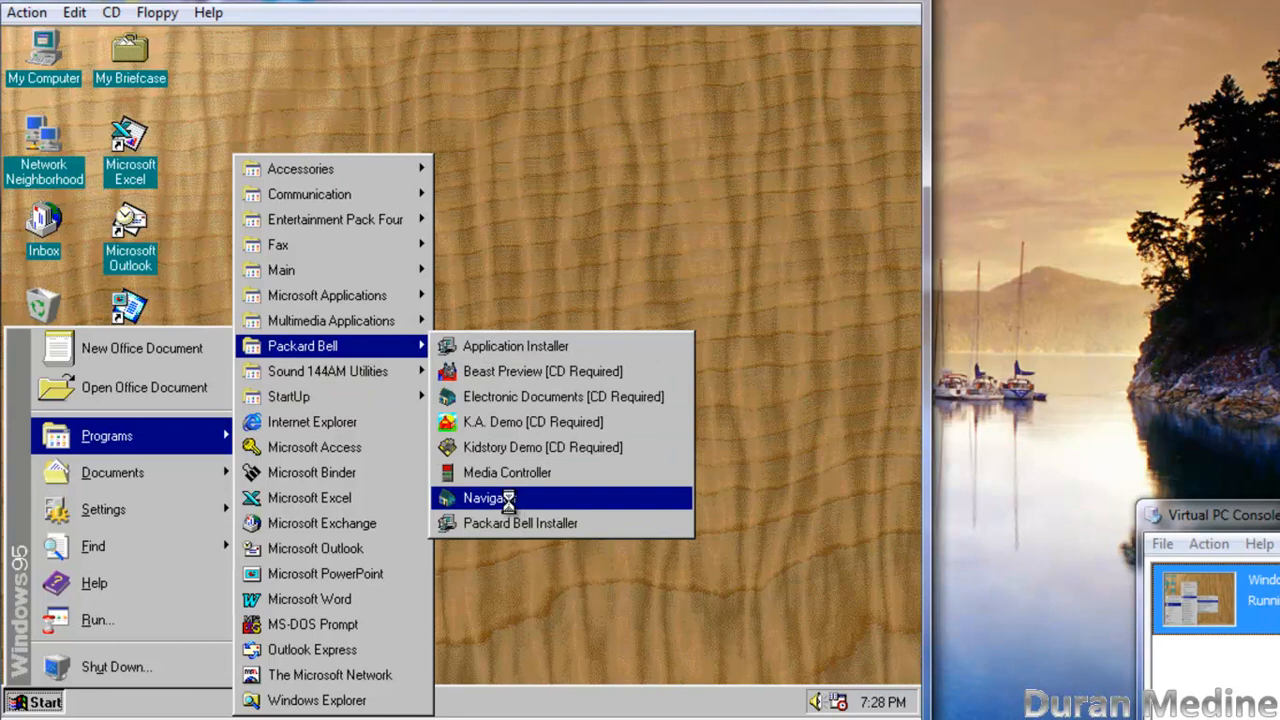
Step: Launch Packard Bell Navigator, then choose to go back to Windows from its welcome screen
{"action": "left_click", "coordinate": [488, 498]}
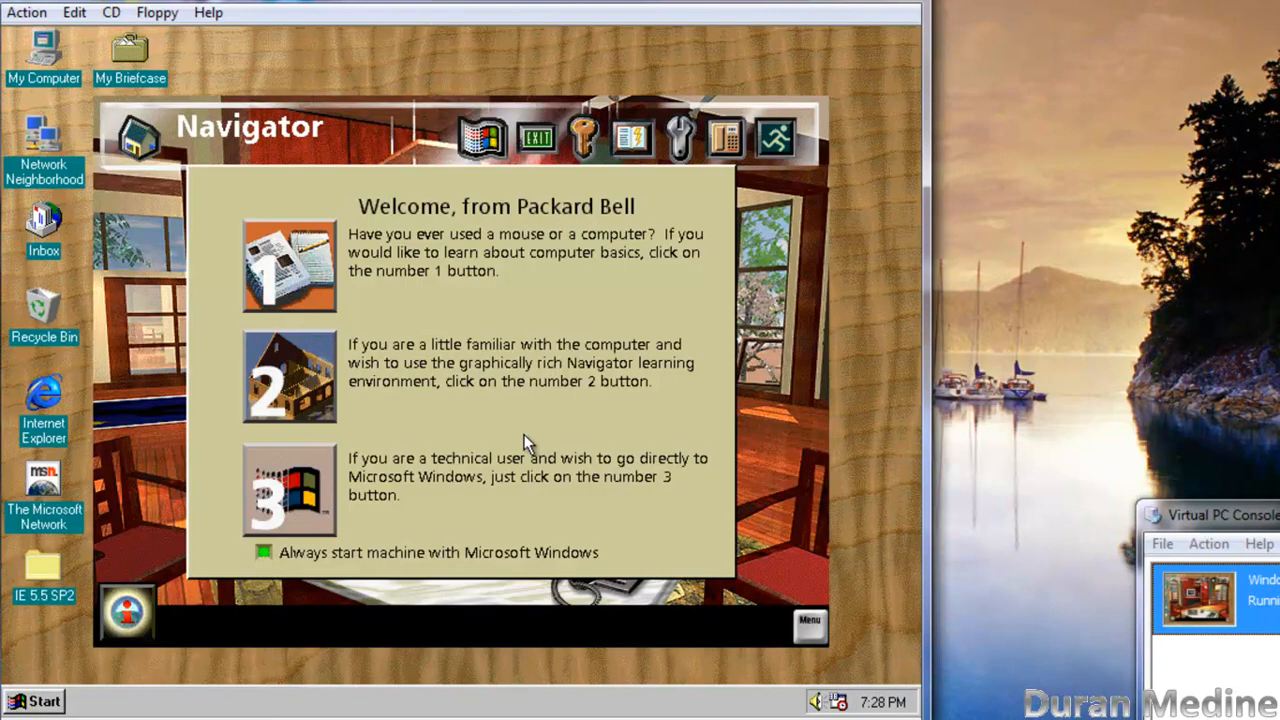
{"action": "mouse_move", "coordinate": [424, 450]}
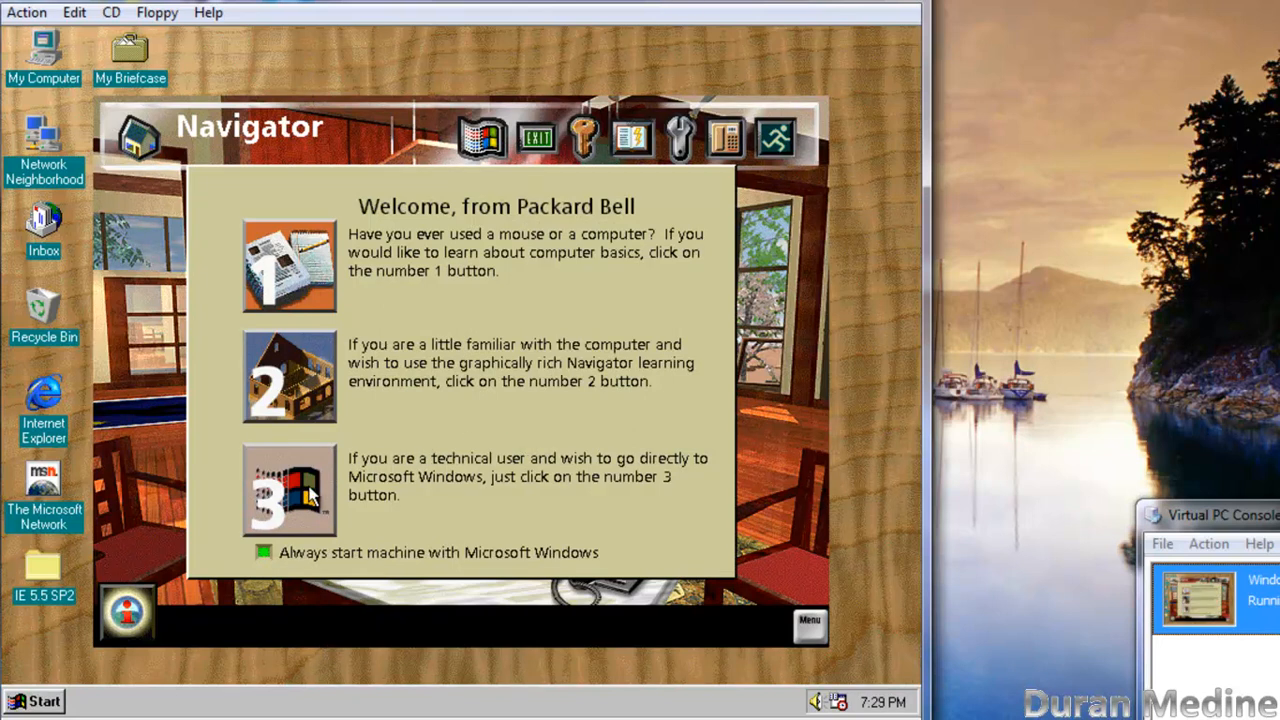
{"action": "left_click", "coordinate": [288, 490]}
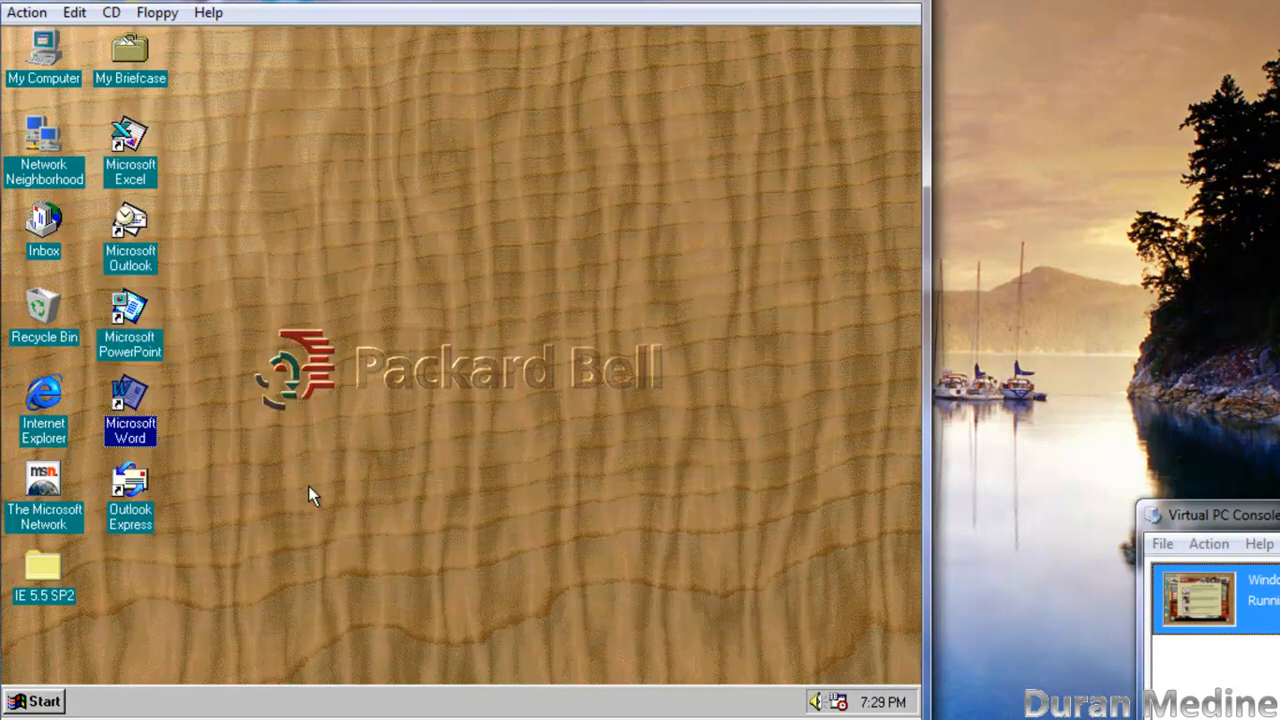
Step: Relaunch Packard Bell Navigator from Start > Programs > Packard Bell to its welcome screen
{"action": "left_click", "coordinate": [36, 700]}
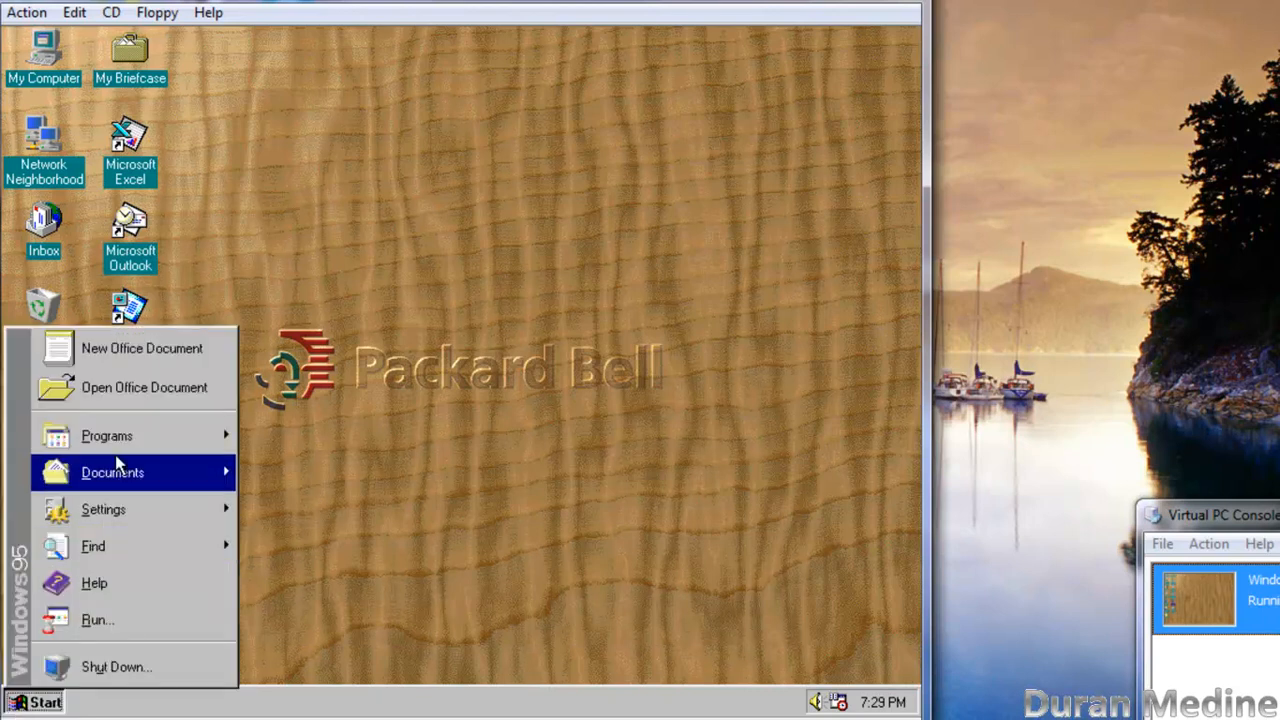
{"action": "left_click", "coordinate": [106, 436]}
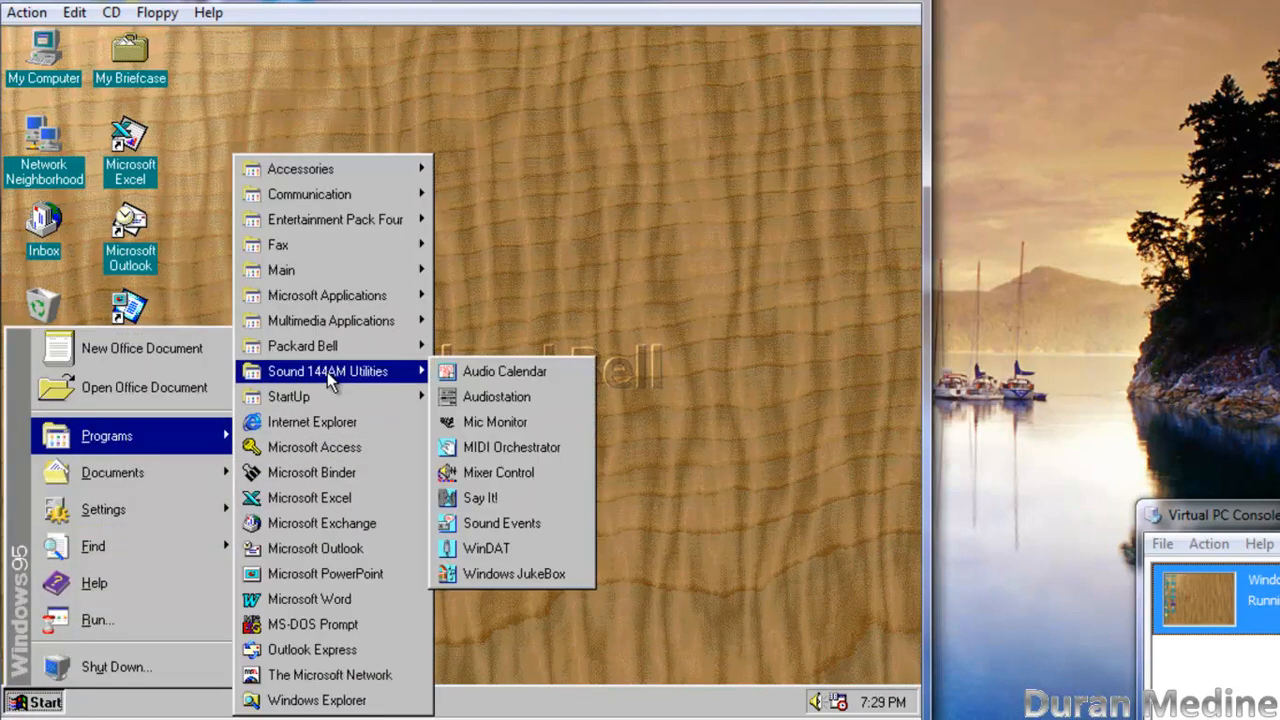
{"action": "mouse_move", "coordinate": [302, 344]}
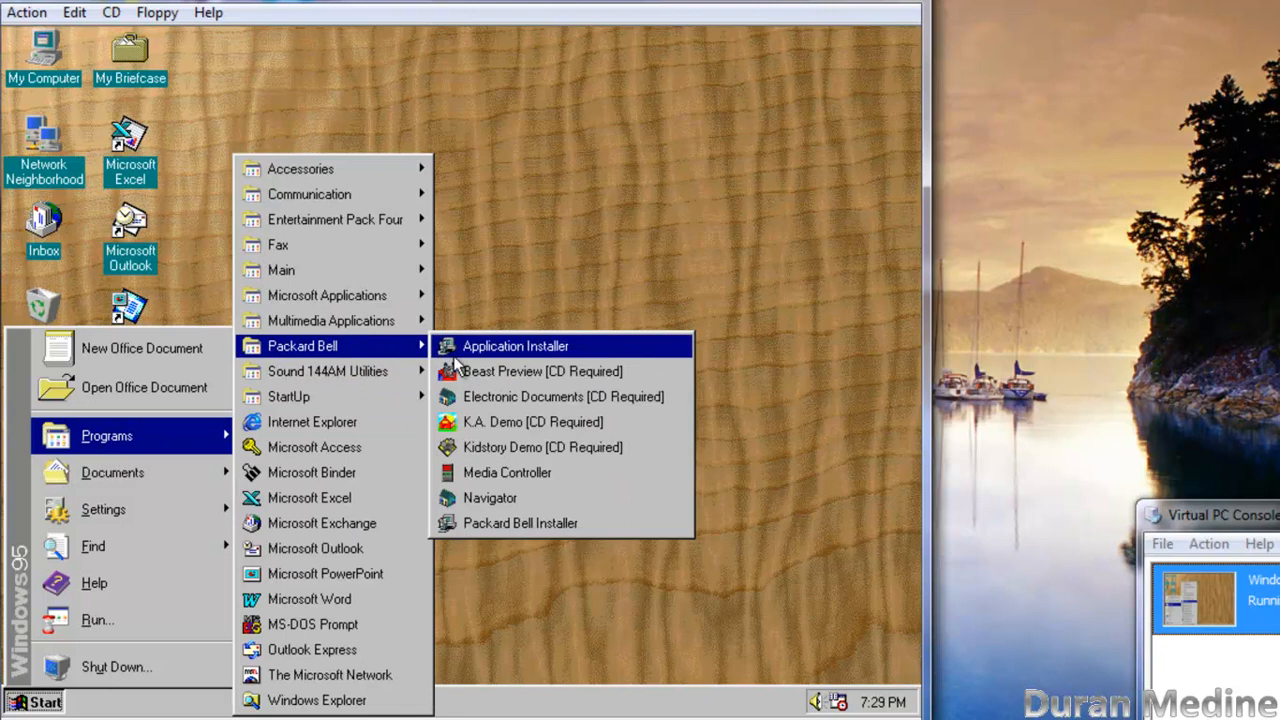
{"action": "left_click", "coordinate": [488, 496]}
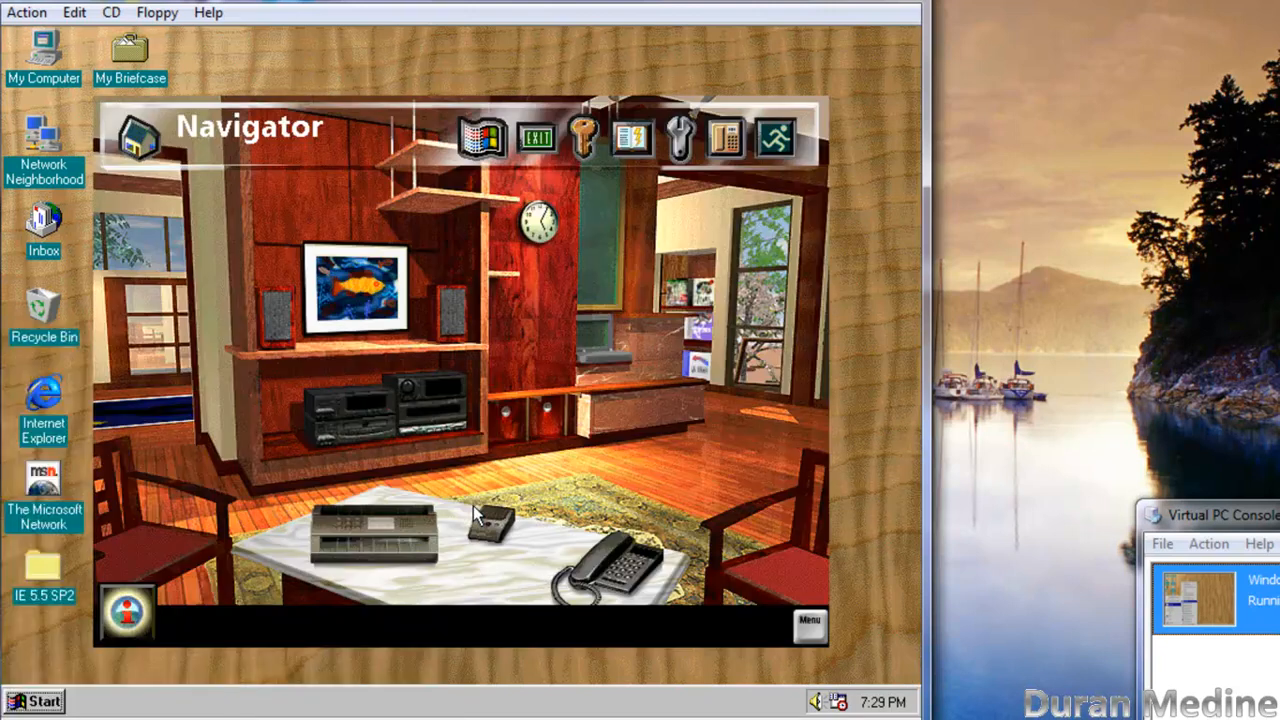
{"action": "left_click", "coordinate": [482, 136]}
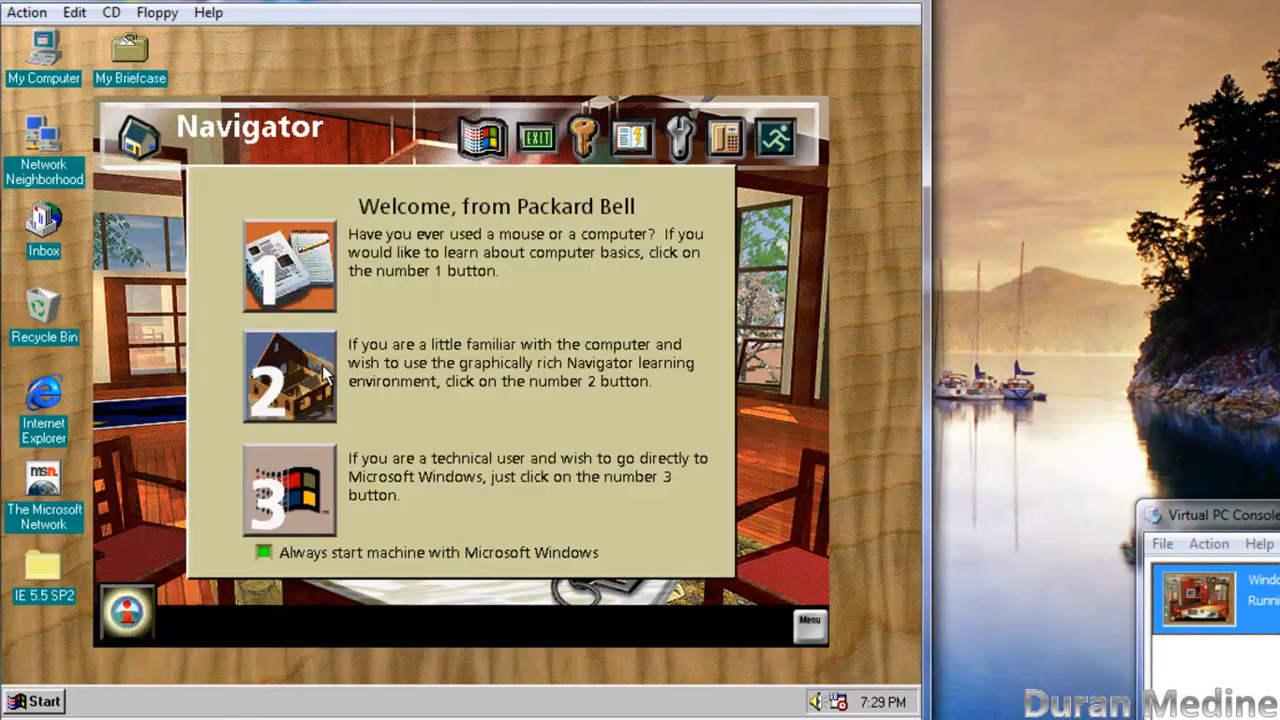
Step: Enter Navigator's Software Room and acknowledge the Navigator CD-required notice
{"action": "left_click", "coordinate": [288, 376]}
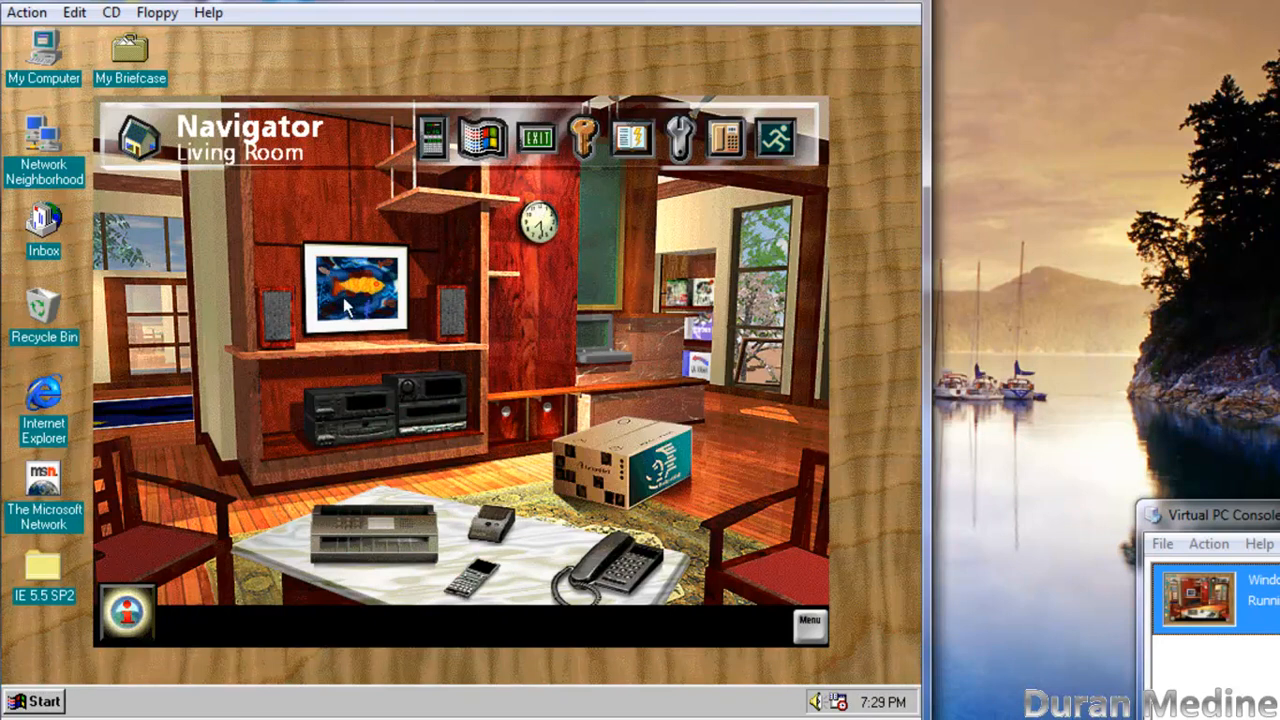
{"action": "mouse_move", "coordinate": [632, 138]}
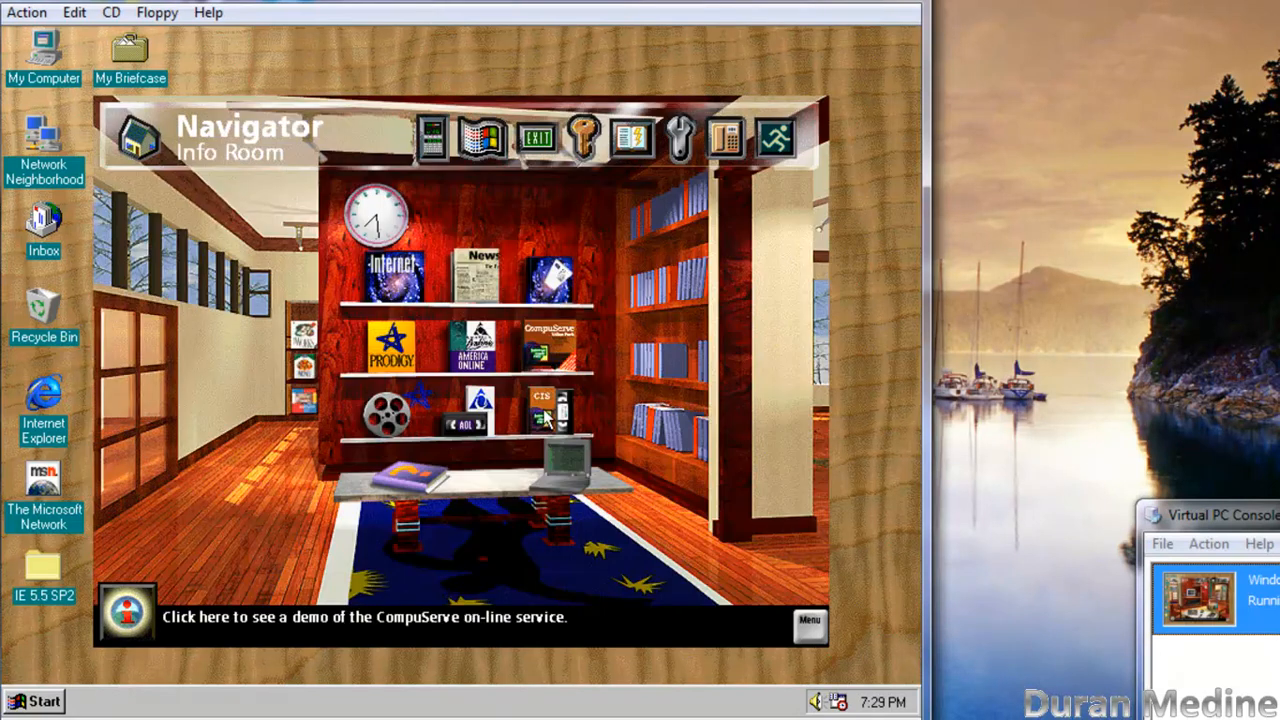
{"action": "mouse_move", "coordinate": [484, 290]}
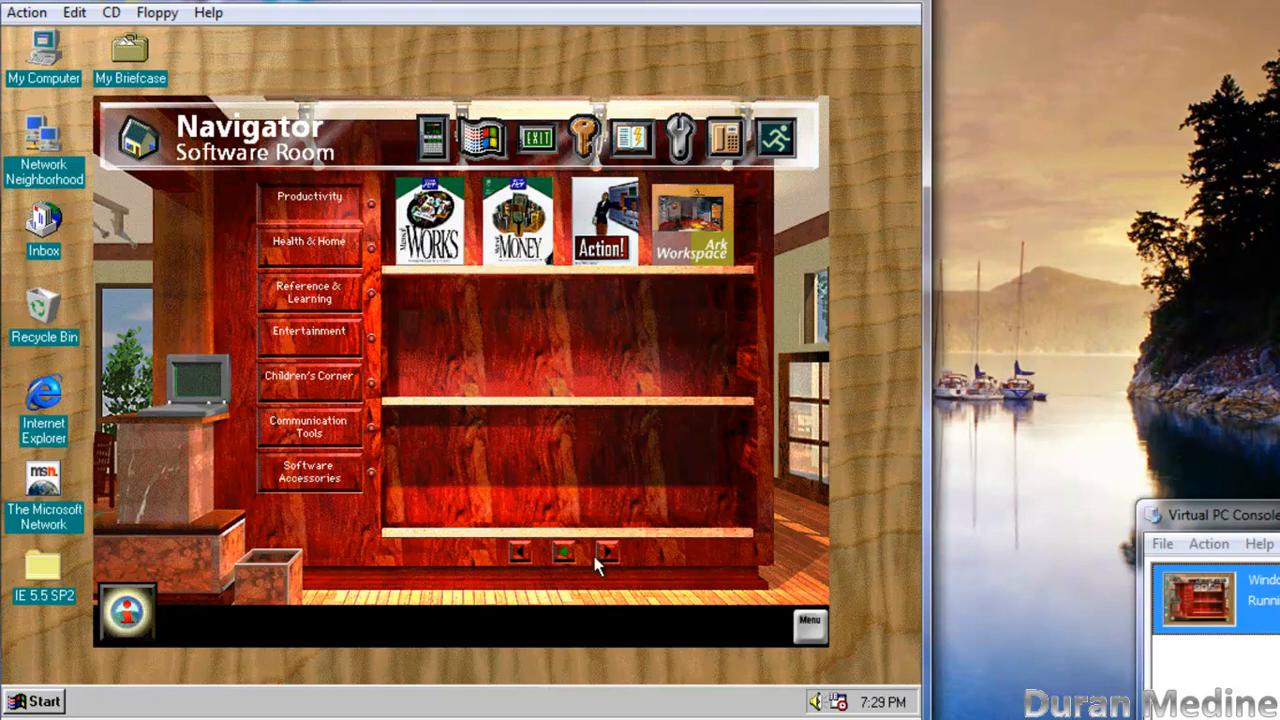
{"action": "left_click", "coordinate": [608, 552]}
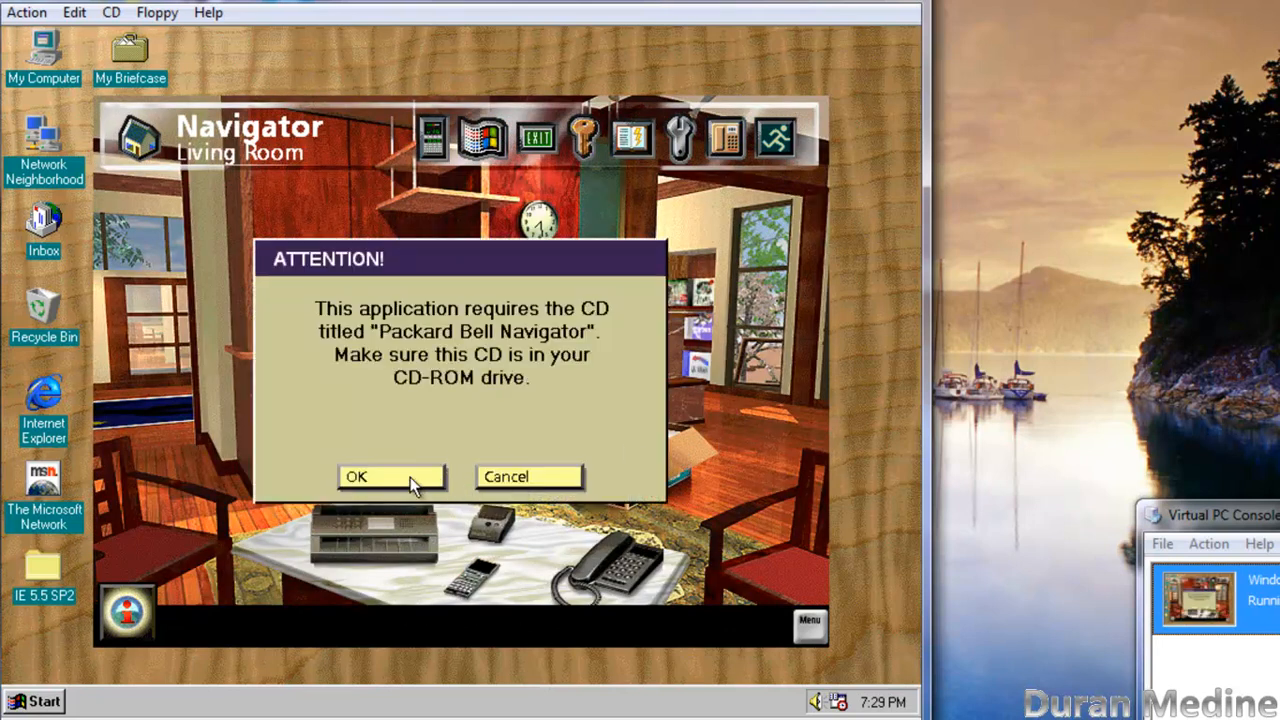
{"action": "left_click", "coordinate": [390, 476]}
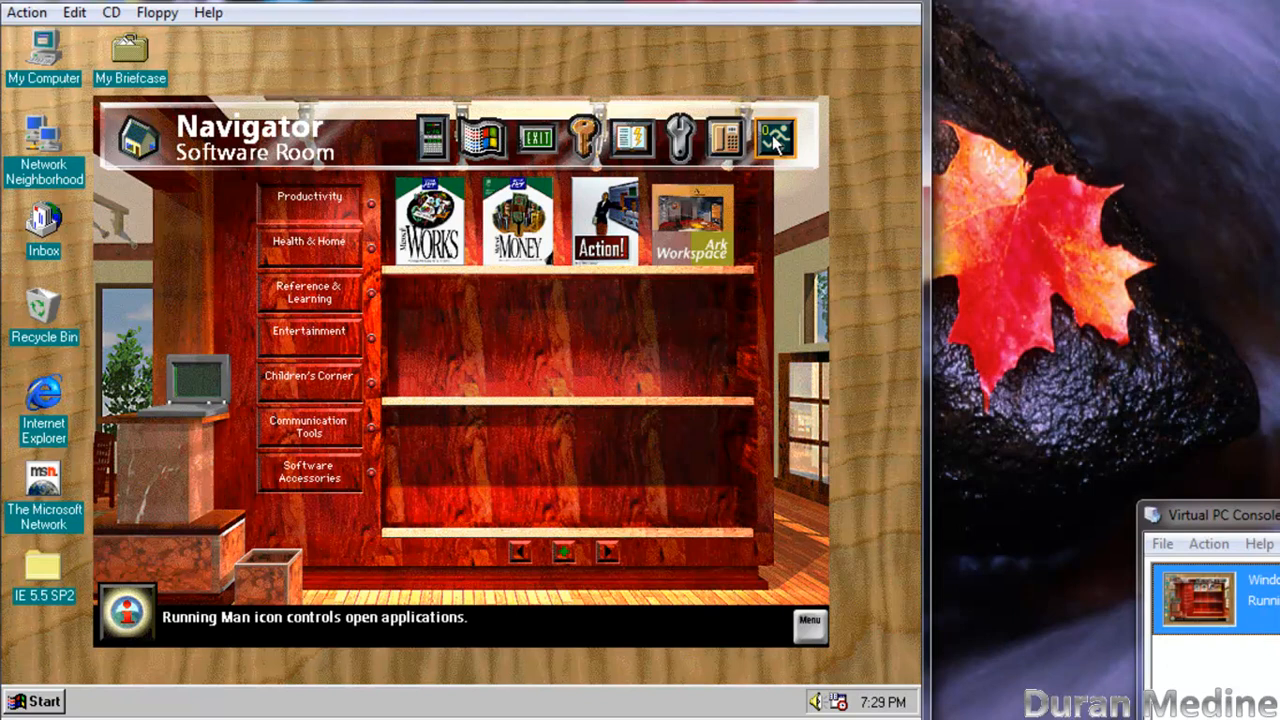
{"action": "mouse_move", "coordinate": [630, 138]}
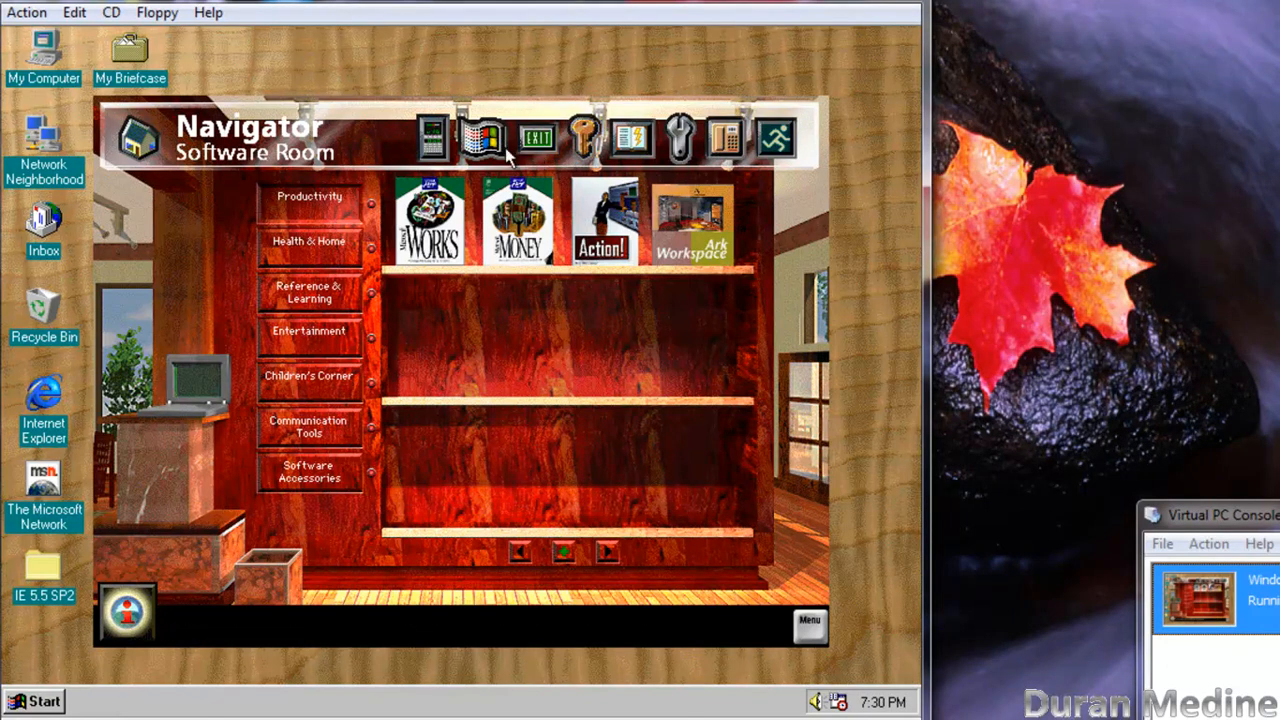
{"action": "mouse_move", "coordinate": [484, 140]}
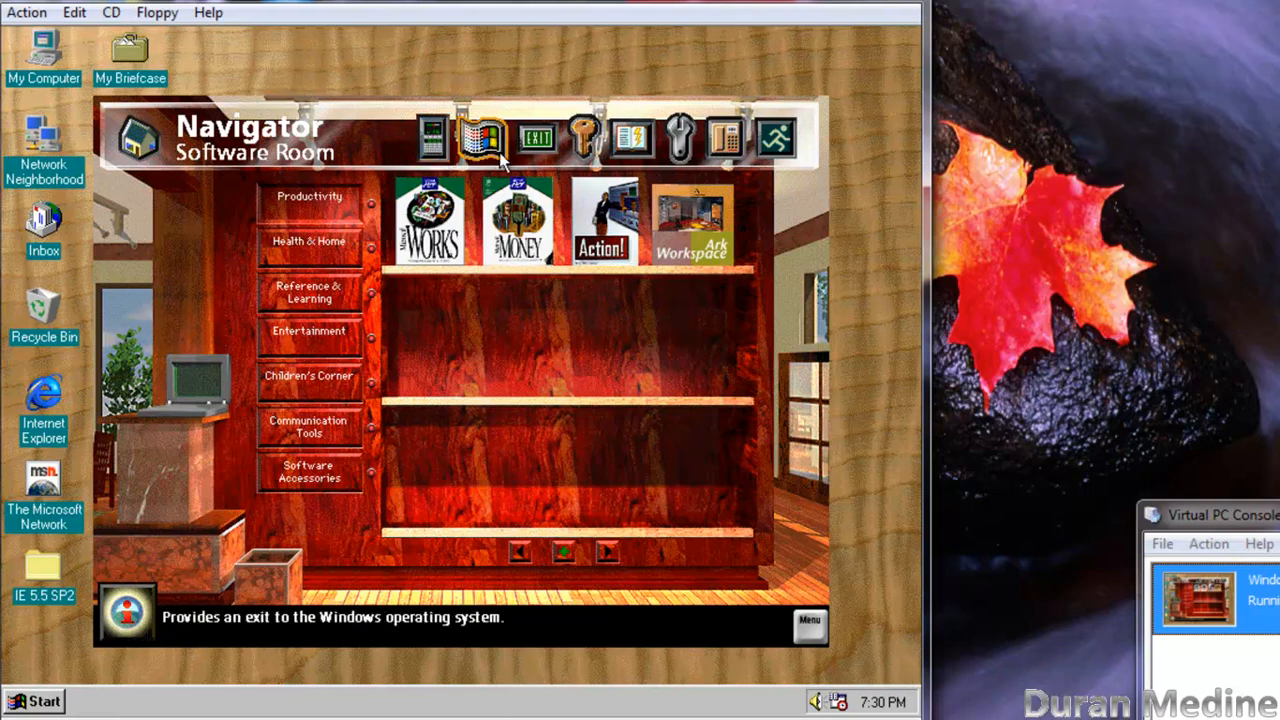
{"action": "mouse_move", "coordinate": [432, 138]}
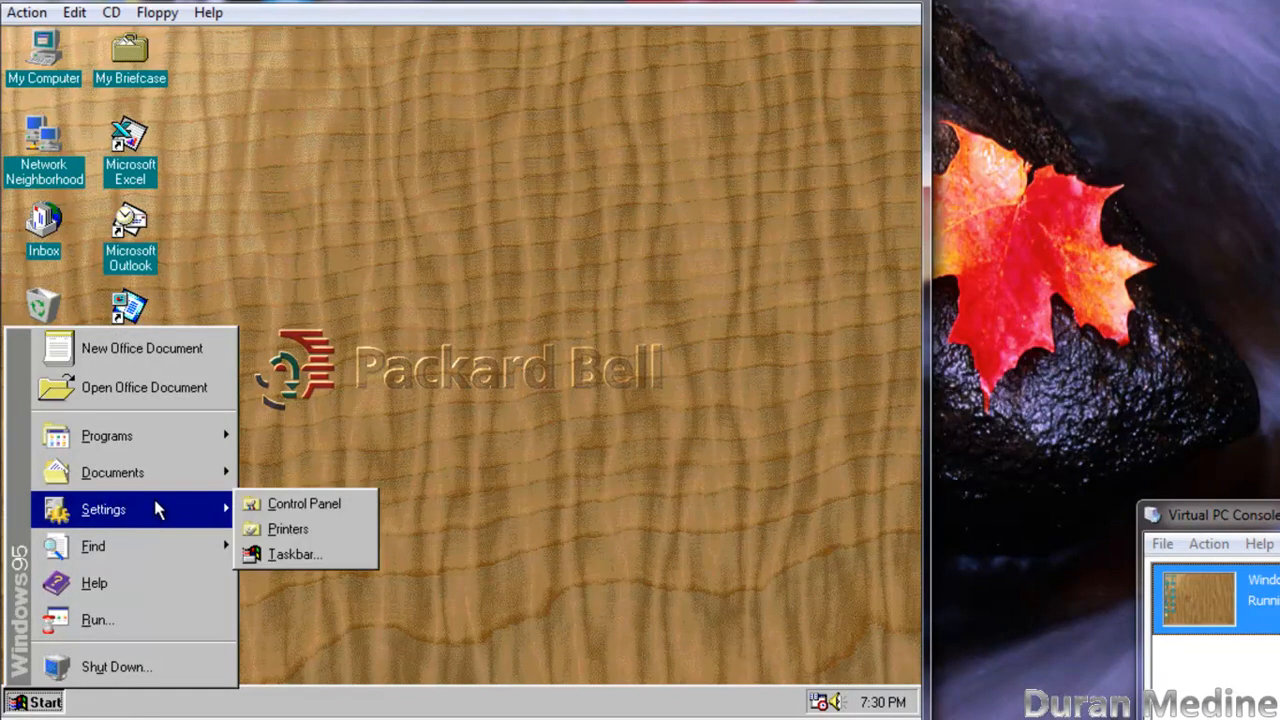
{"action": "mouse_move", "coordinate": [182, 514]}
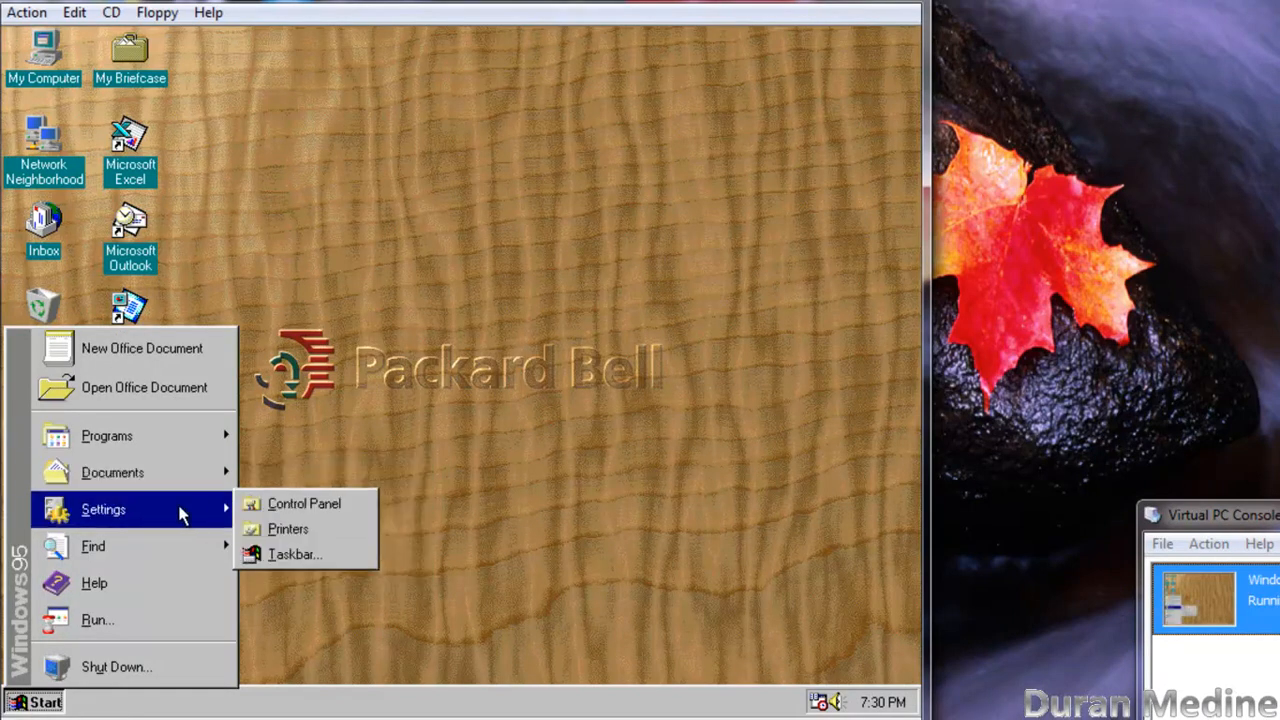
Step: Open the Control Panel after exiting Navigator to Windows
{"action": "left_click", "coordinate": [304, 504]}
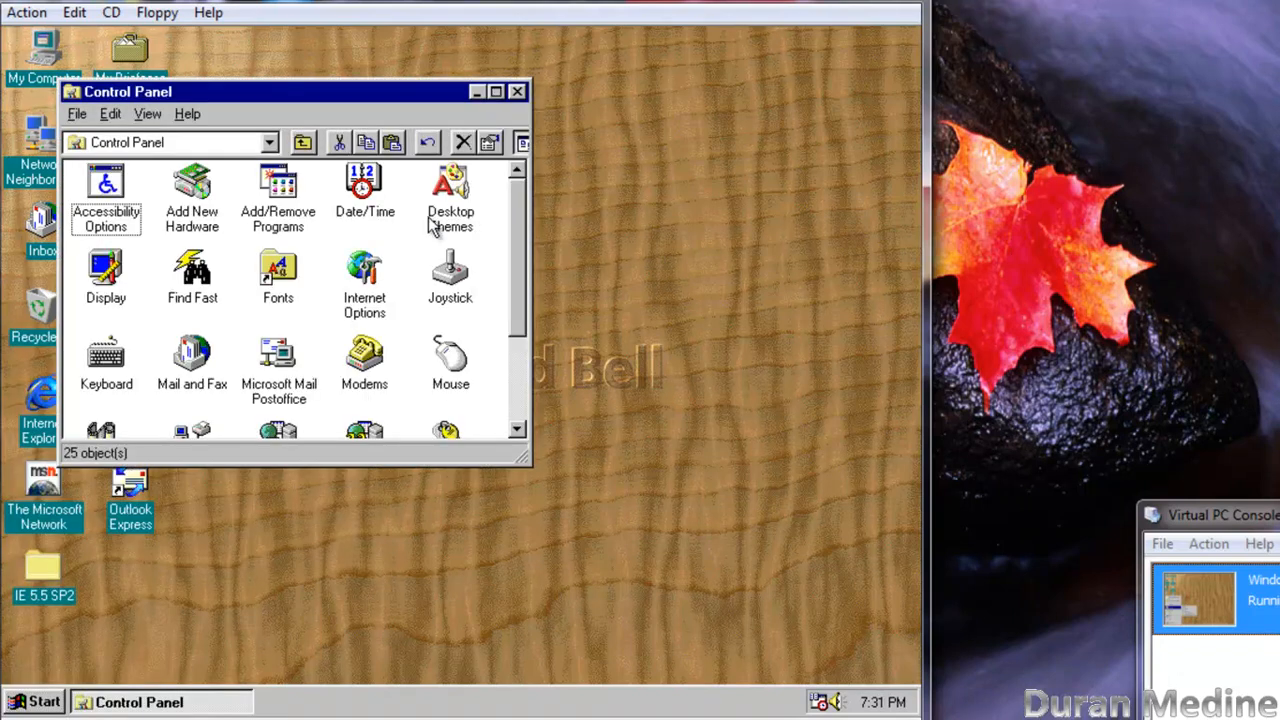
Step: Choose the 'Windows 95 (256 color)' theme in Desktop Themes and apply it
{"action": "double_click", "coordinate": [450, 190]}
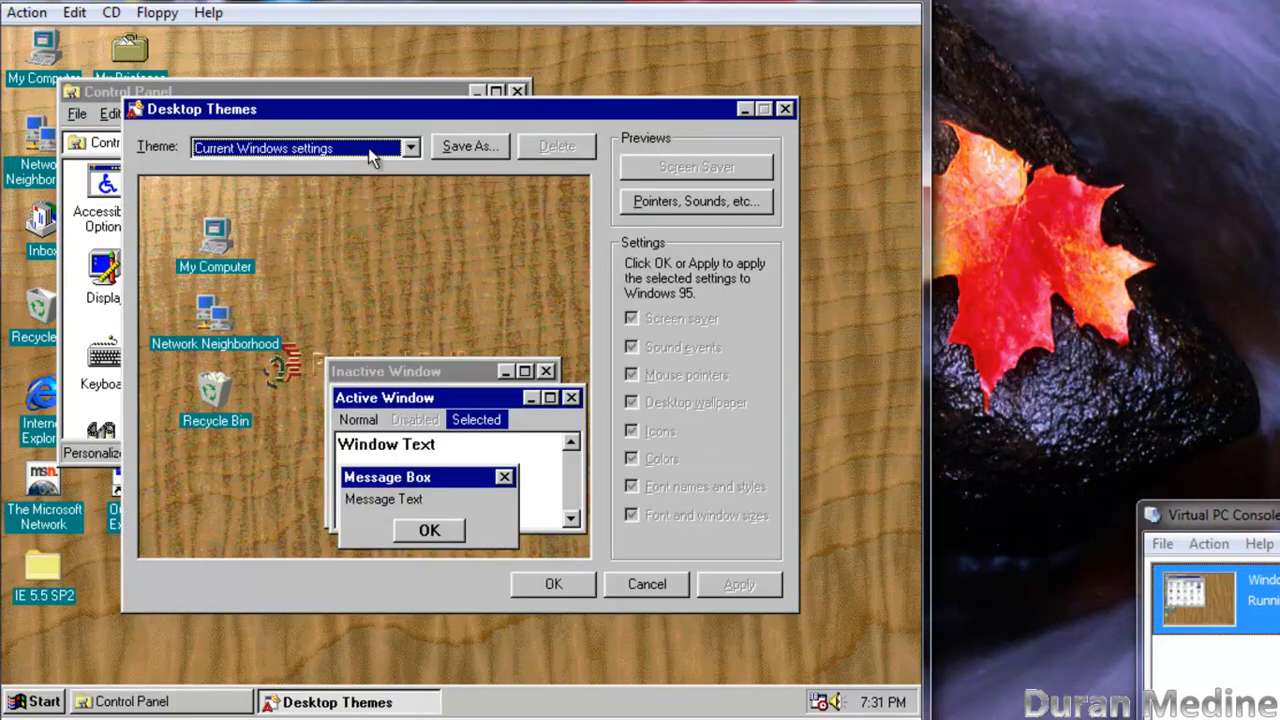
{"action": "left_click", "coordinate": [408, 148]}
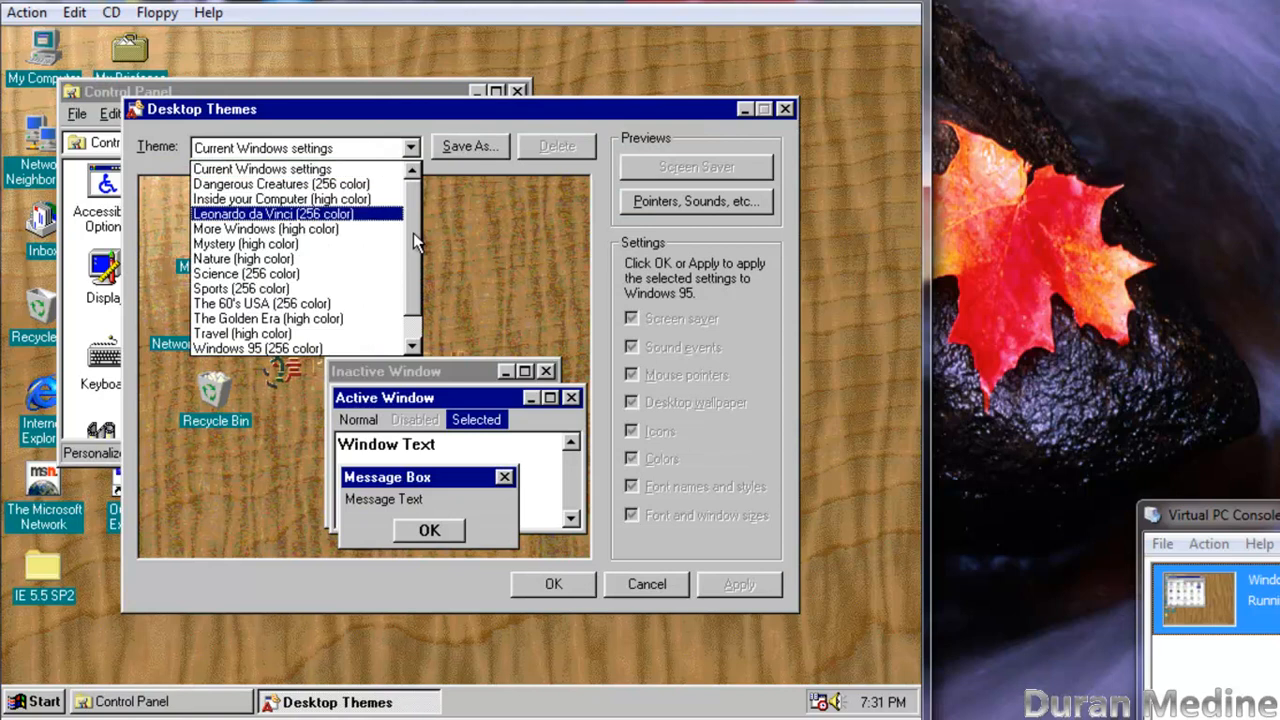
{"action": "scroll", "scroll_direction": "down", "scroll_amount": 3}
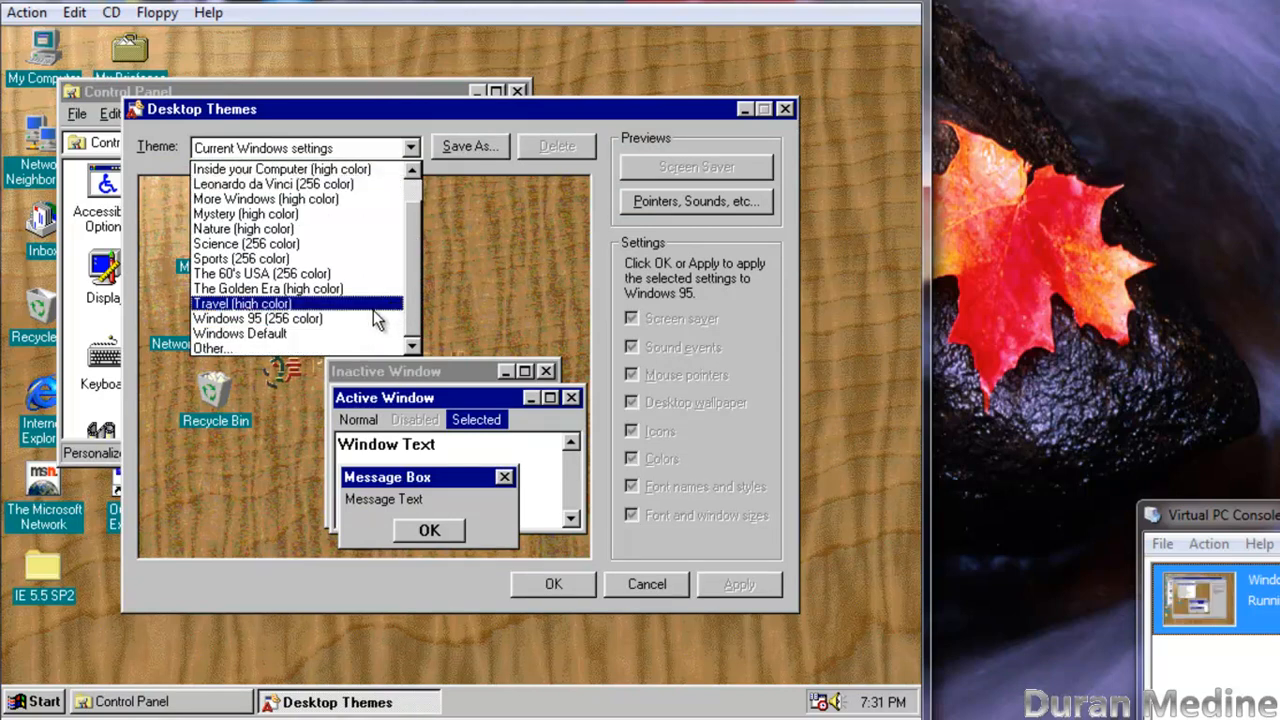
{"action": "left_click", "coordinate": [256, 318]}
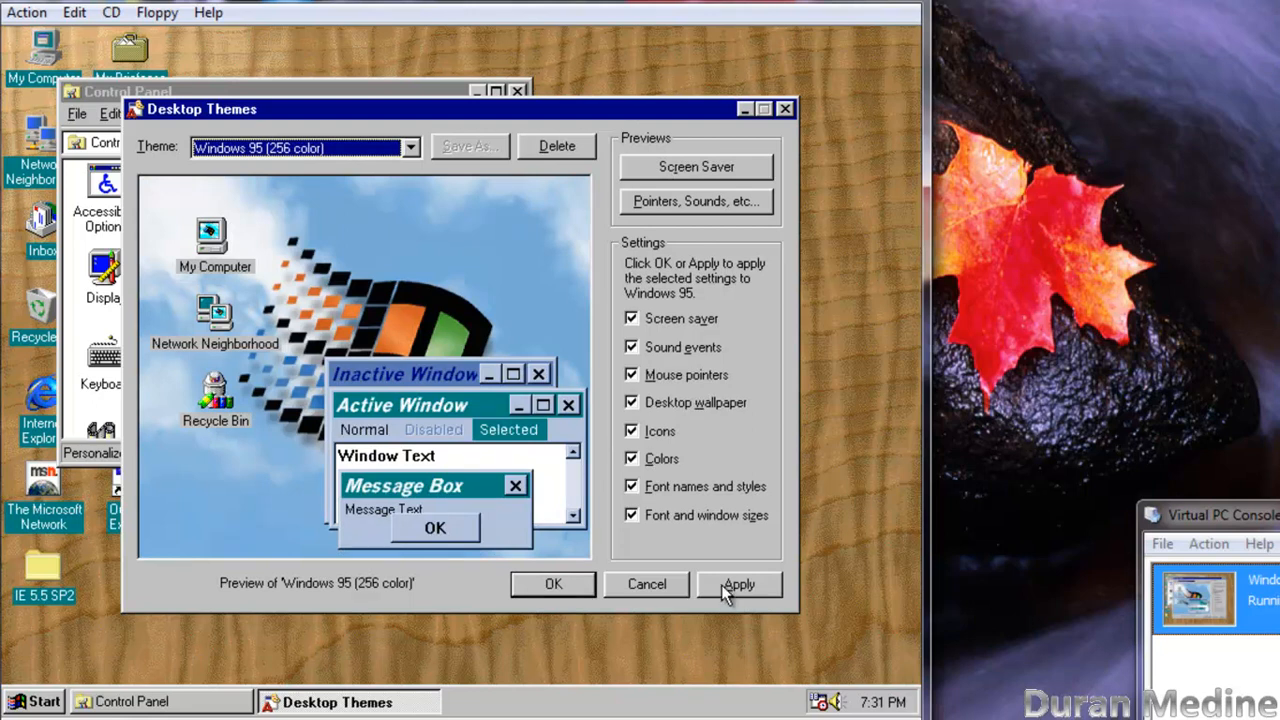
{"action": "mouse_move", "coordinate": [616, 418]}
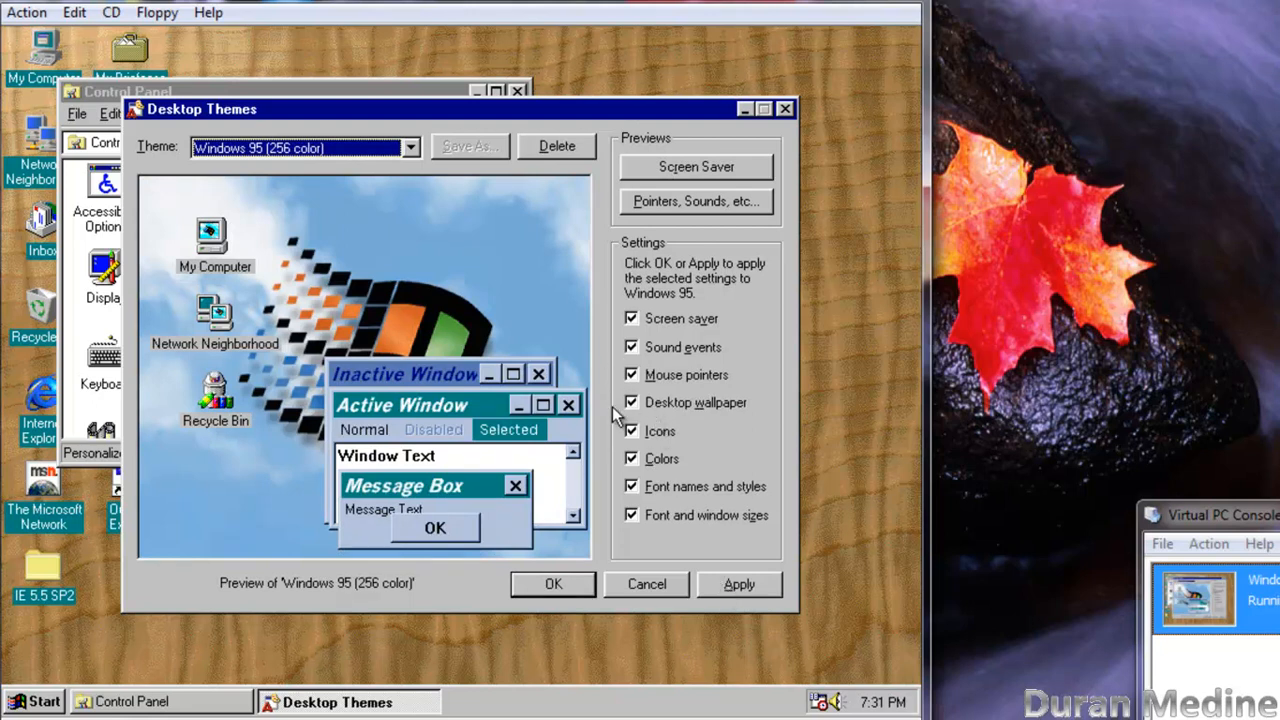
{"action": "left_click", "coordinate": [632, 402]}
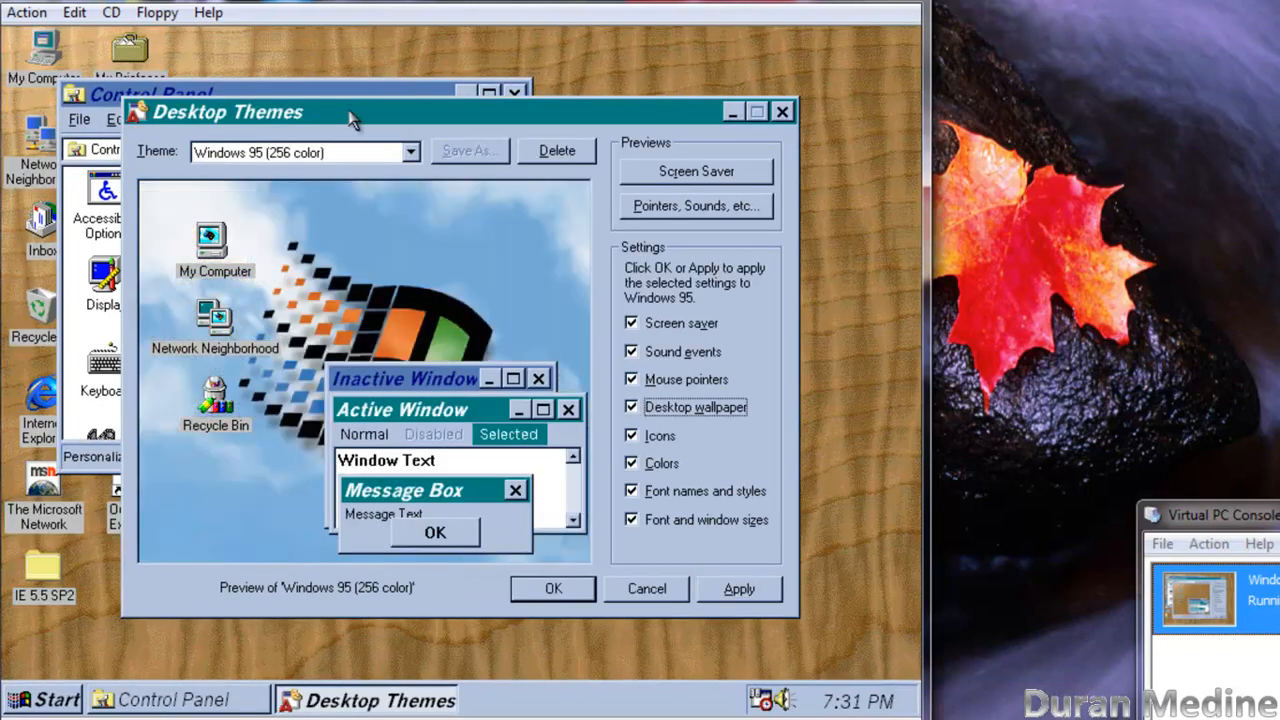
Step: Close the Desktop Themes dialog and the Control Panel, returning to the desktop
{"action": "left_click", "coordinate": [410, 152]}
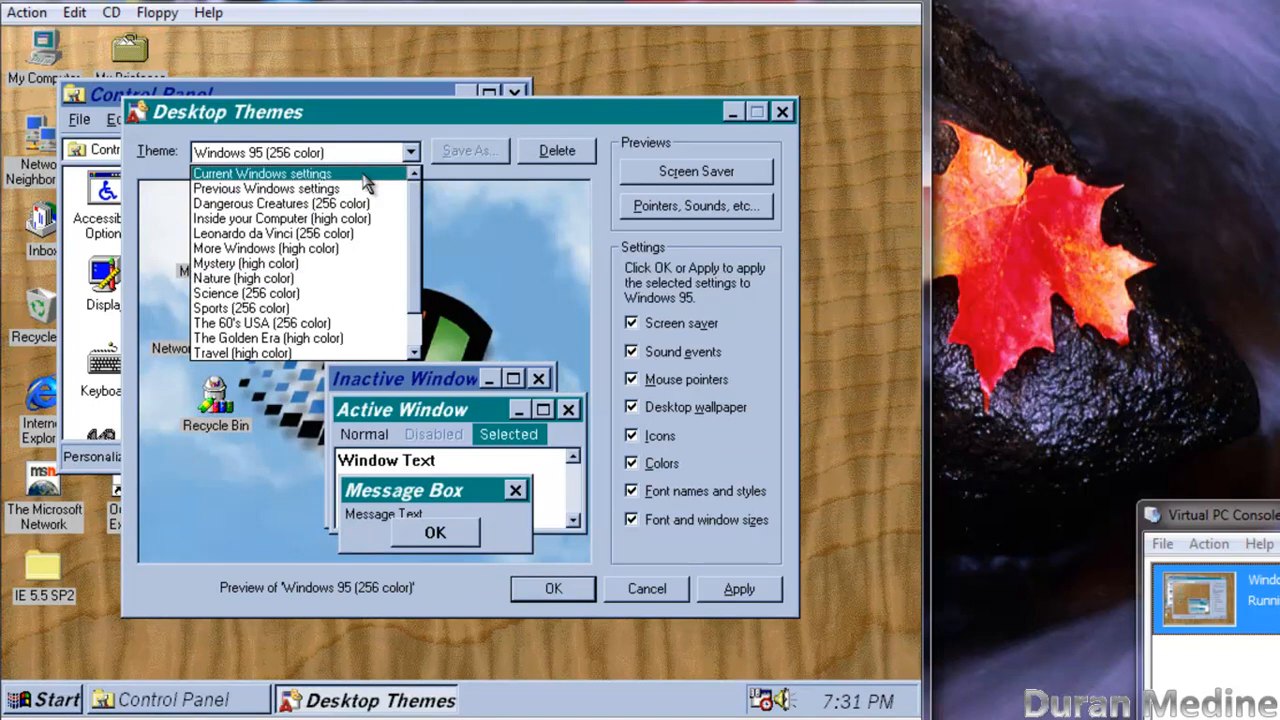
{"action": "left_click", "coordinate": [646, 588]}
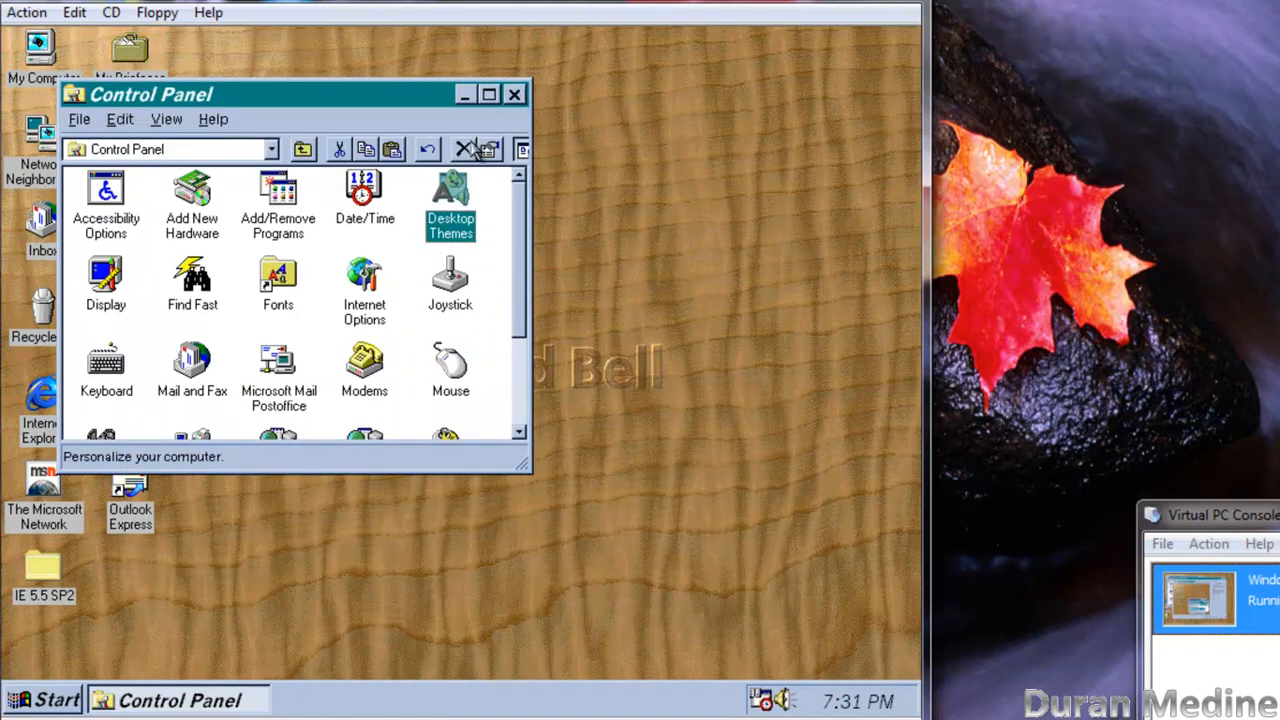
{"action": "left_click", "coordinate": [514, 94]}
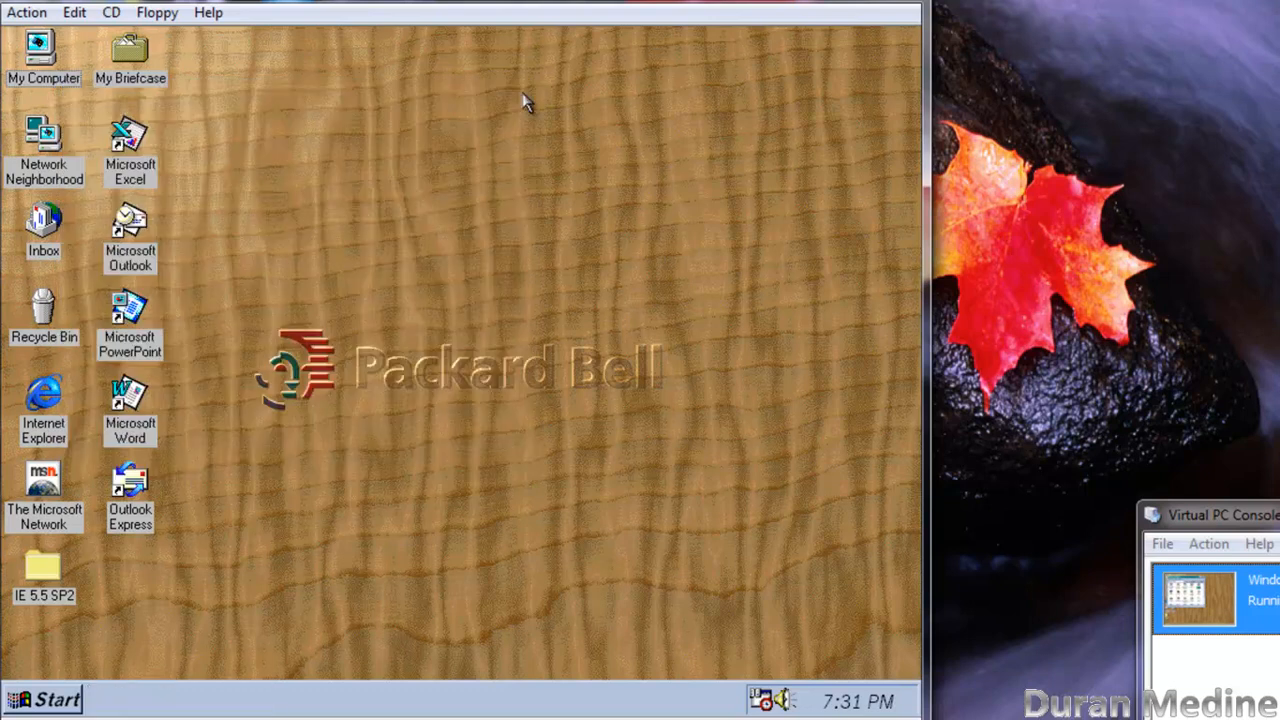
Step: Launch Chip's Challenge from Start > Programs > Entertainment Pack Four
{"action": "left_click", "coordinate": [40, 698]}
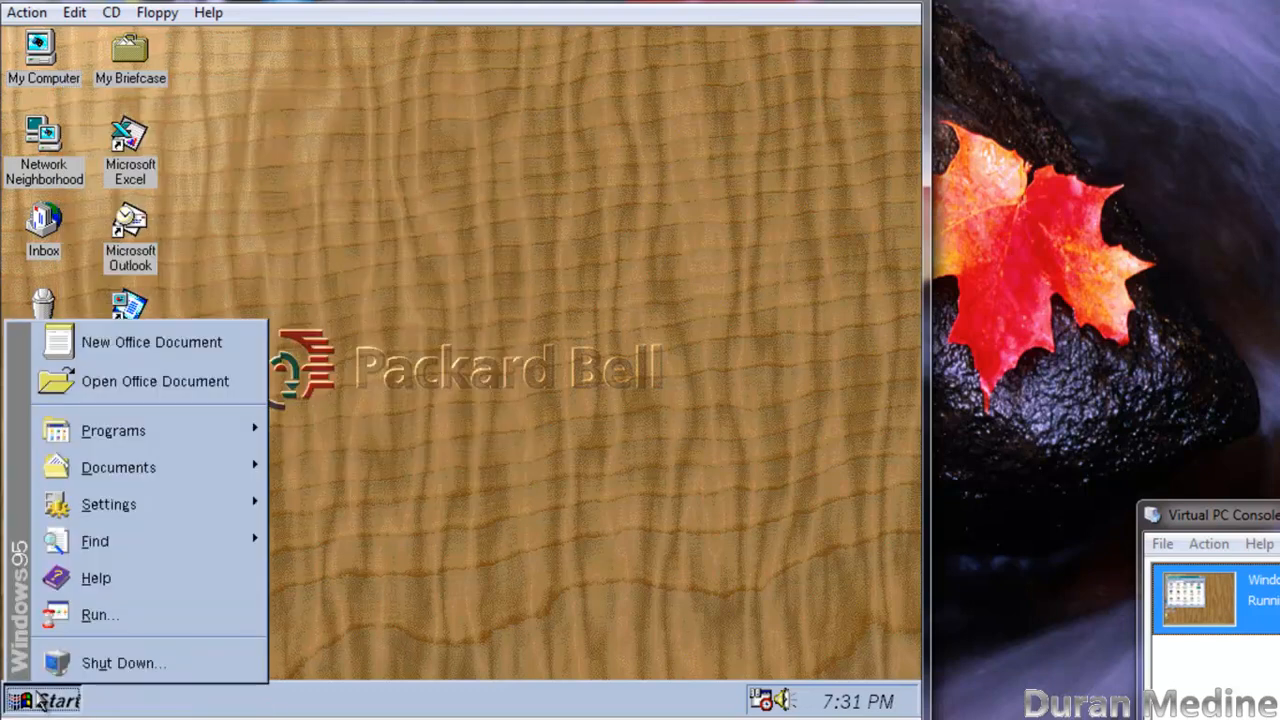
{"action": "left_click", "coordinate": [112, 430]}
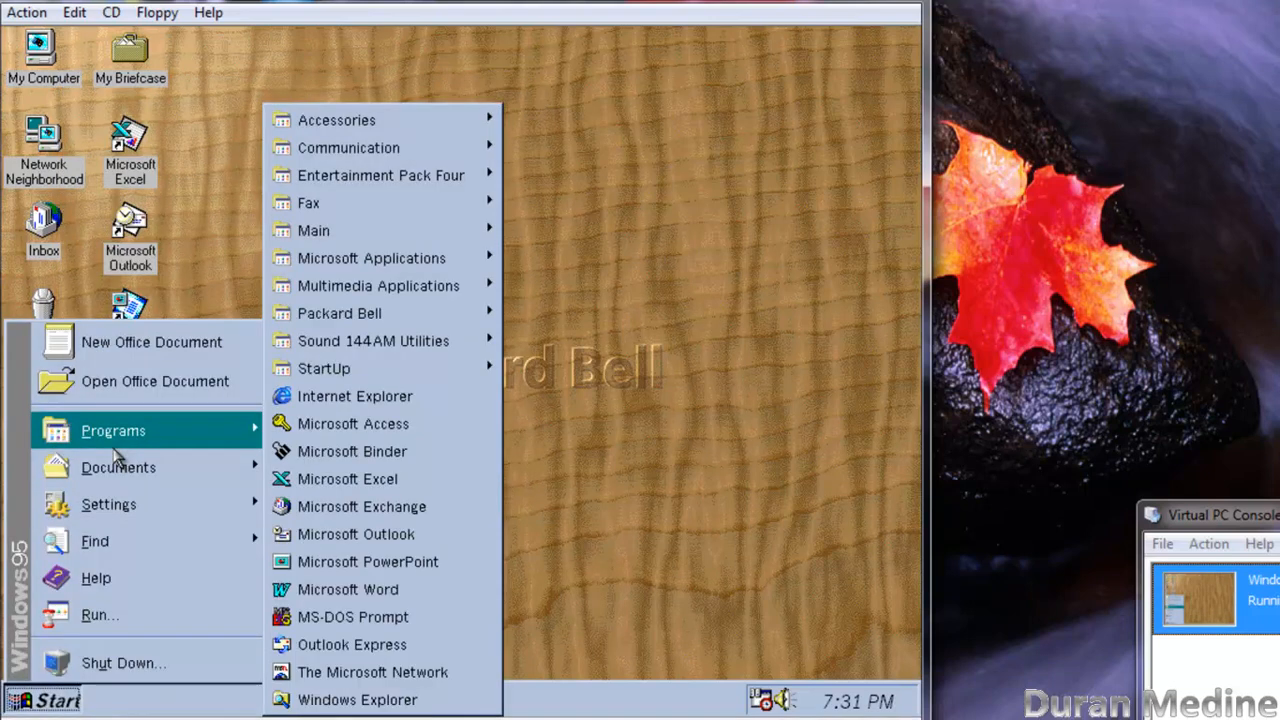
{"action": "mouse_move", "coordinate": [372, 258]}
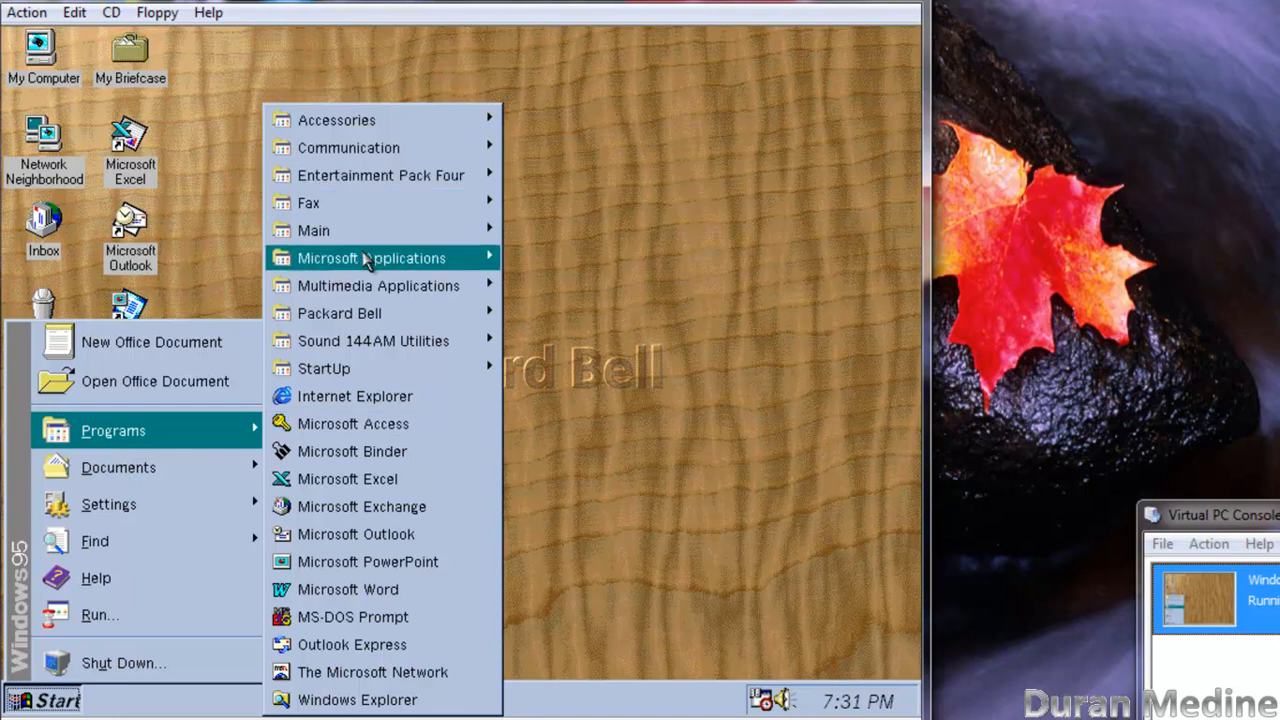
{"action": "mouse_move", "coordinate": [380, 176]}
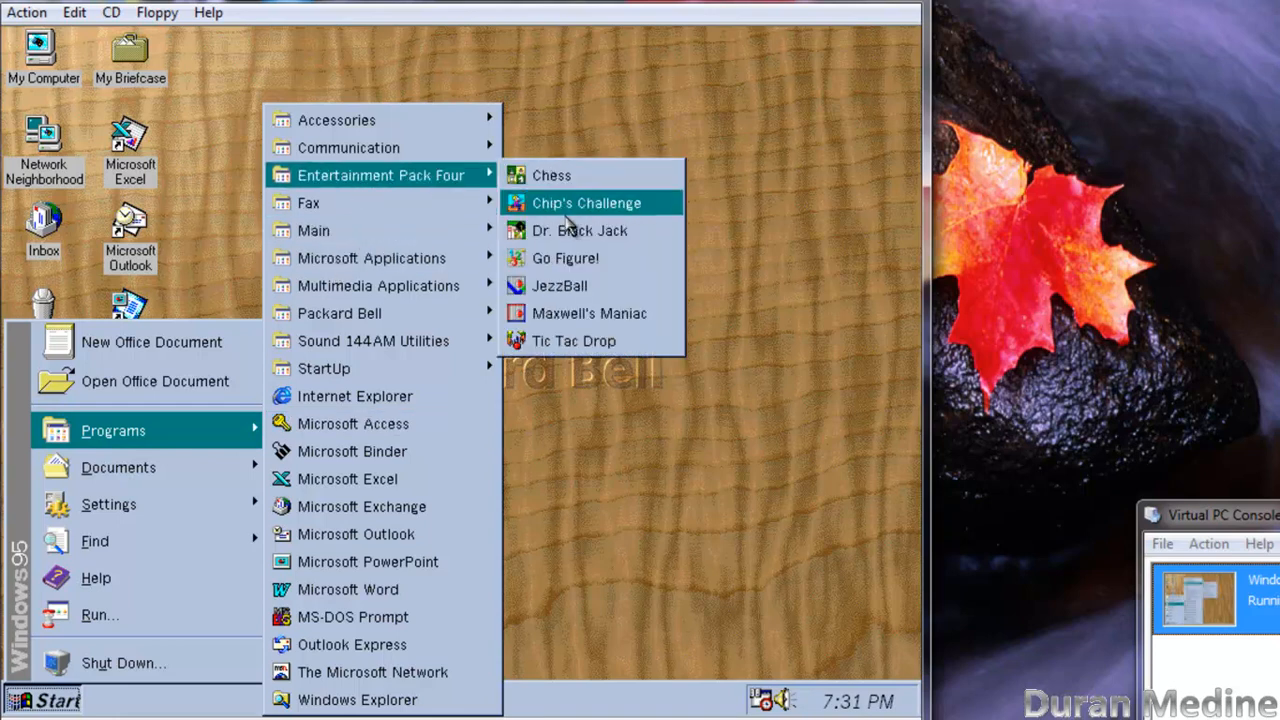
{"action": "left_click", "coordinate": [586, 202]}
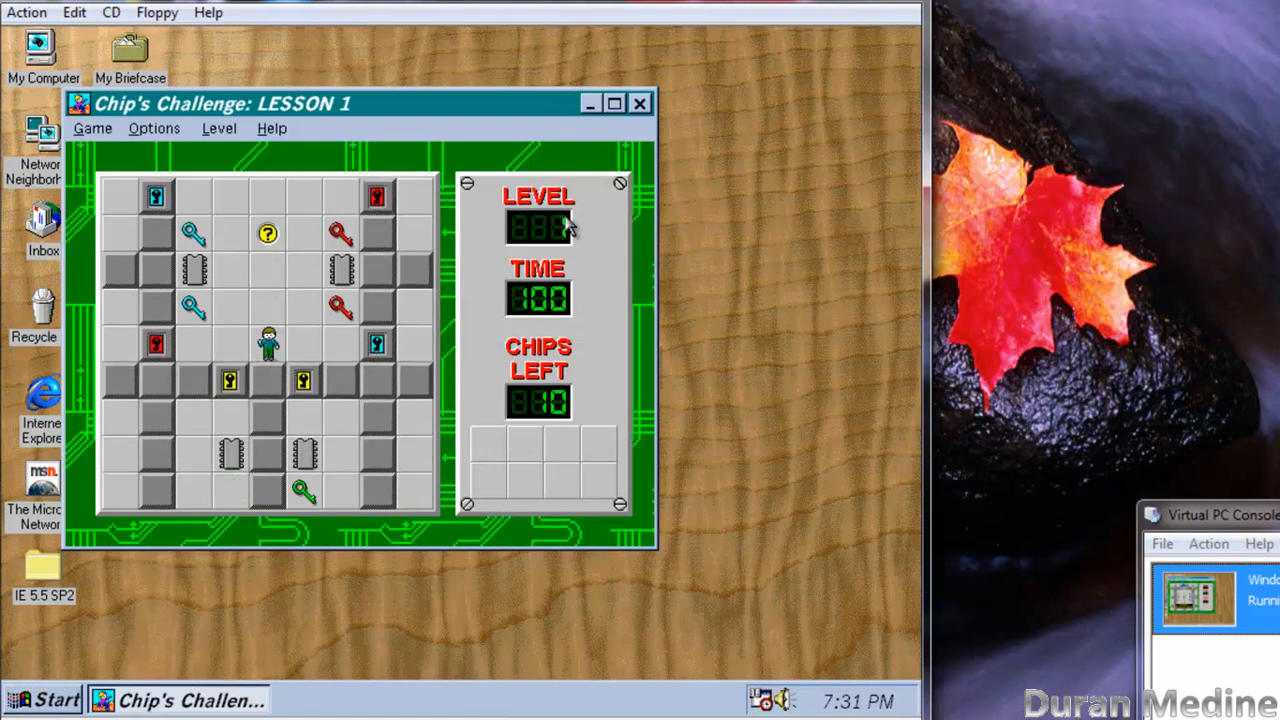
Step: Collect the chips to clear Lesson 1, reach Lesson 2 (password JXMJ), then quit the game
{"action": "key", "text": "Up"}
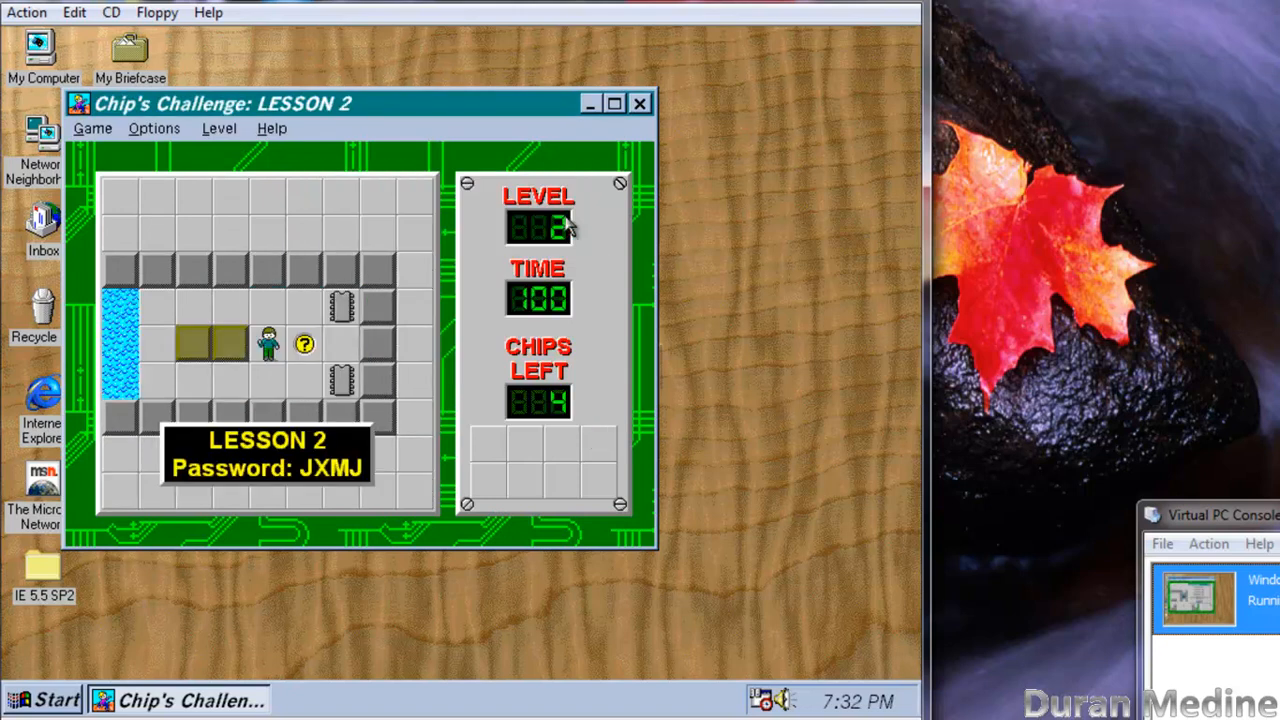
{"action": "left_click", "coordinate": [640, 104]}
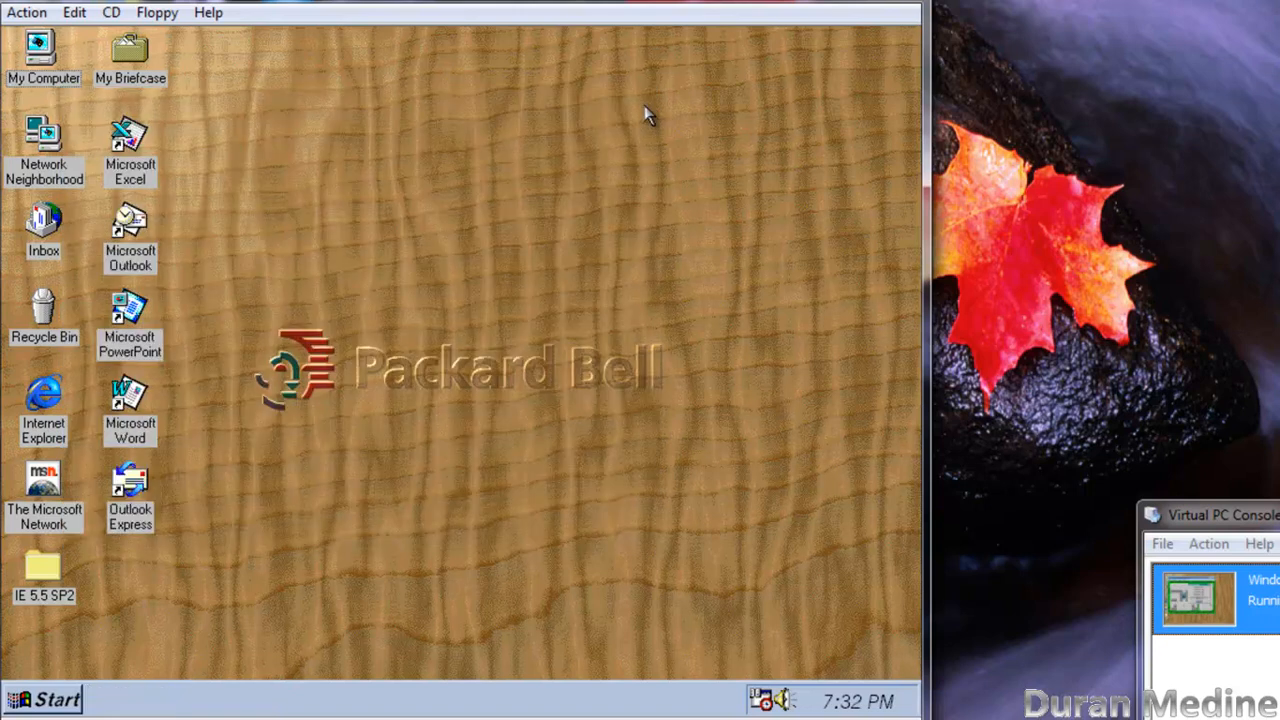
{"action": "mouse_move", "coordinate": [310, 564]}
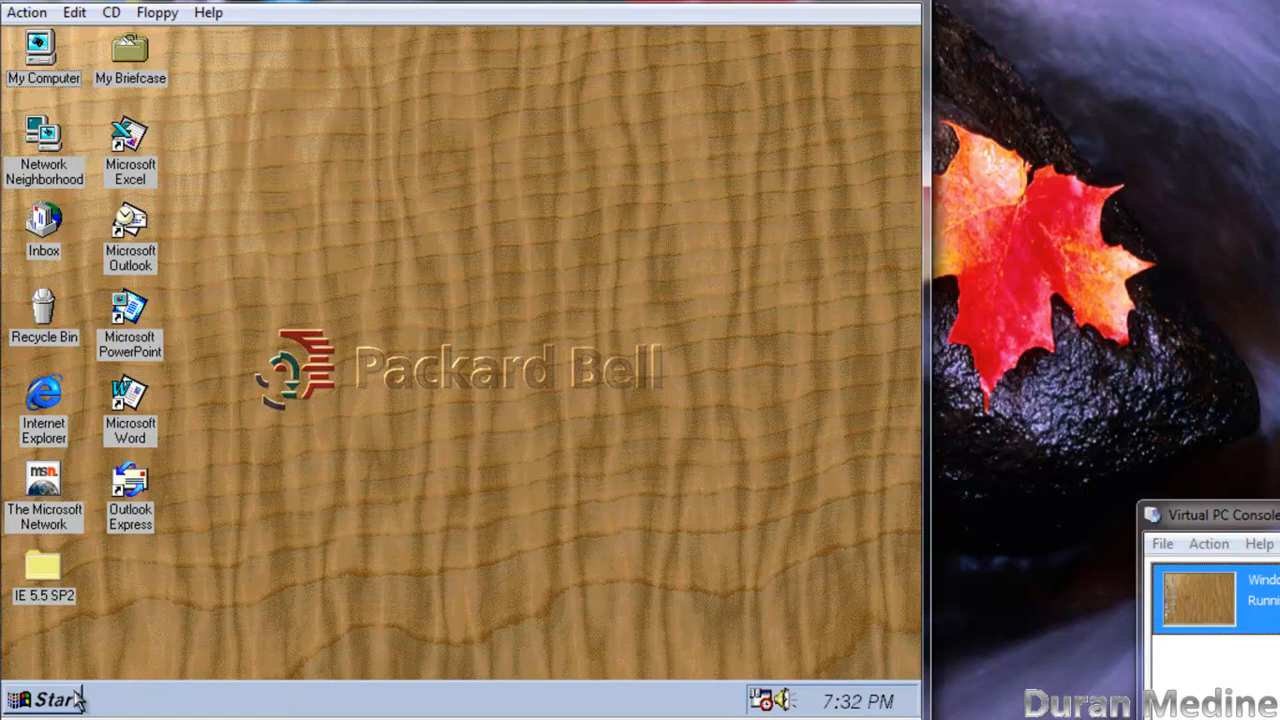
{"action": "mouse_move", "coordinate": [196, 598]}
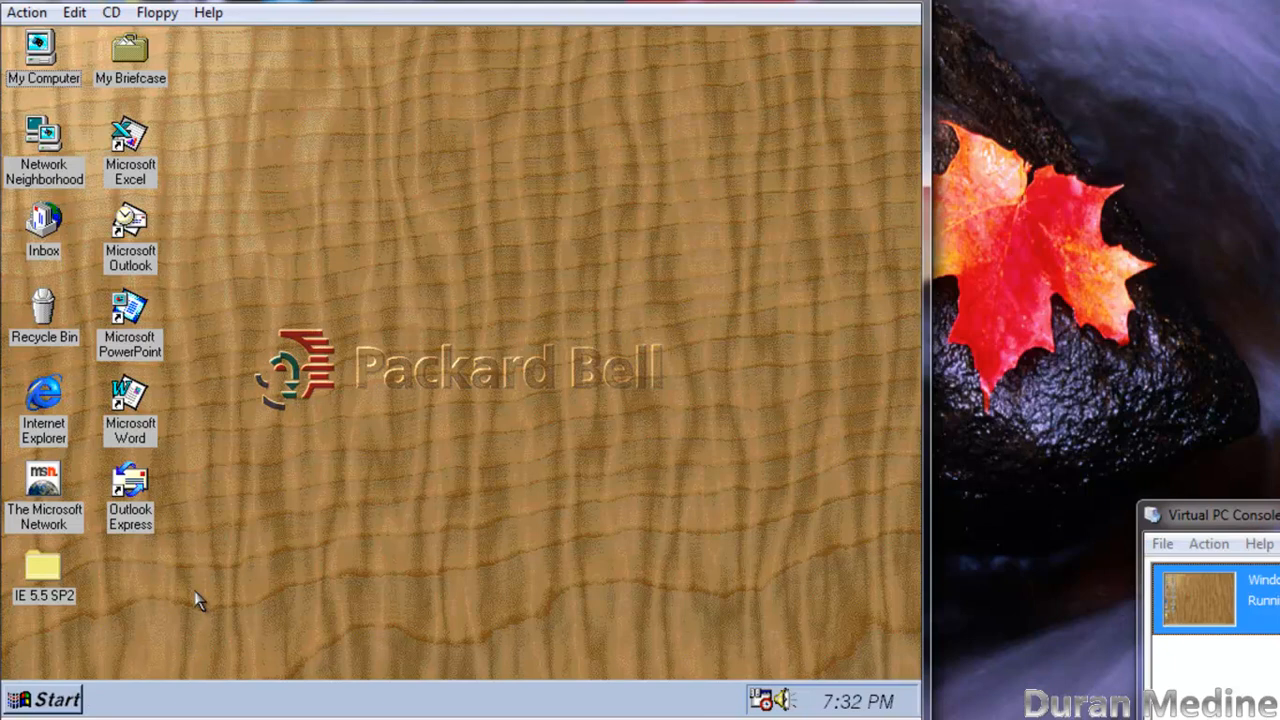
{"action": "mouse_move", "coordinate": [64, 680]}
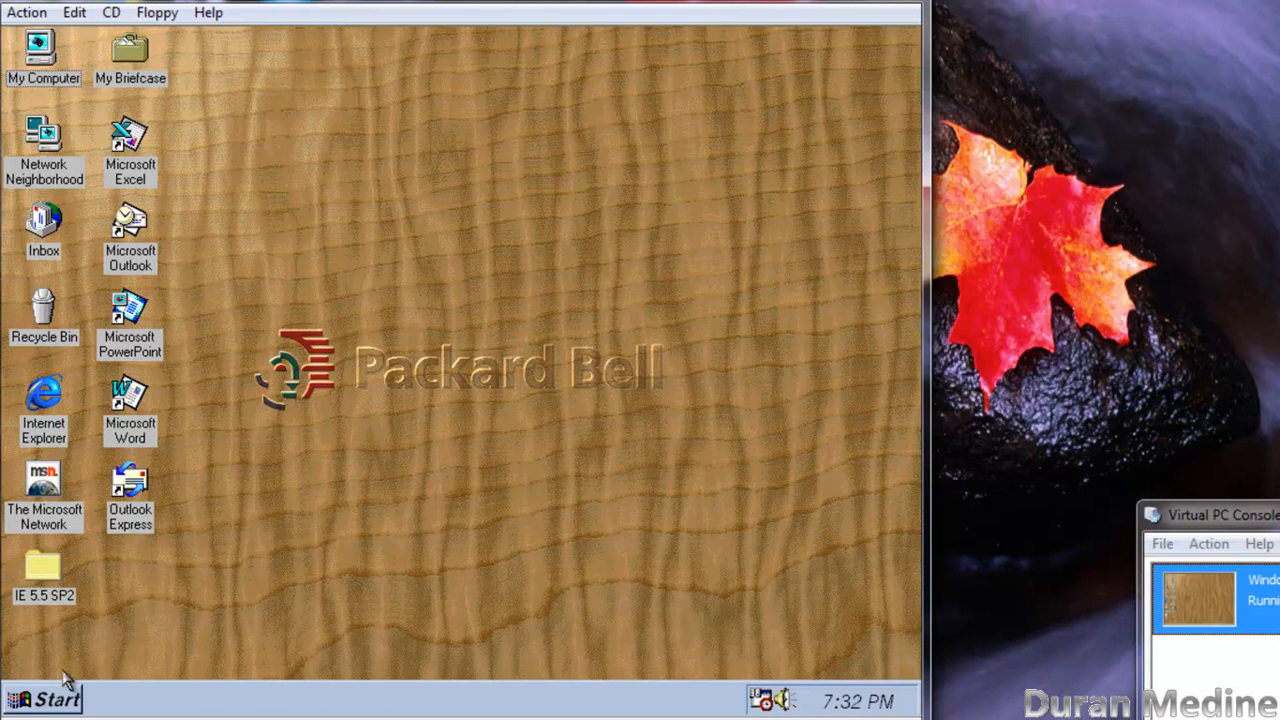
Step: Bring up the Start menu to begin shutting down Windows 95
{"action": "left_click", "coordinate": [42, 696]}
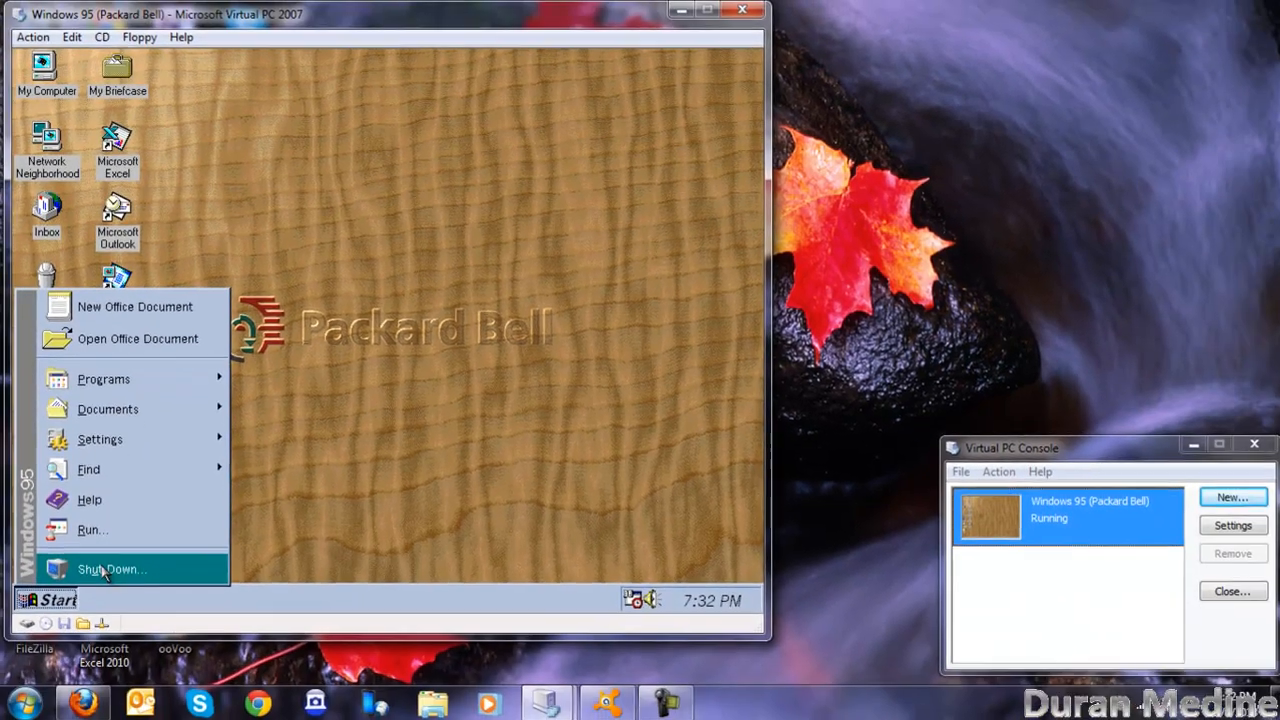
Step: Shut down the Windows 95 machine; Virtual PC Console lists it as Not running
{"action": "left_click", "coordinate": [110, 568]}
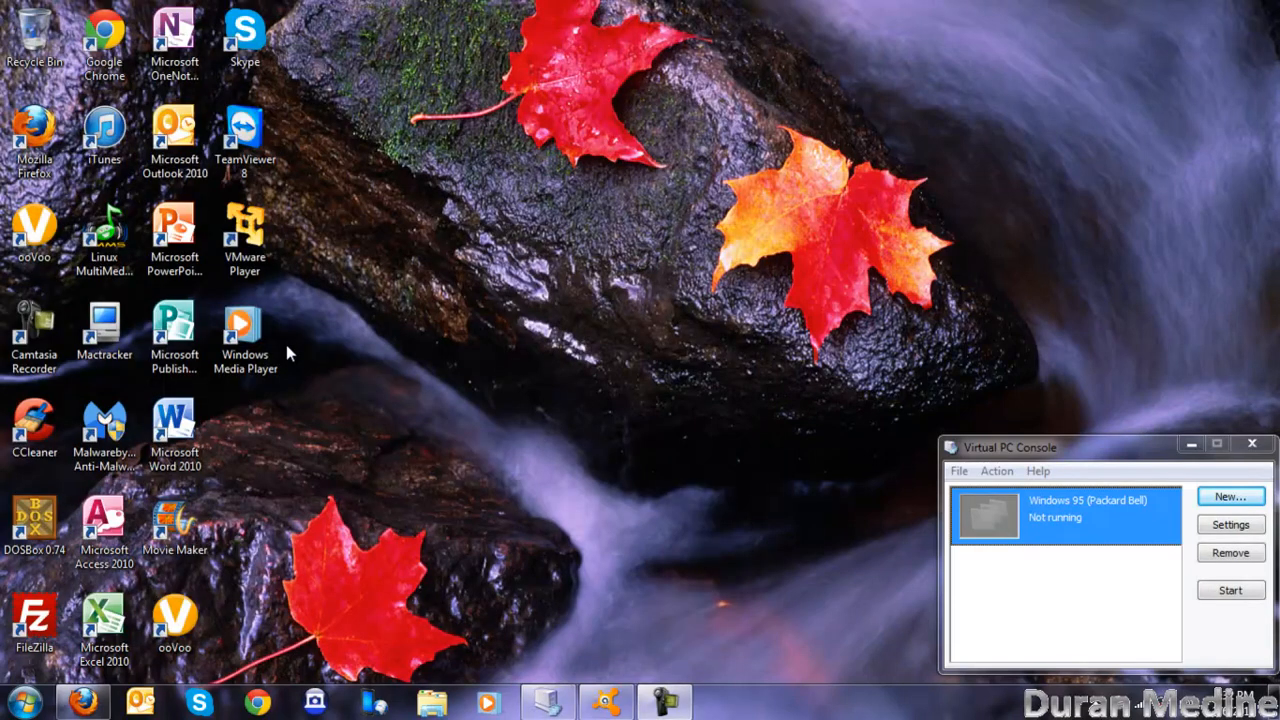
{"action": "mouse_move", "coordinate": [440, 490]}
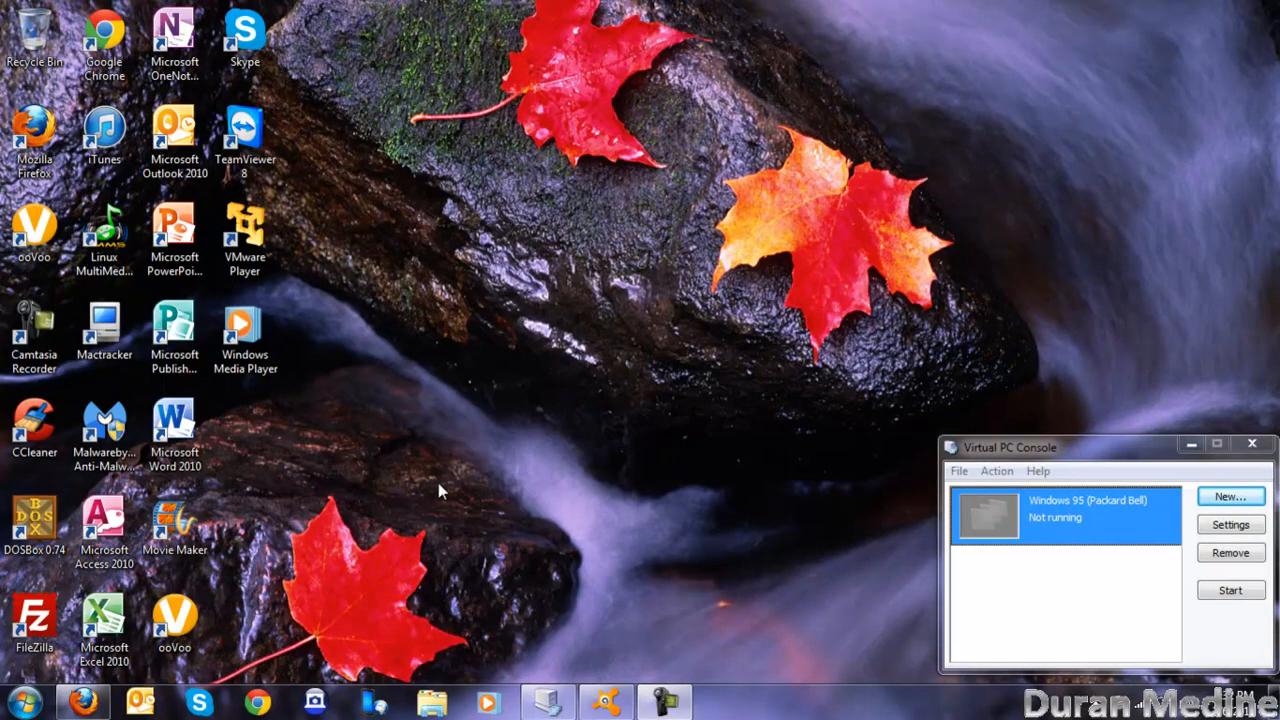